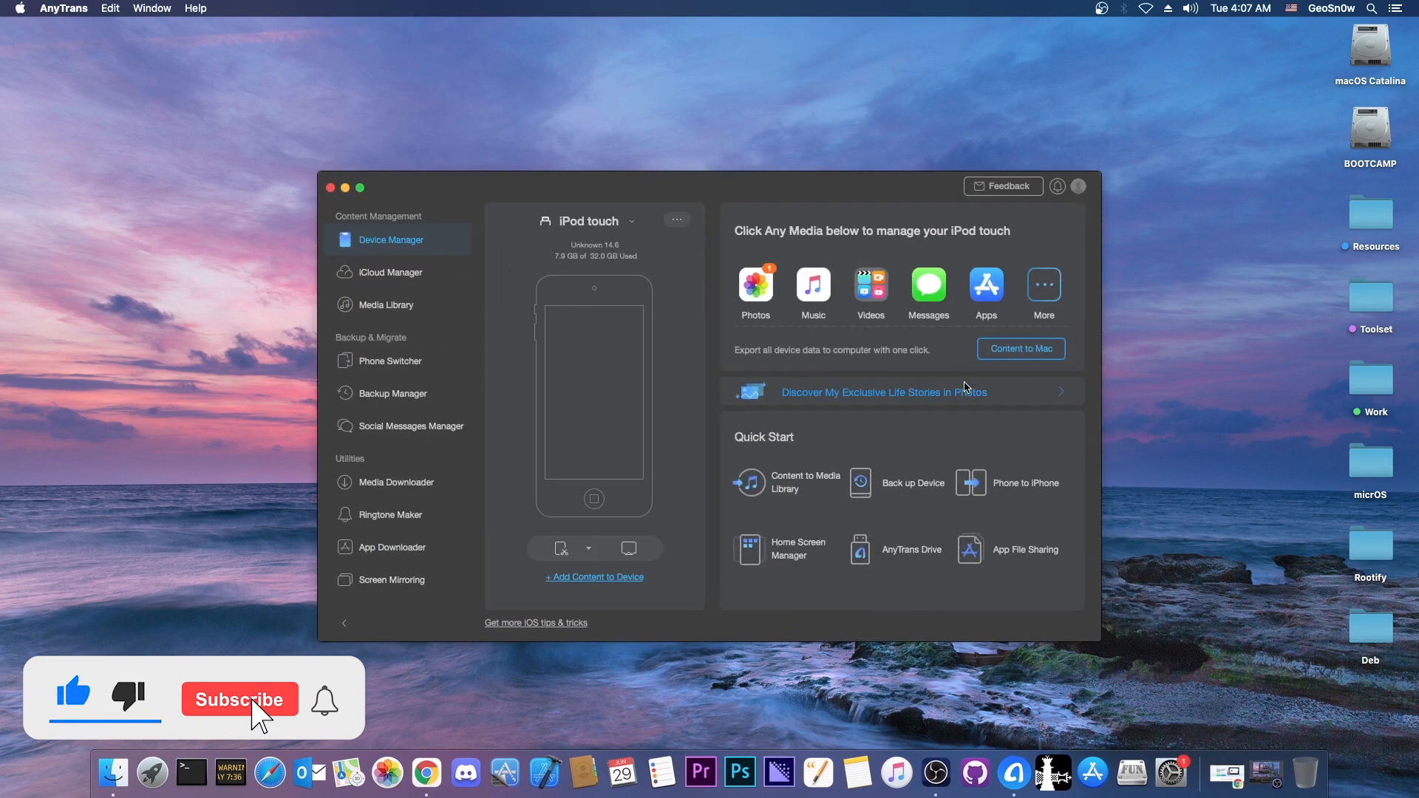
# - Browse the iPod touch's photos in AnyTrans, then move to Chrome's AnyTrans download page
pyautogui.click(239, 699)
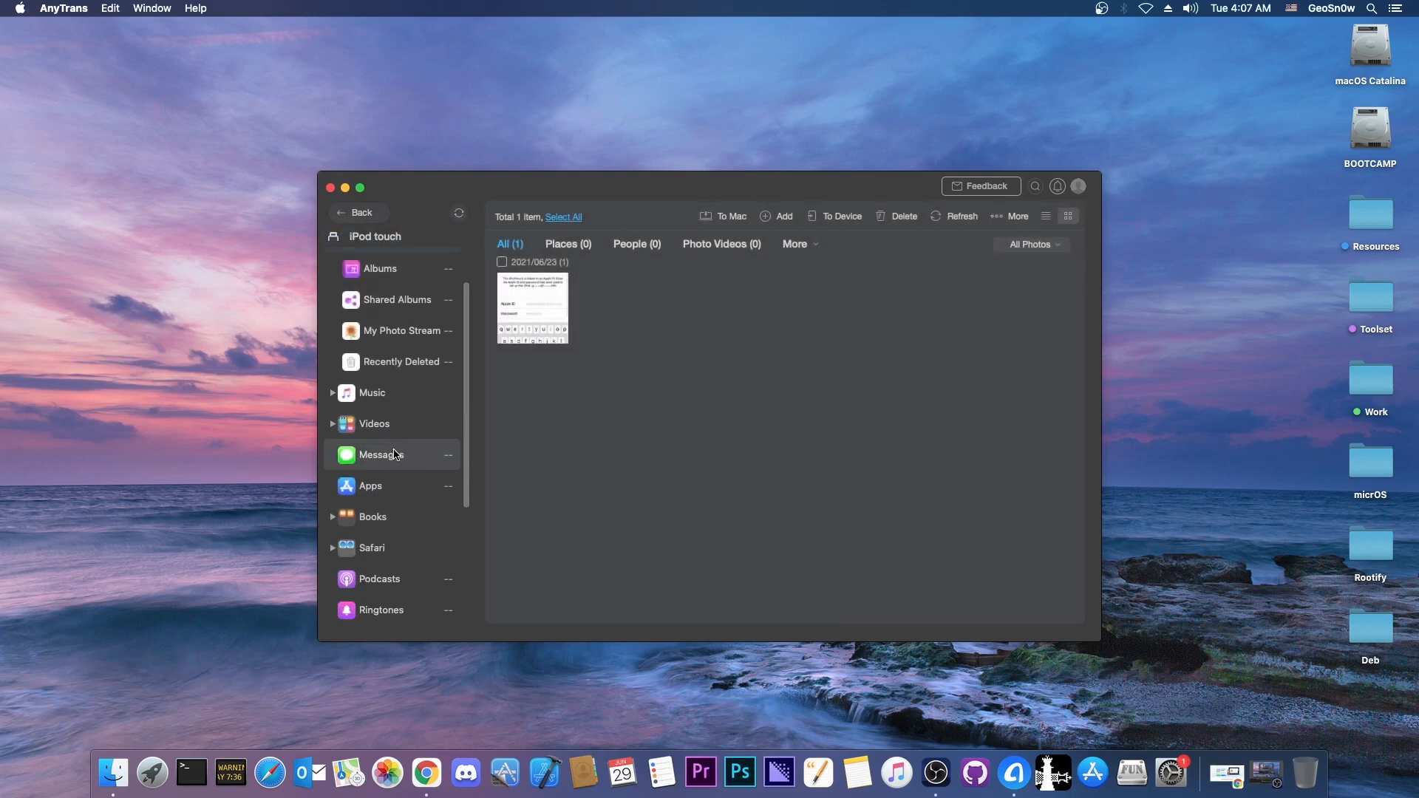
pyautogui.click(362, 213)
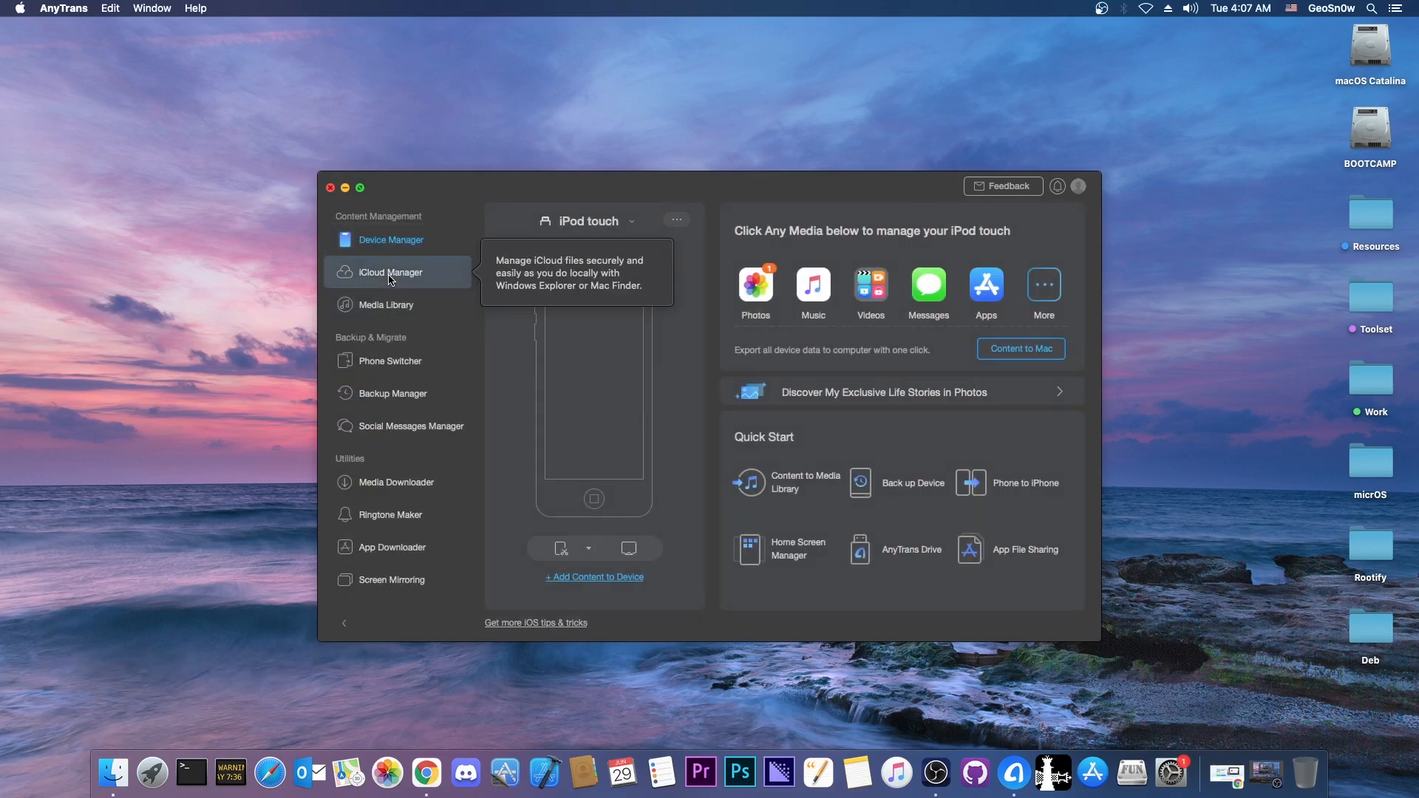
pyautogui.click(389, 273)
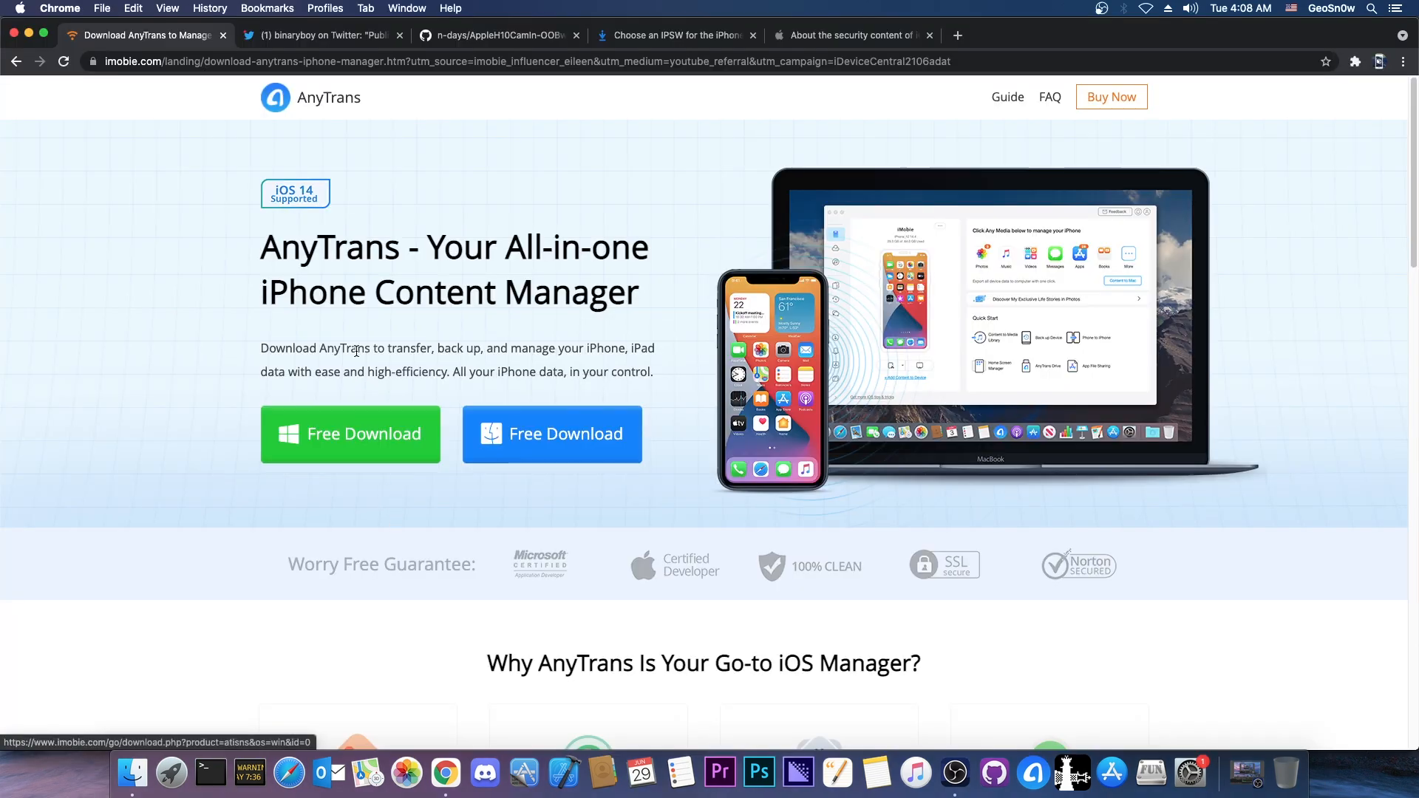
# - Close the AnyTrans download tab to show the tweet about iOS kernel vulnerability write-ups
pyautogui.scroll(-3)
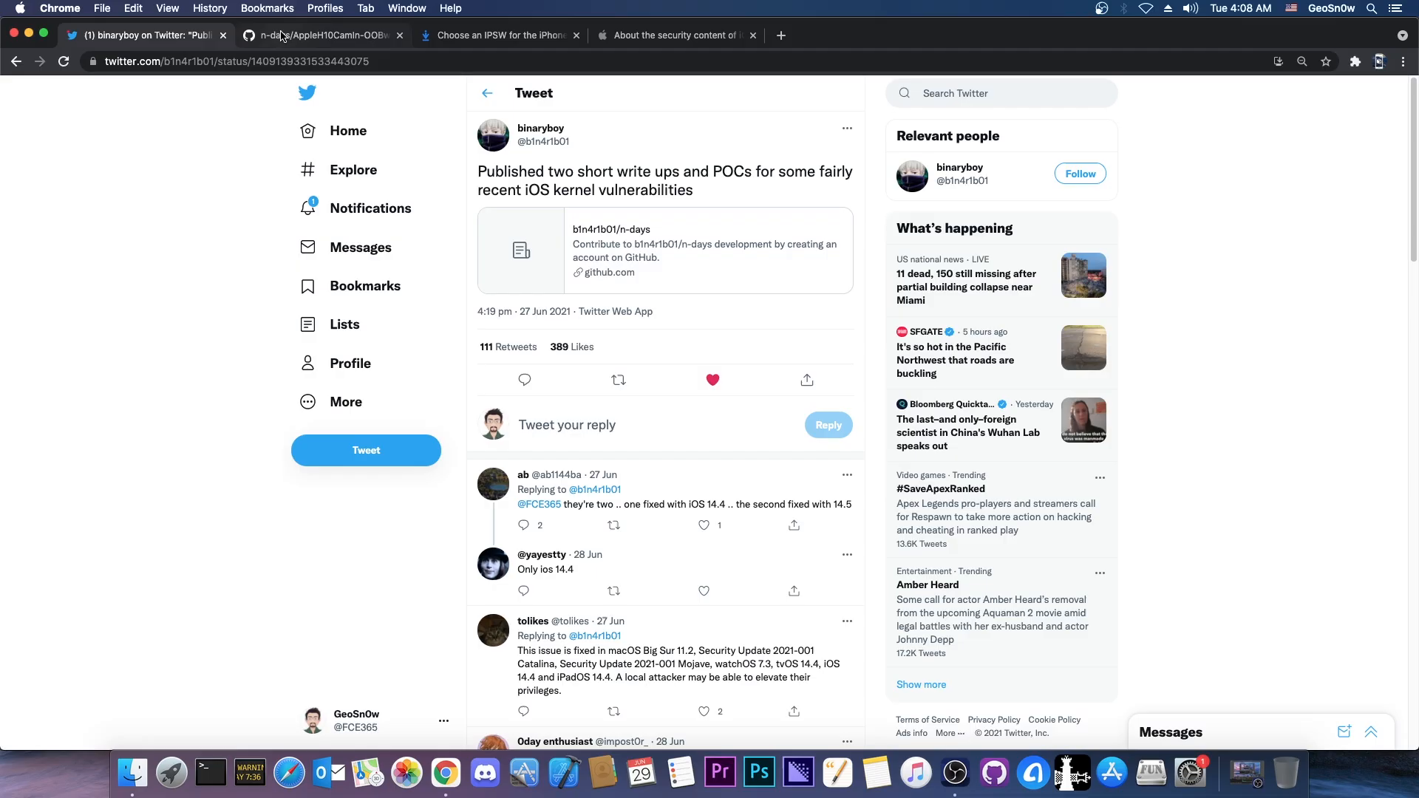
# - Read CVE-2021-1757-Writeup.md in b1n4r1b01/n-days, then return to the repository root
pyautogui.click(317, 36)
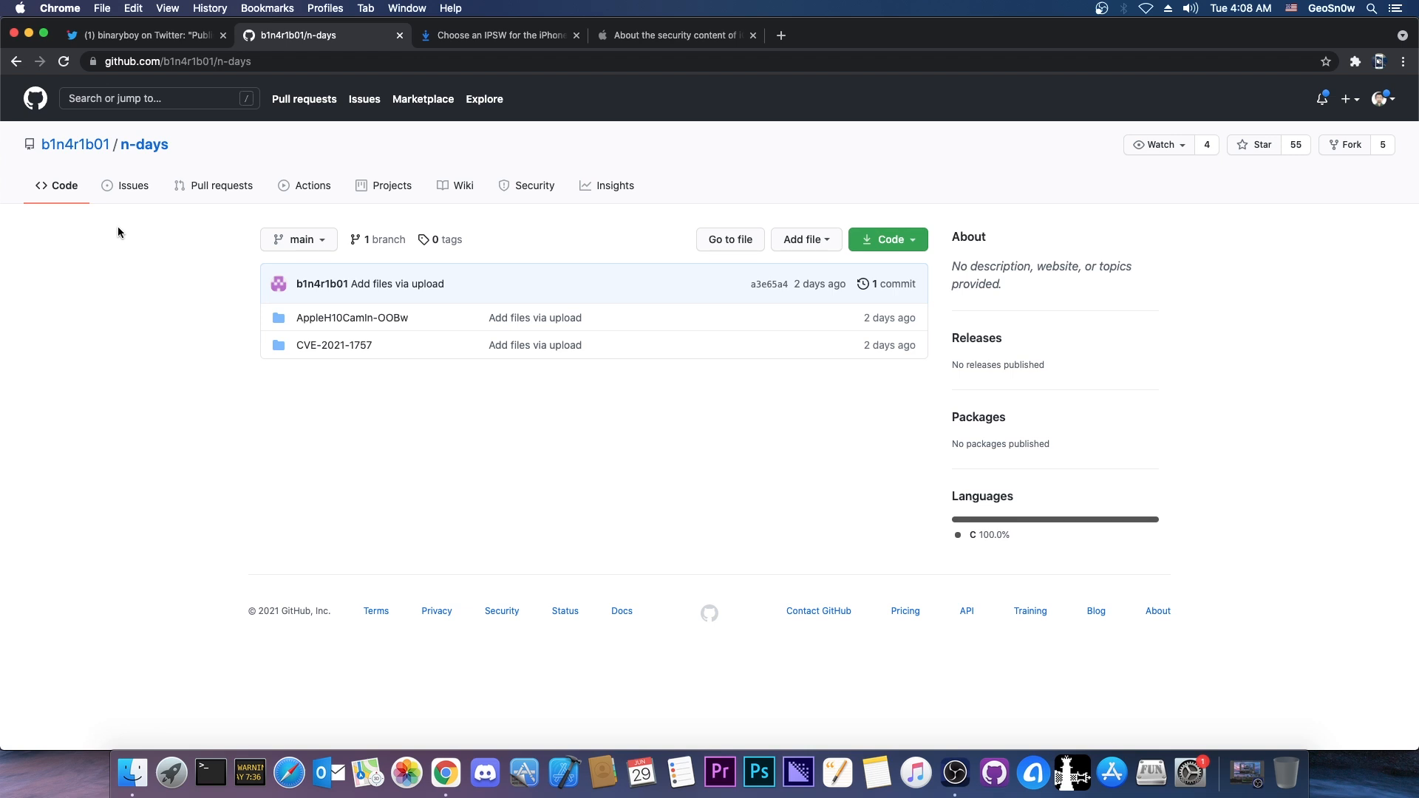
pyautogui.moveTo(116, 233)
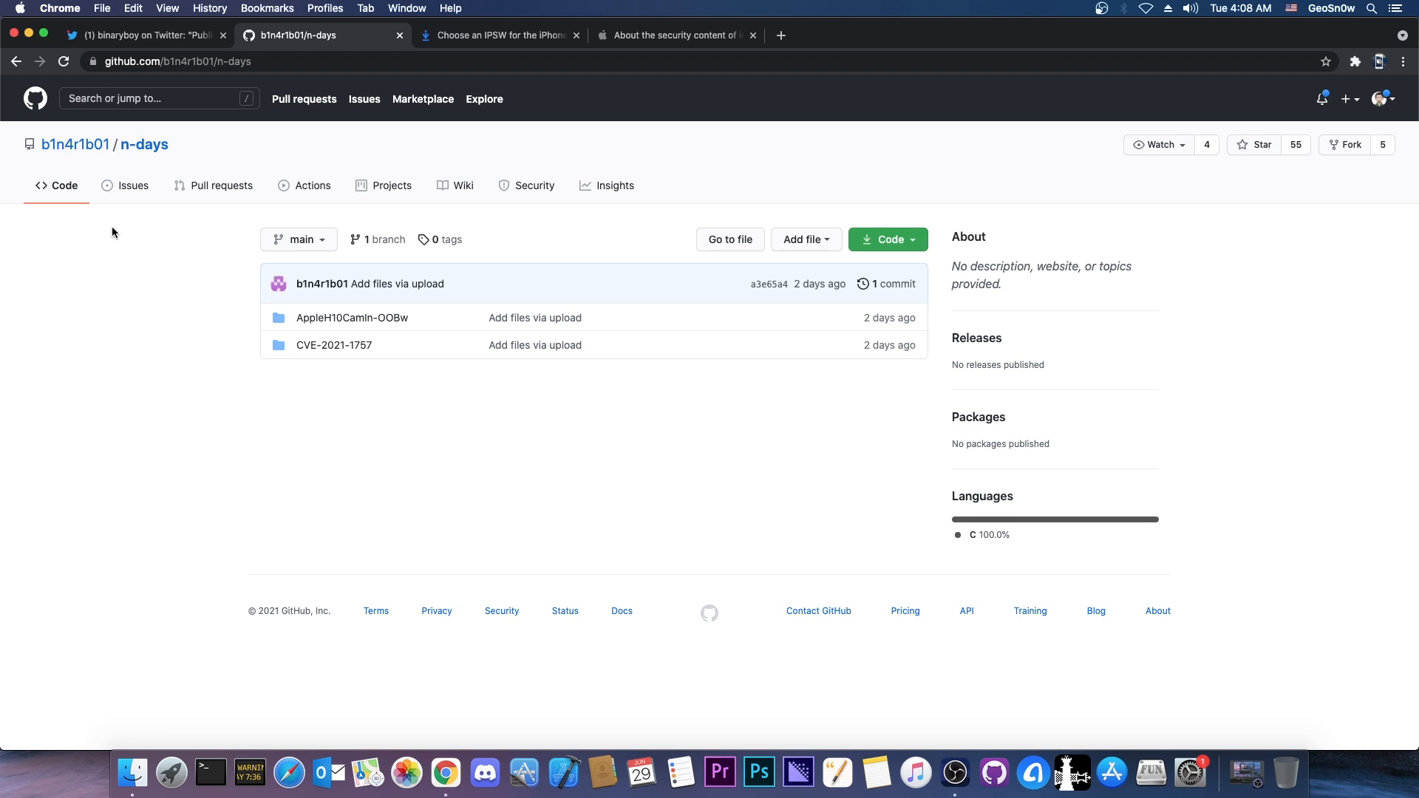
pyautogui.moveTo(335, 345)
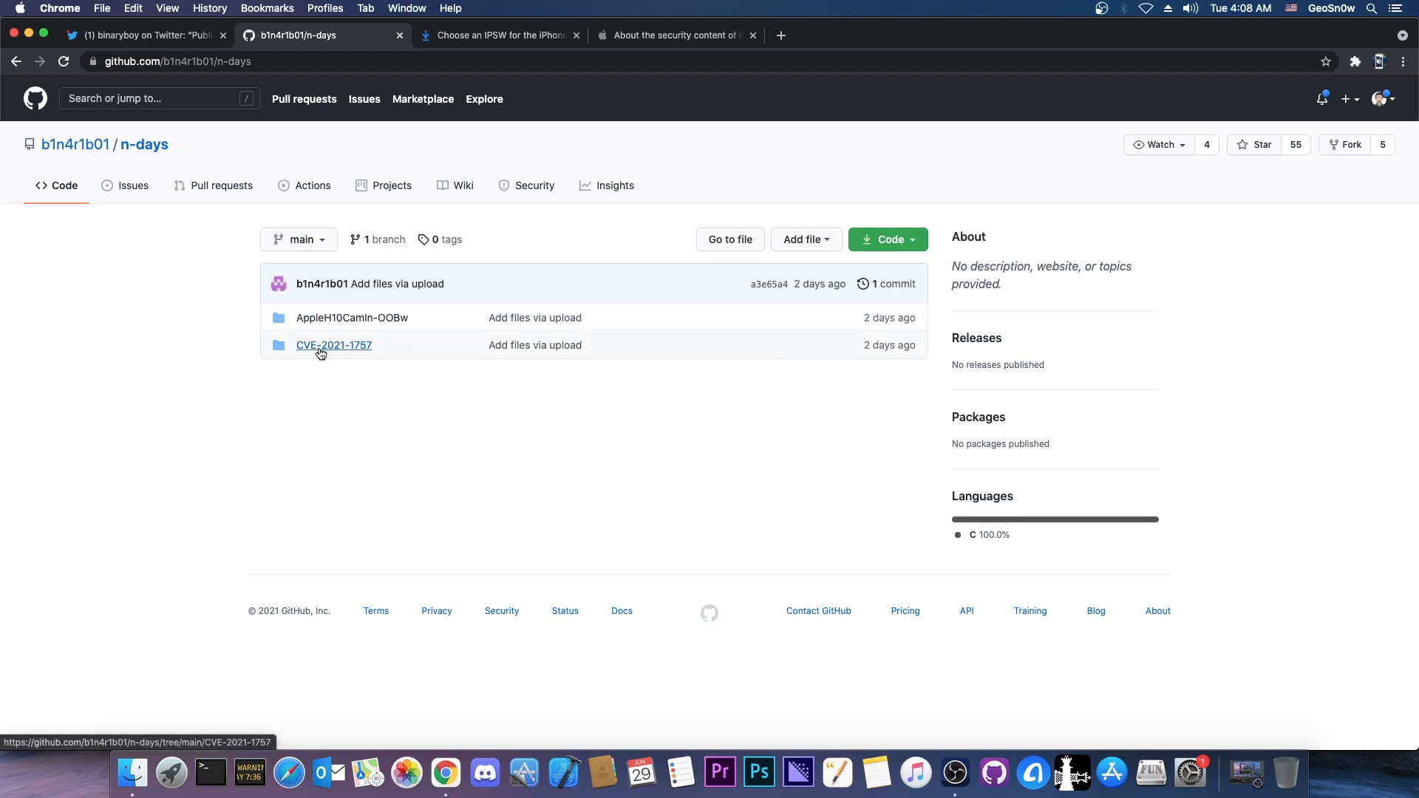
pyautogui.click(334, 345)
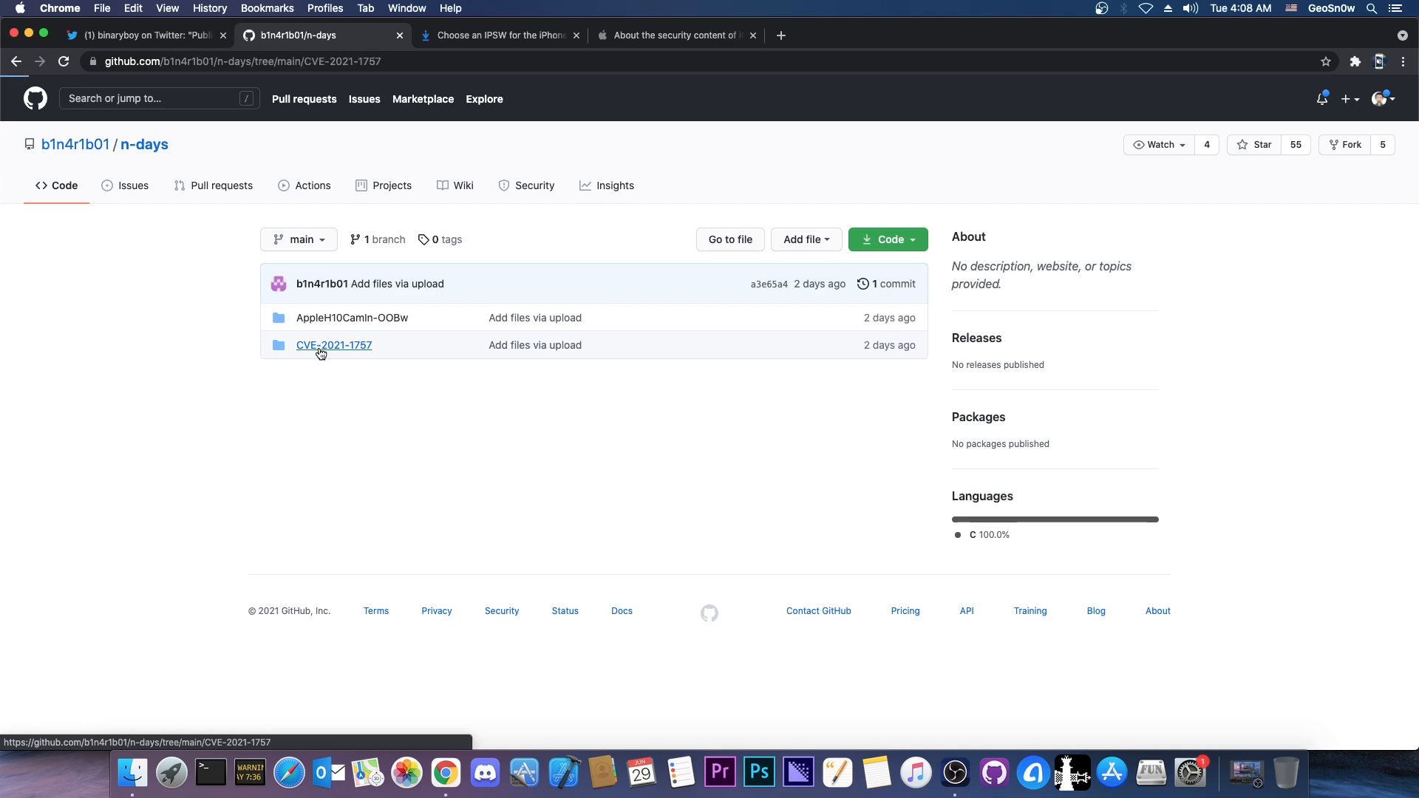
pyautogui.click(334, 345)
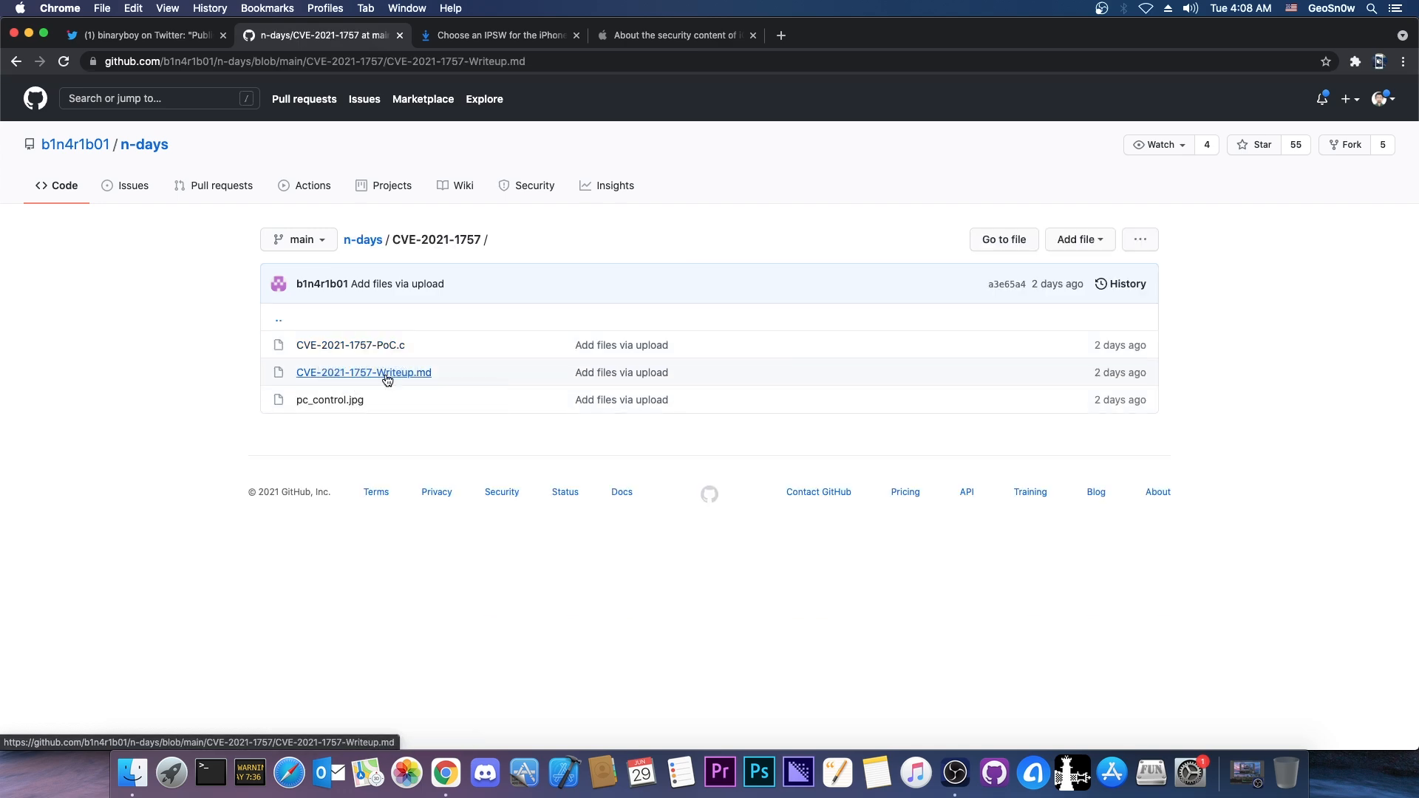
pyautogui.click(363, 371)
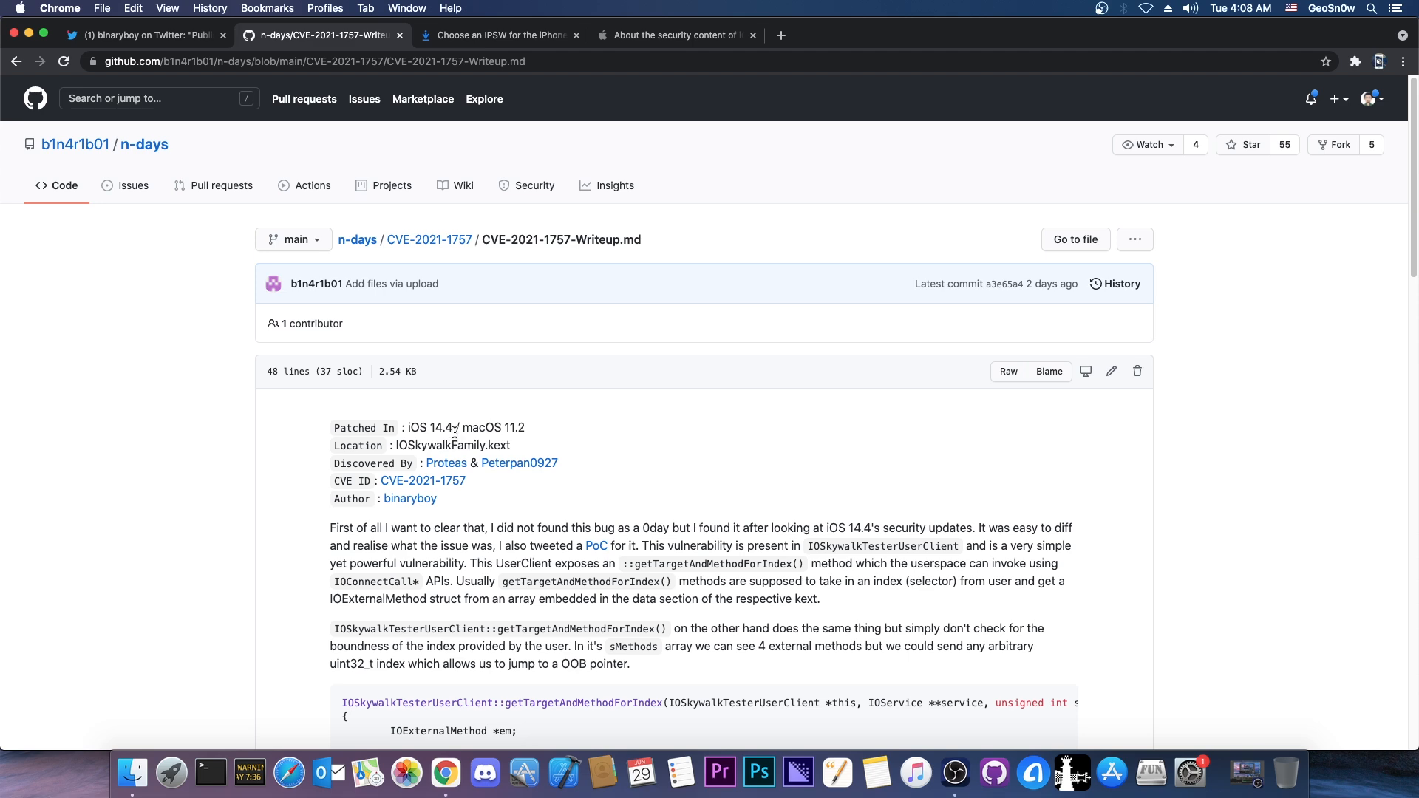
pyautogui.moveTo(451, 439)
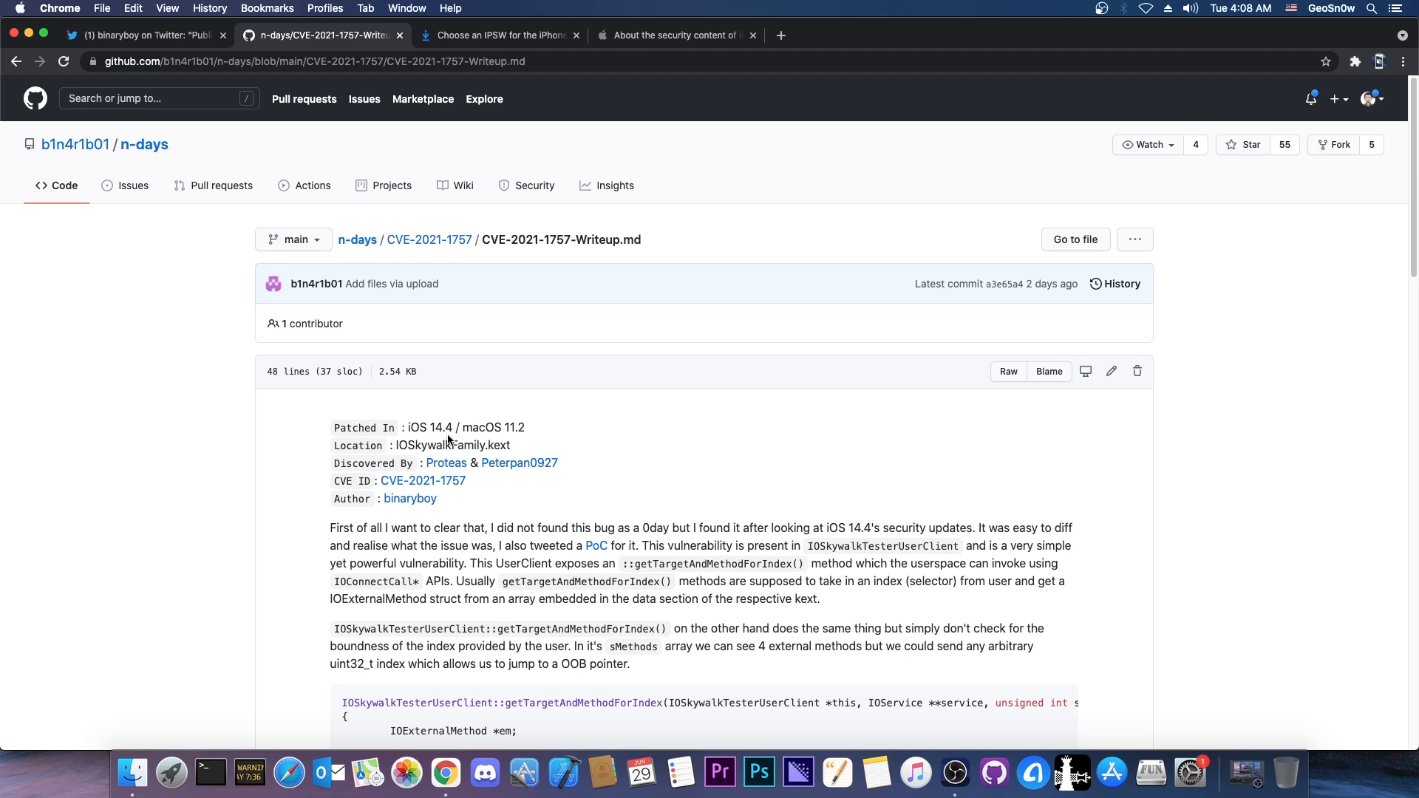
pyautogui.moveTo(322, 289)
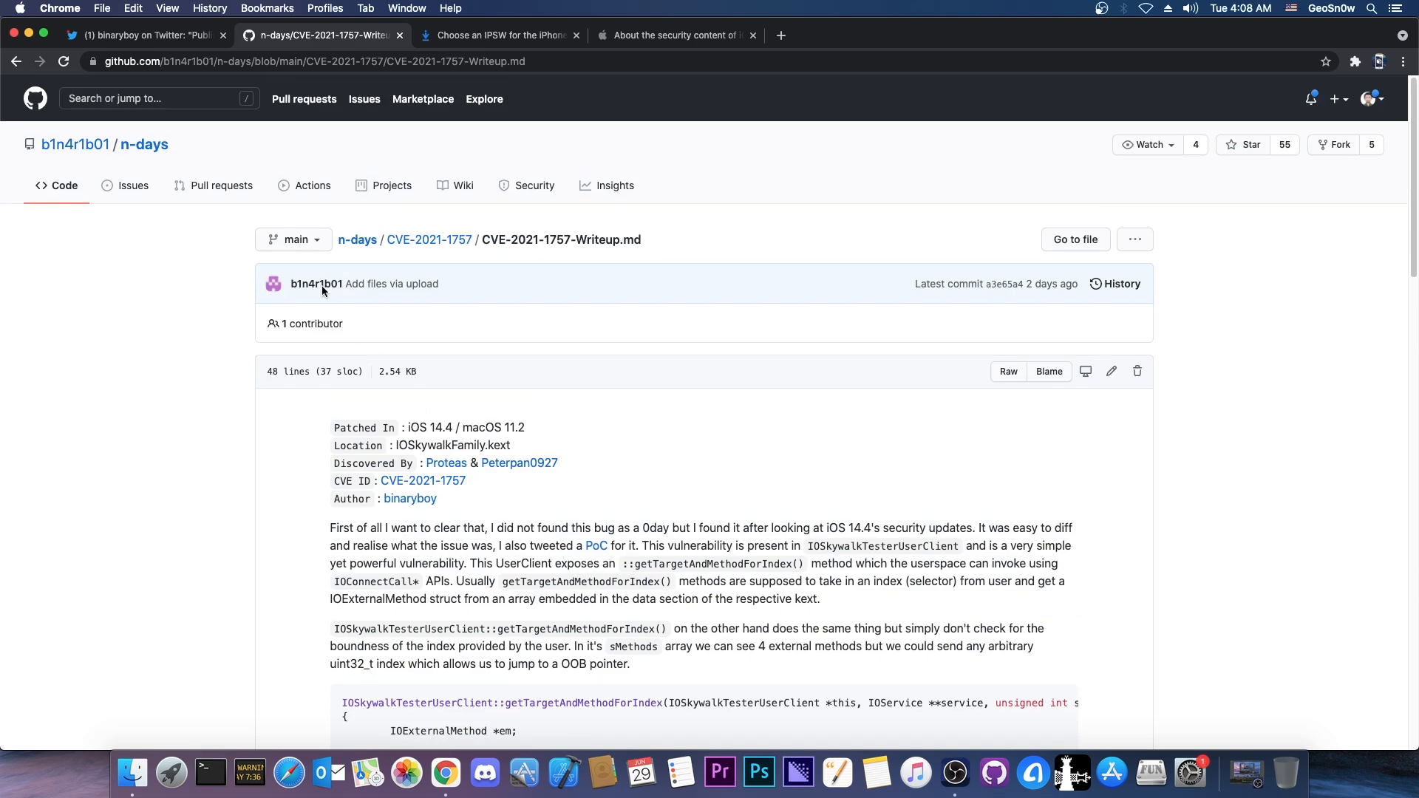
pyautogui.click(356, 239)
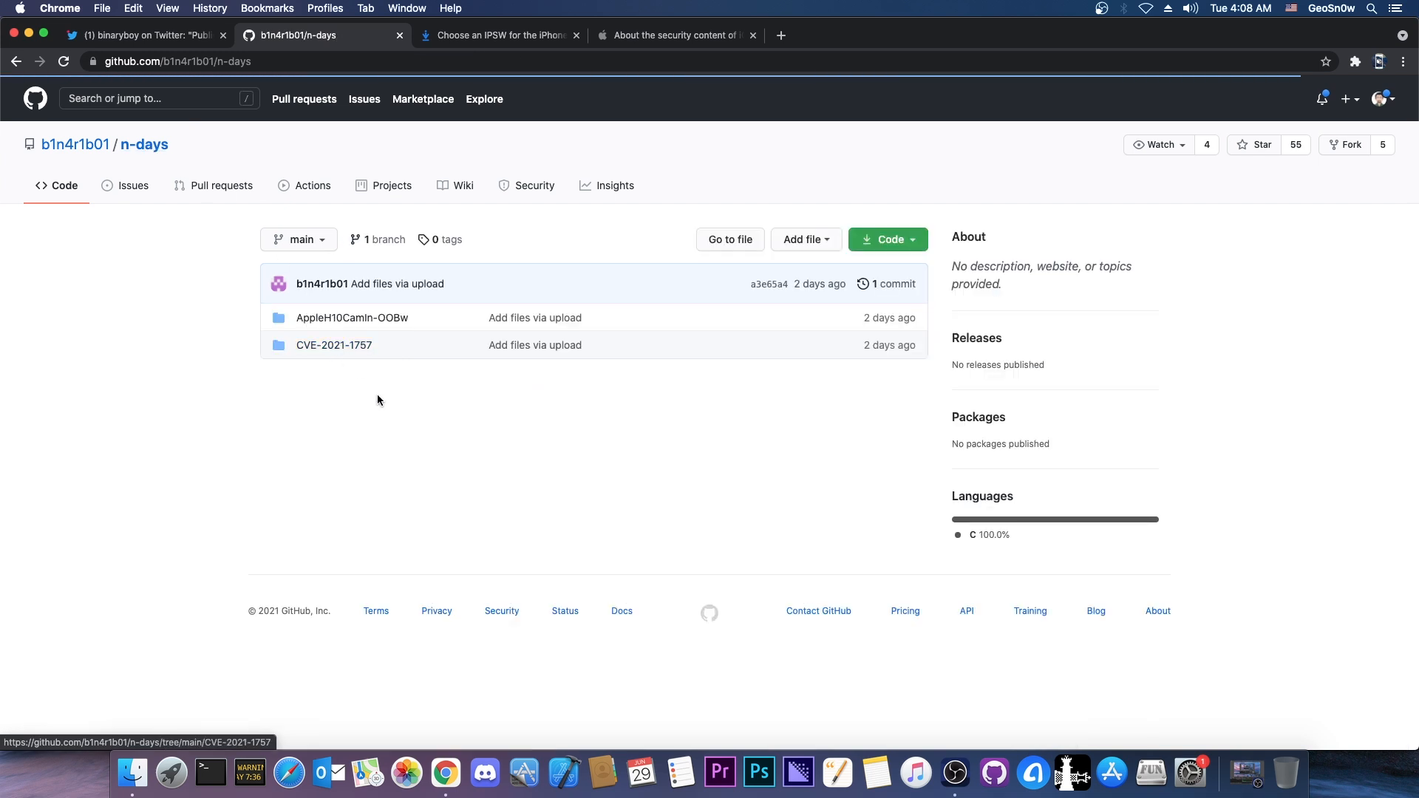
pyautogui.moveTo(351, 318)
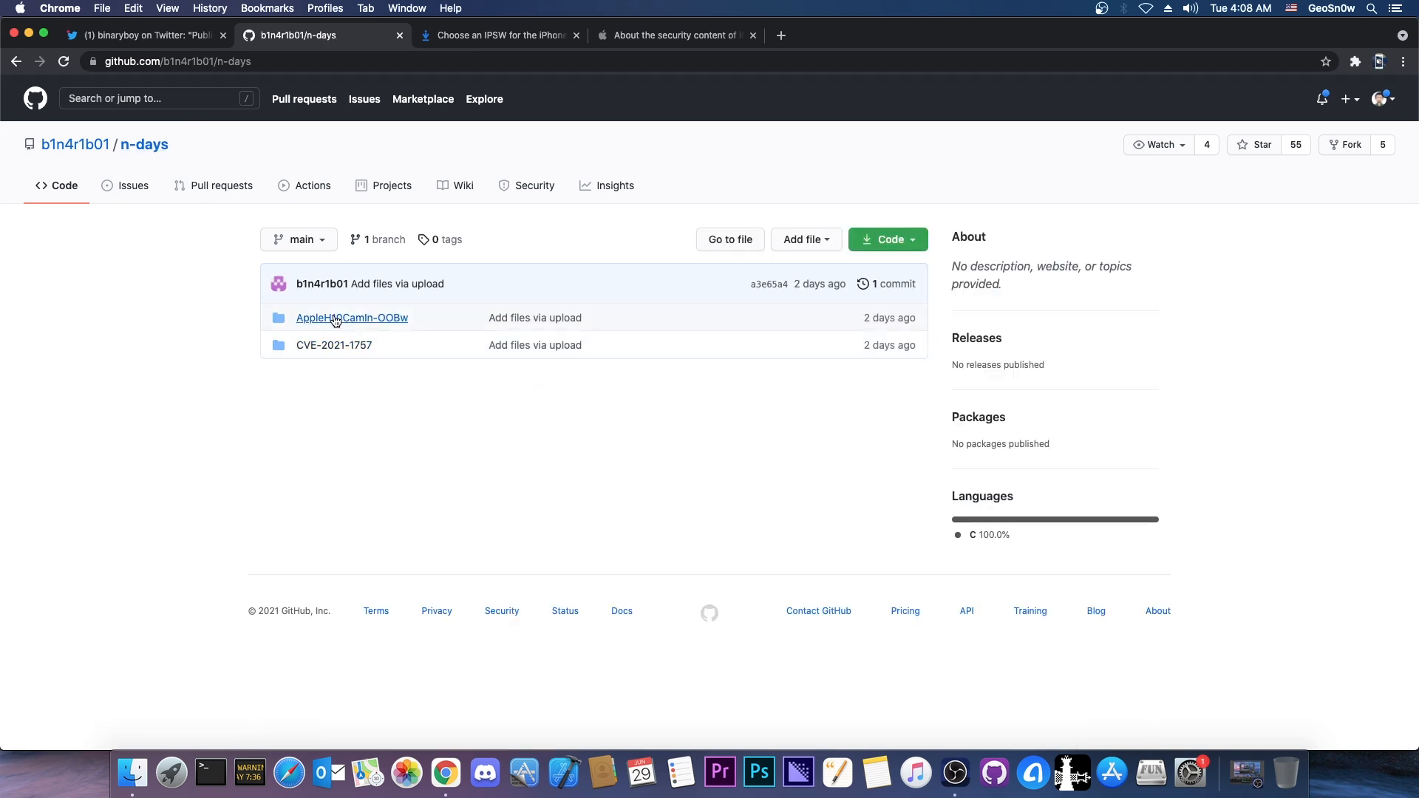
# - Open AppleH10CamIn-OOBw-Writeup.md from the AppleH10CamIn-OOBw folder
pyautogui.click(352, 318)
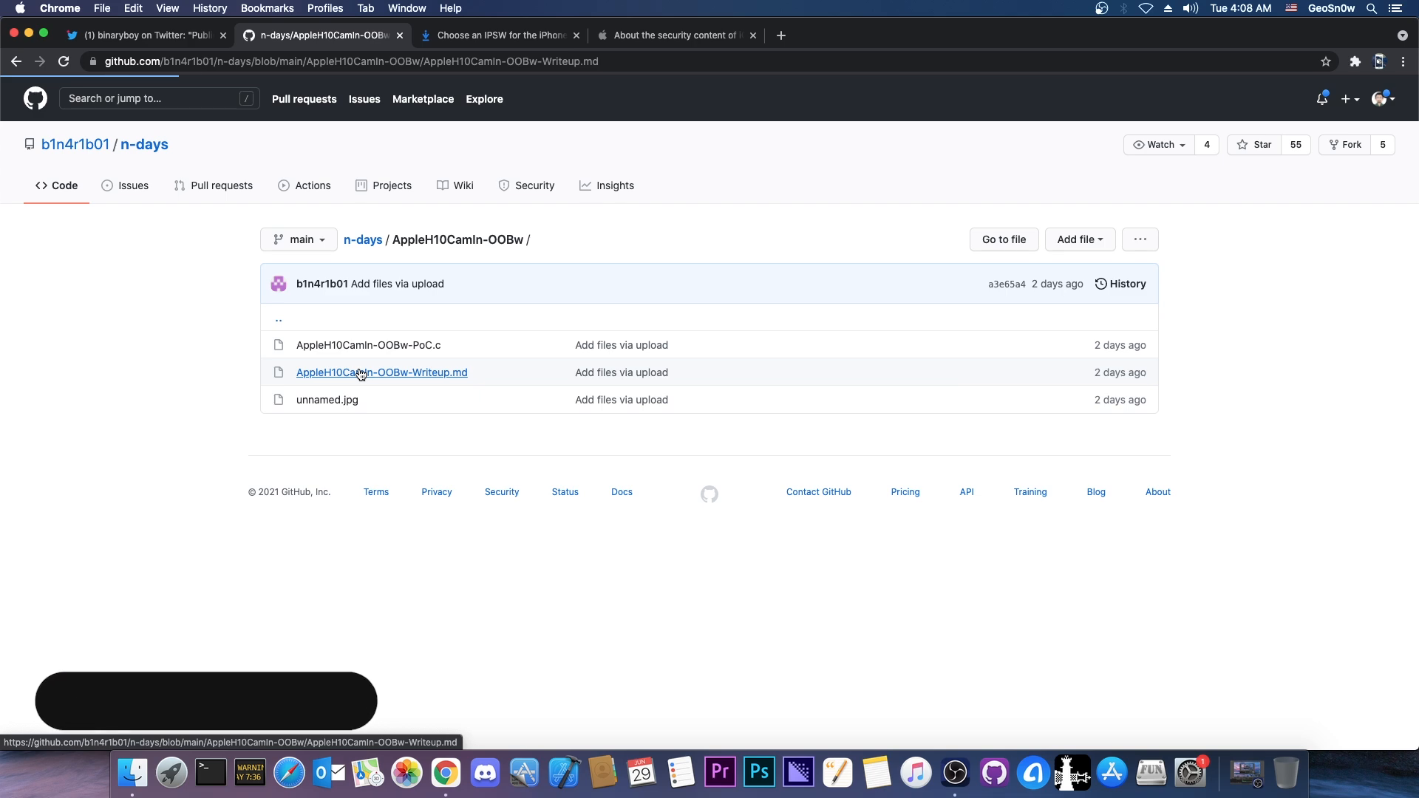
pyautogui.click(381, 372)
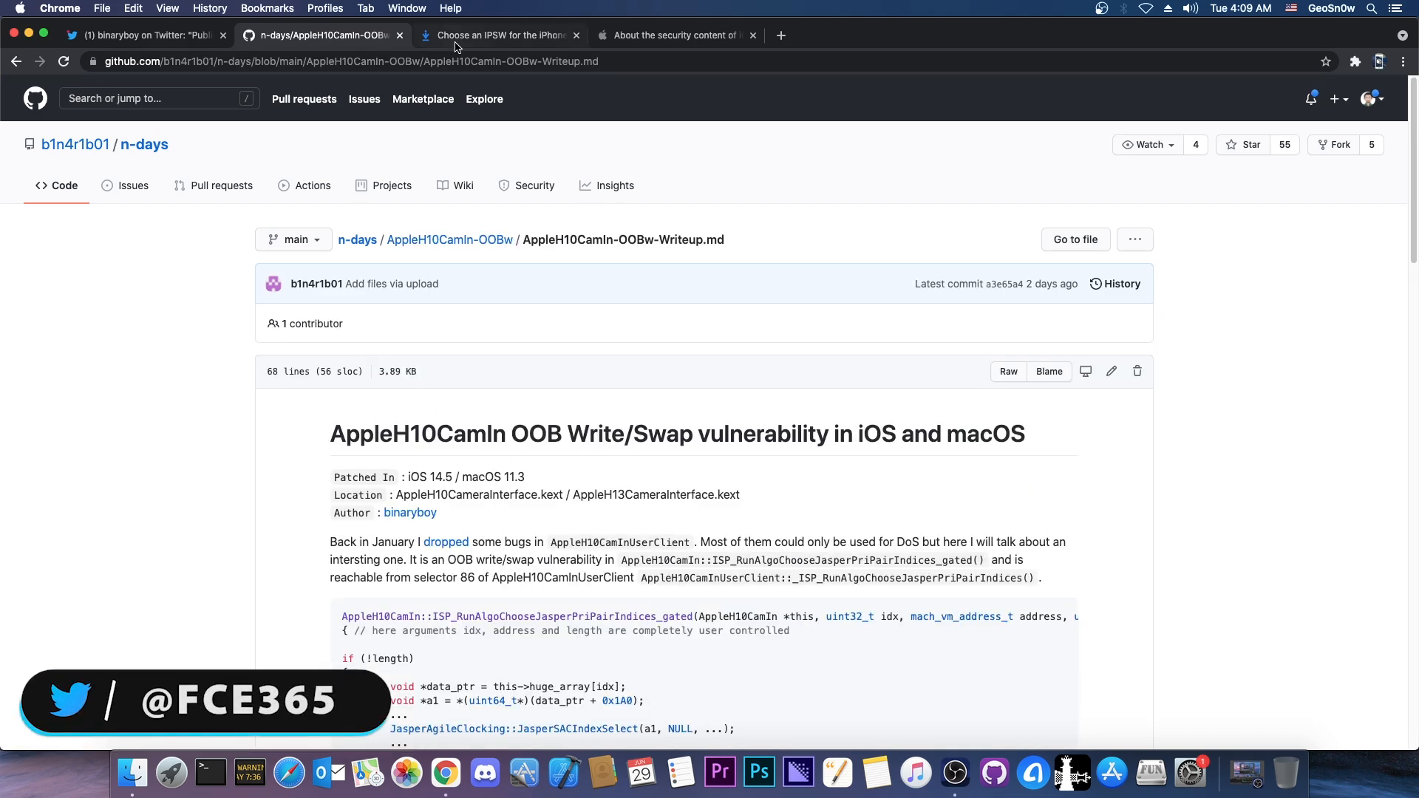
pyautogui.click(498, 36)
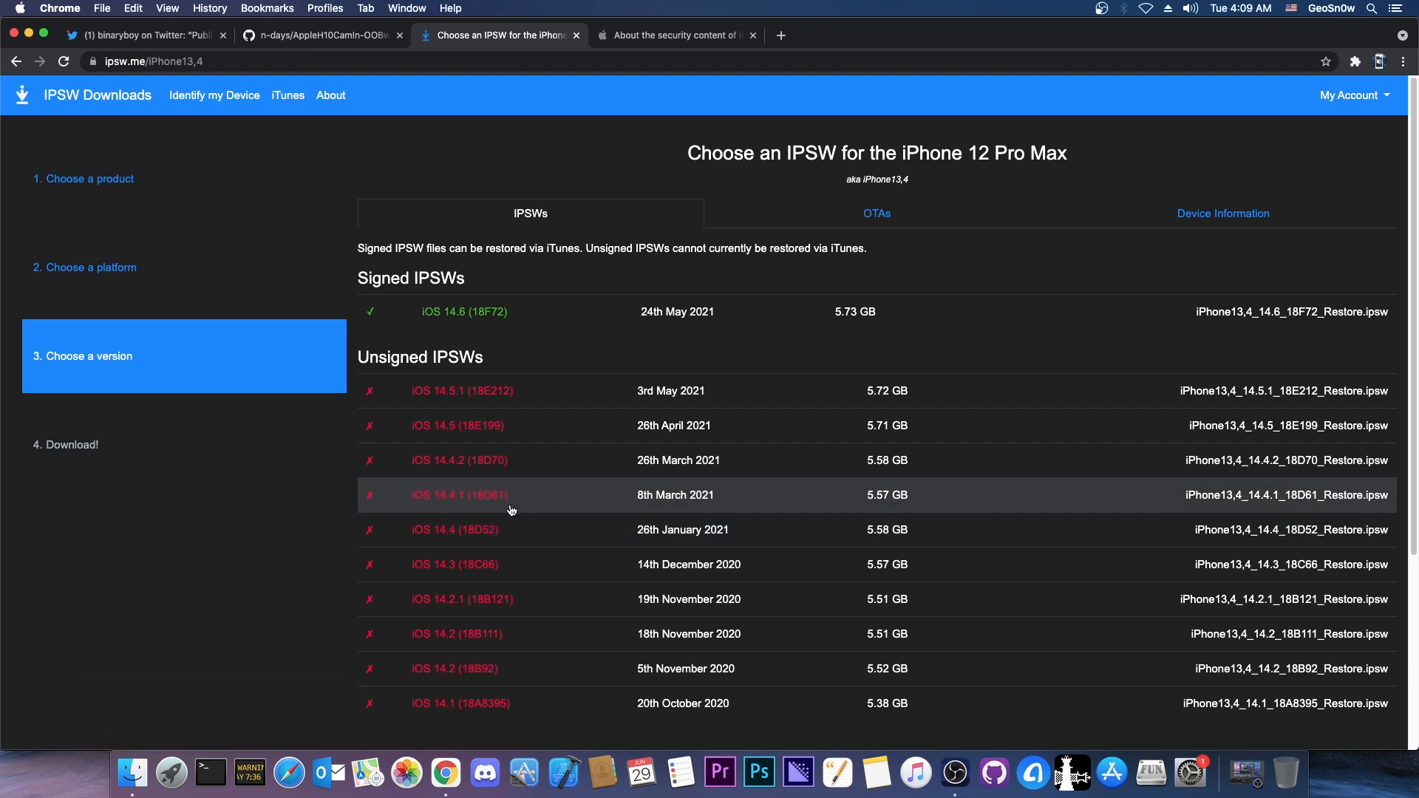
pyautogui.moveTo(531, 477)
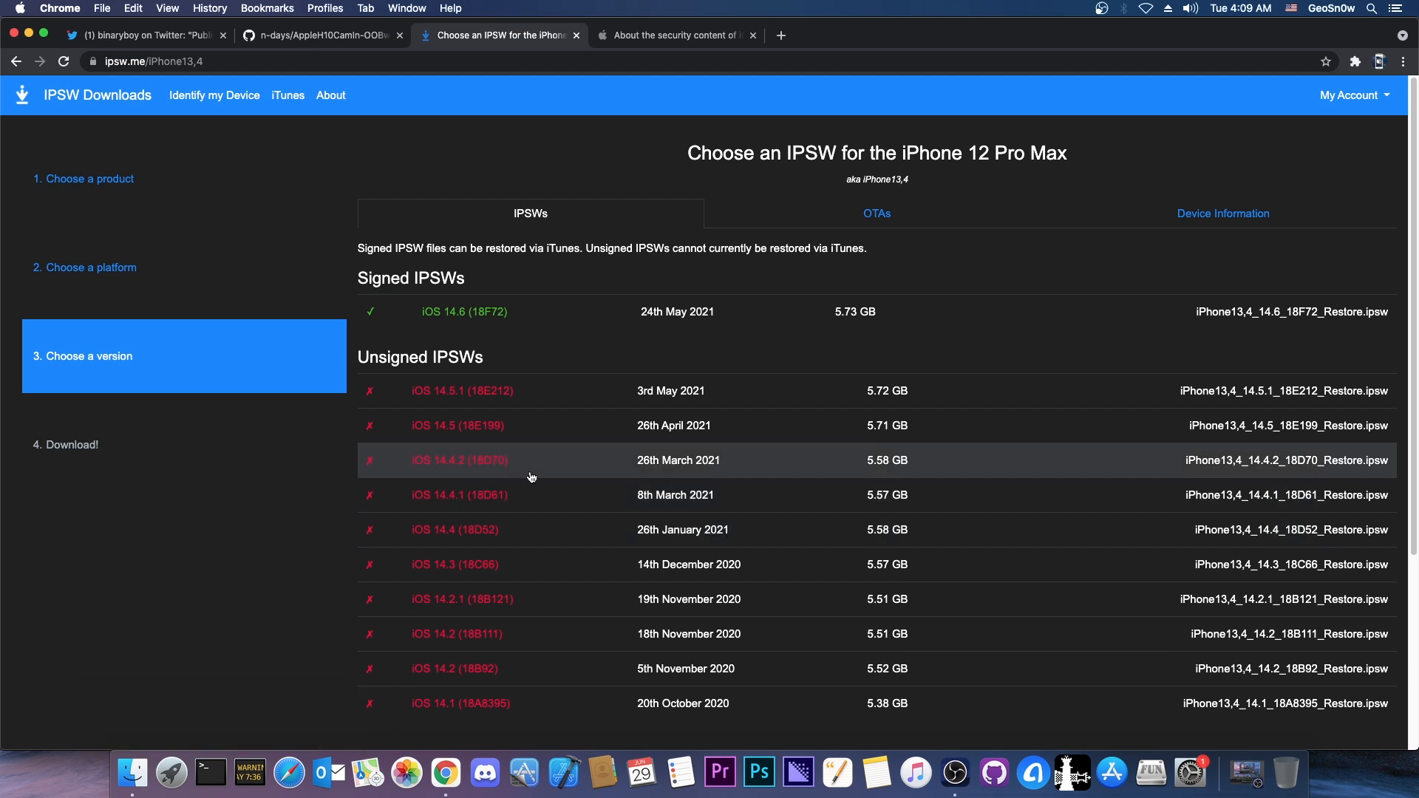
pyautogui.moveTo(321, 36)
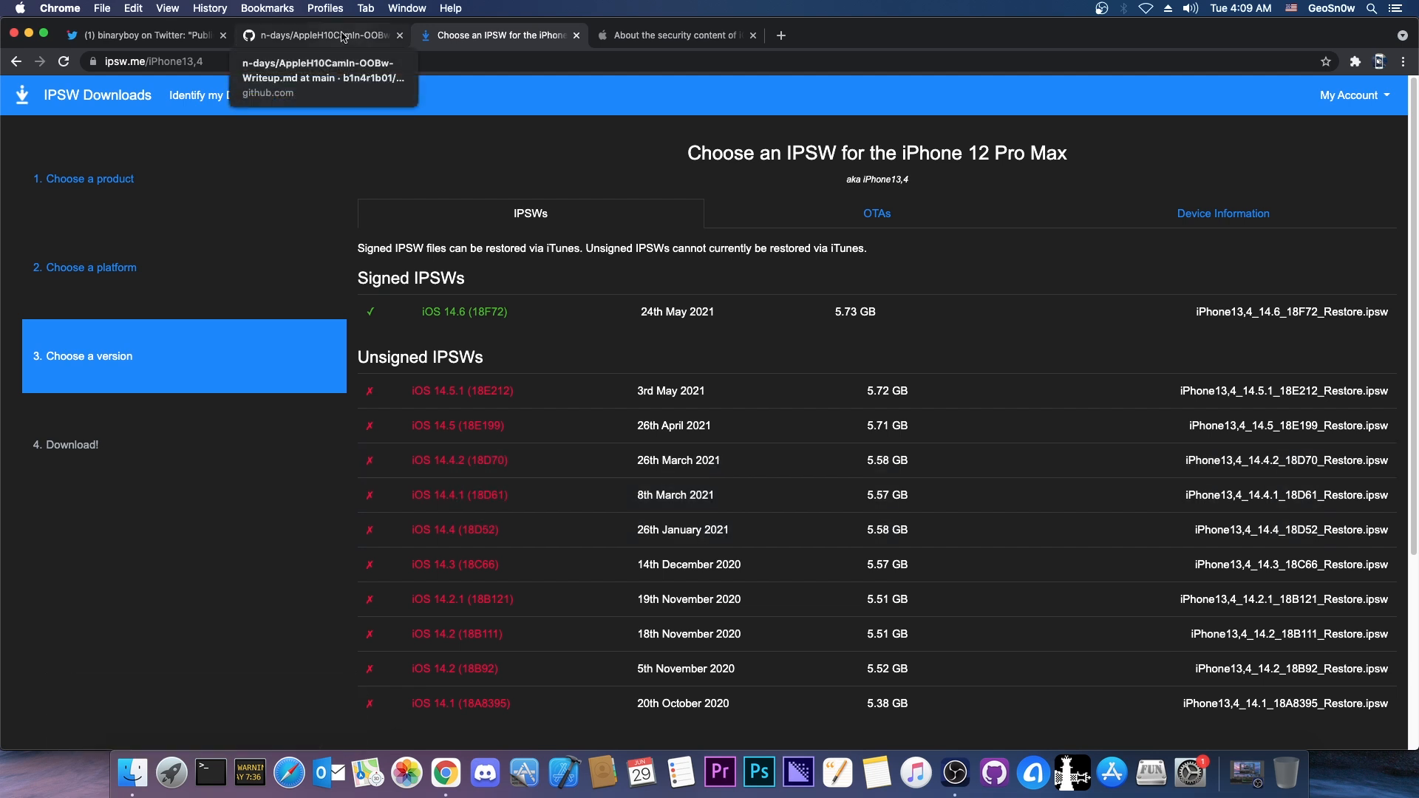
pyautogui.click(317, 36)
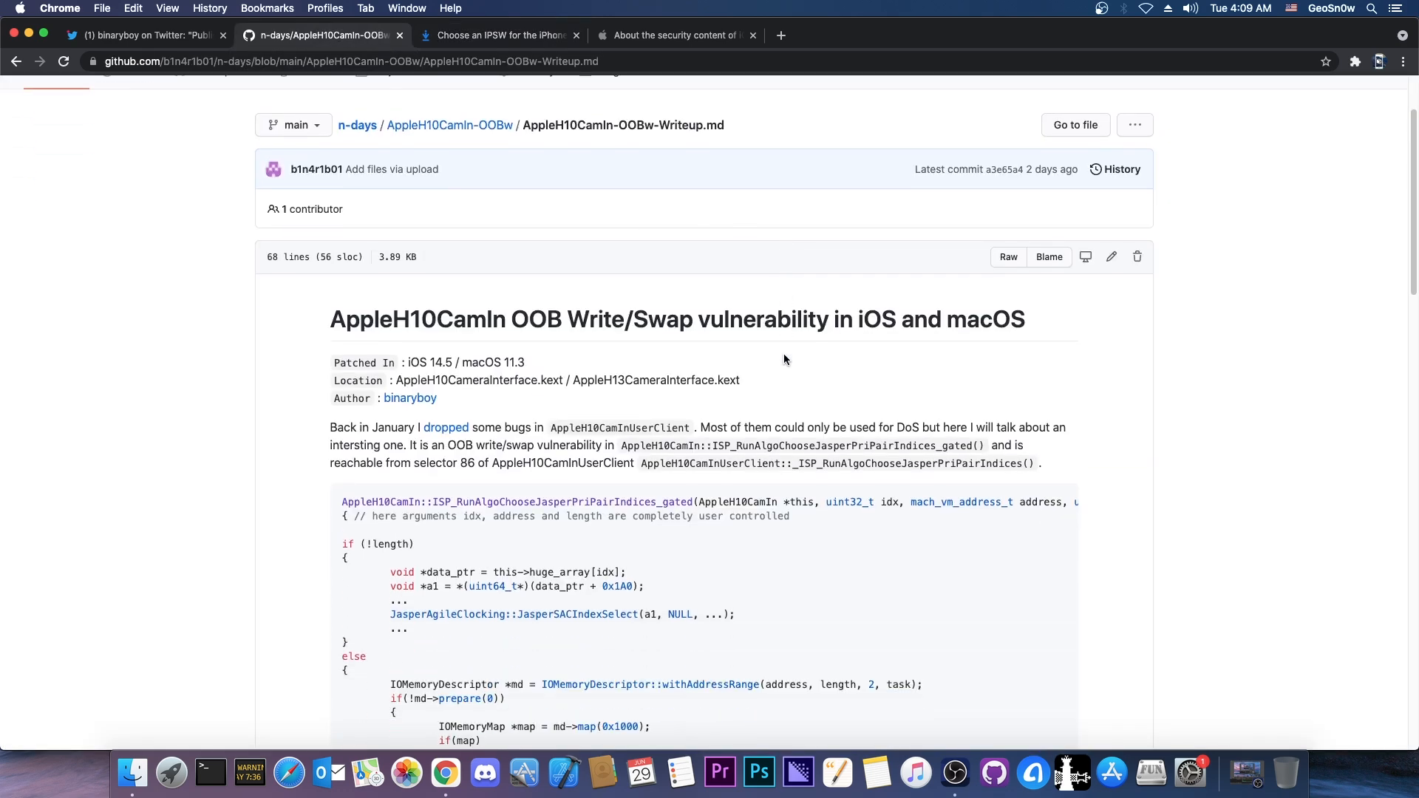
pyautogui.click(675, 35)
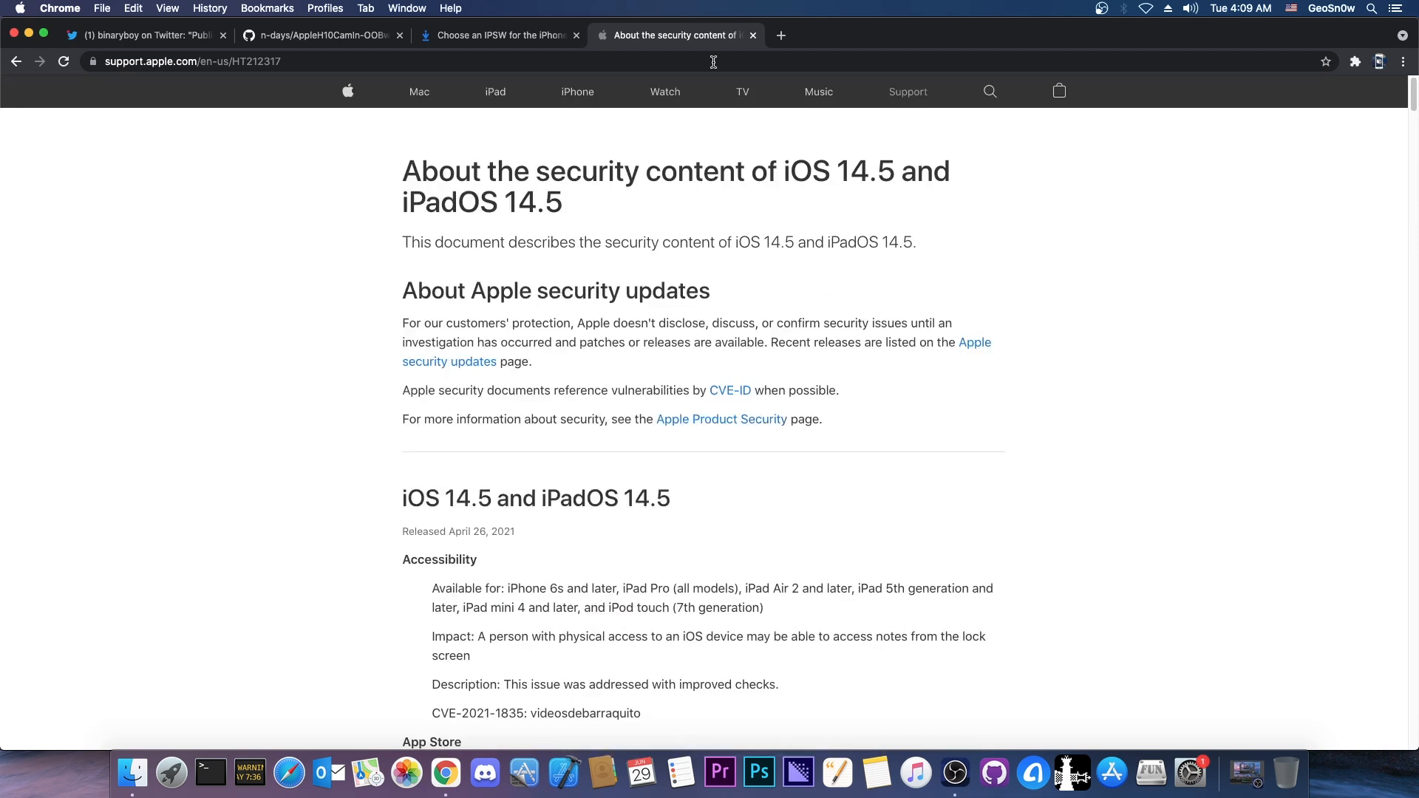
pyautogui.moveTo(957, 282)
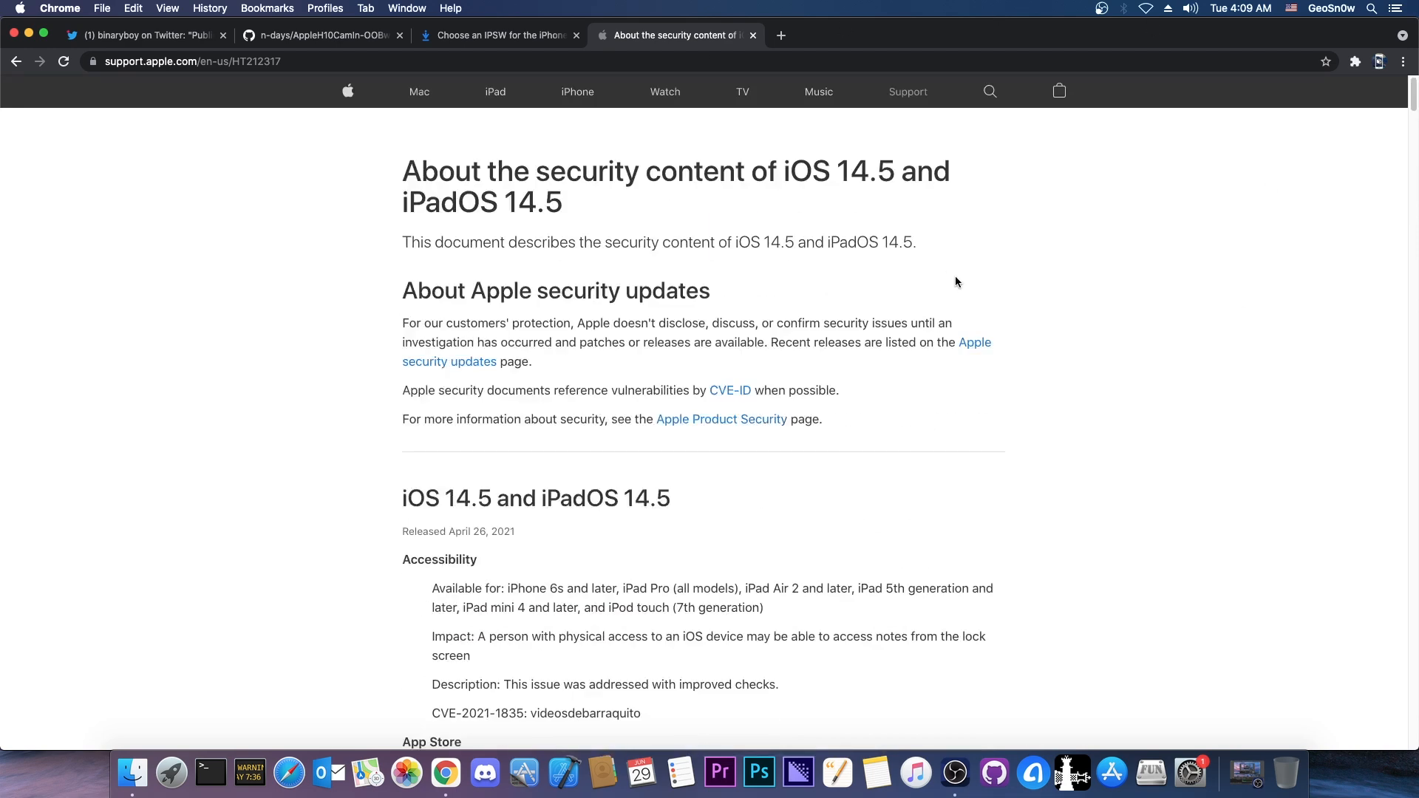
pyautogui.scroll(-3)
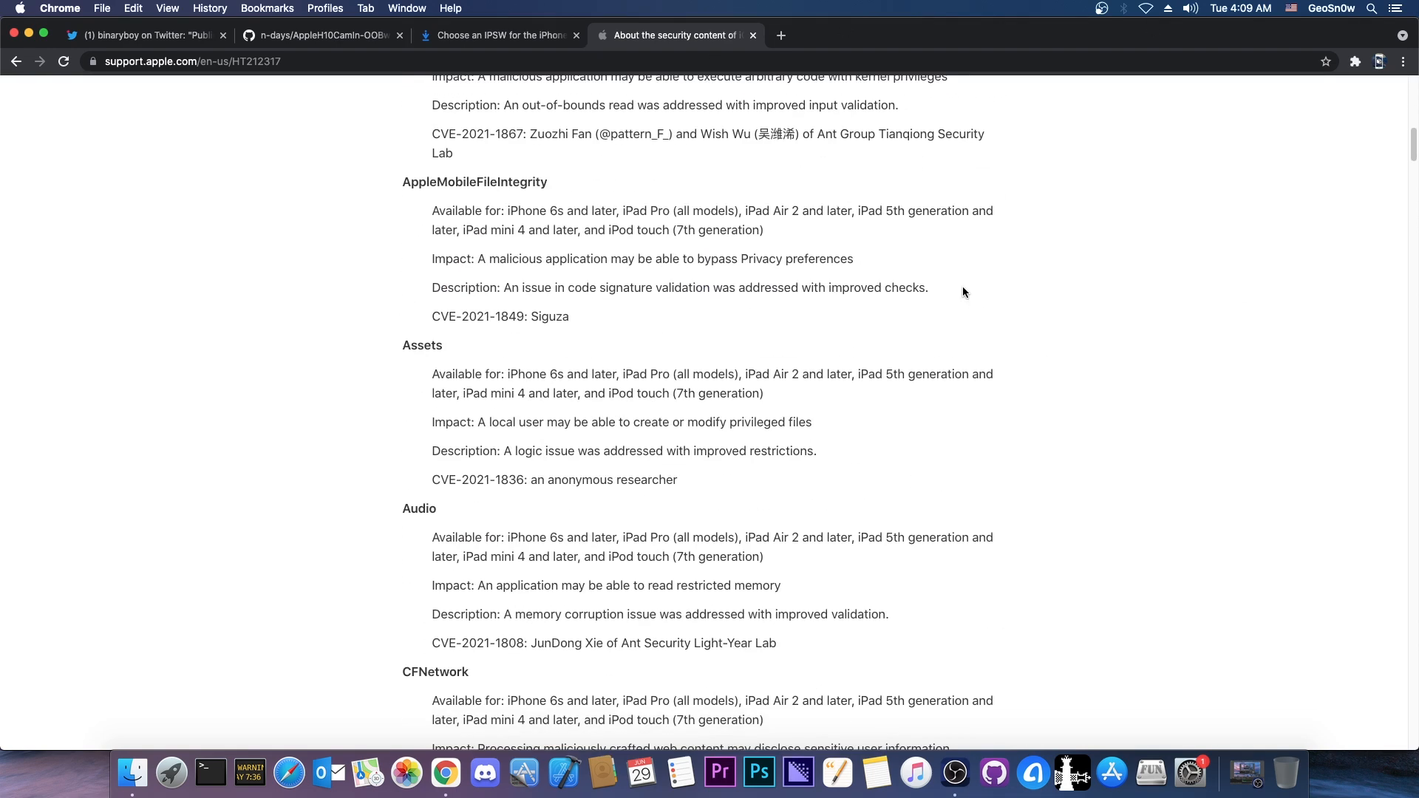
pyautogui.click(317, 35)
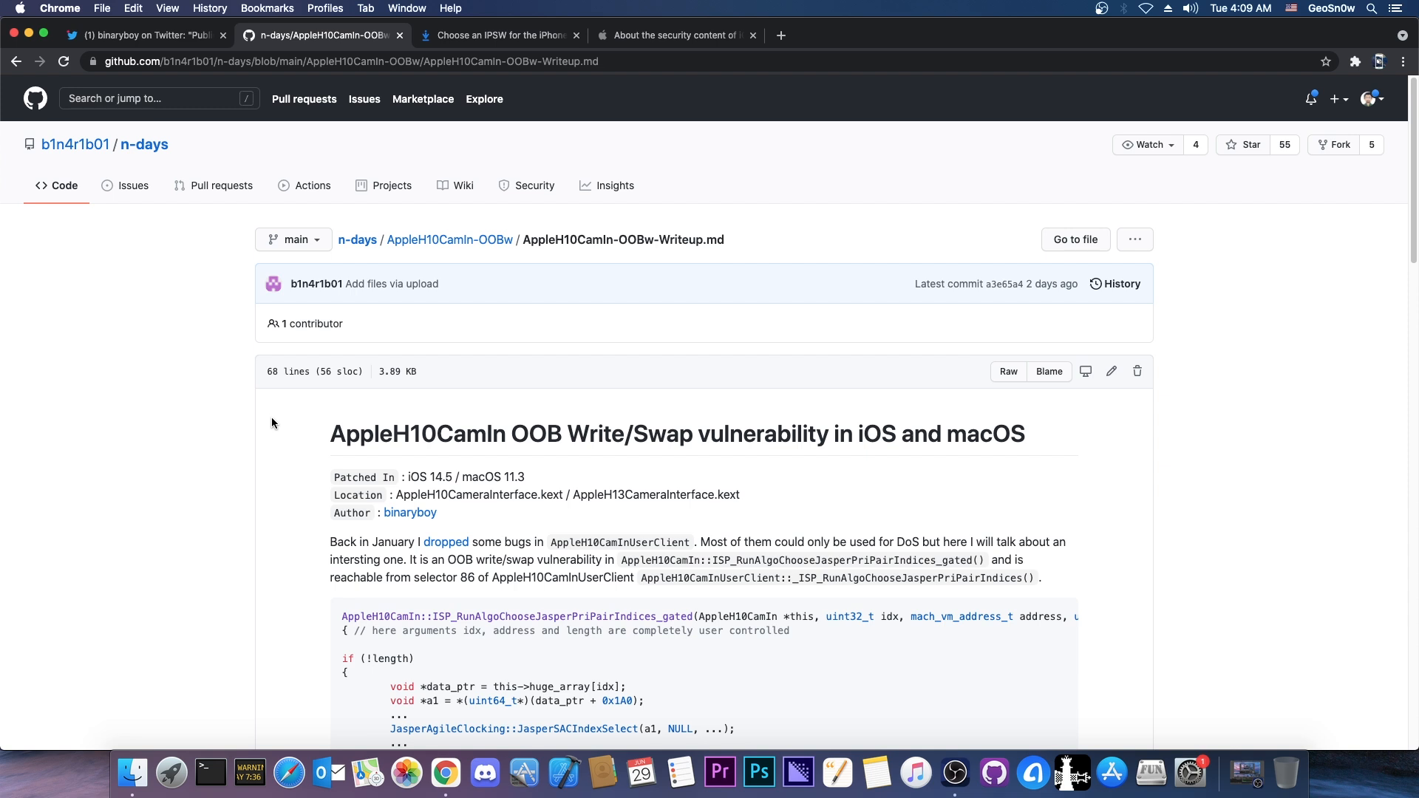
pyautogui.scroll(-3)
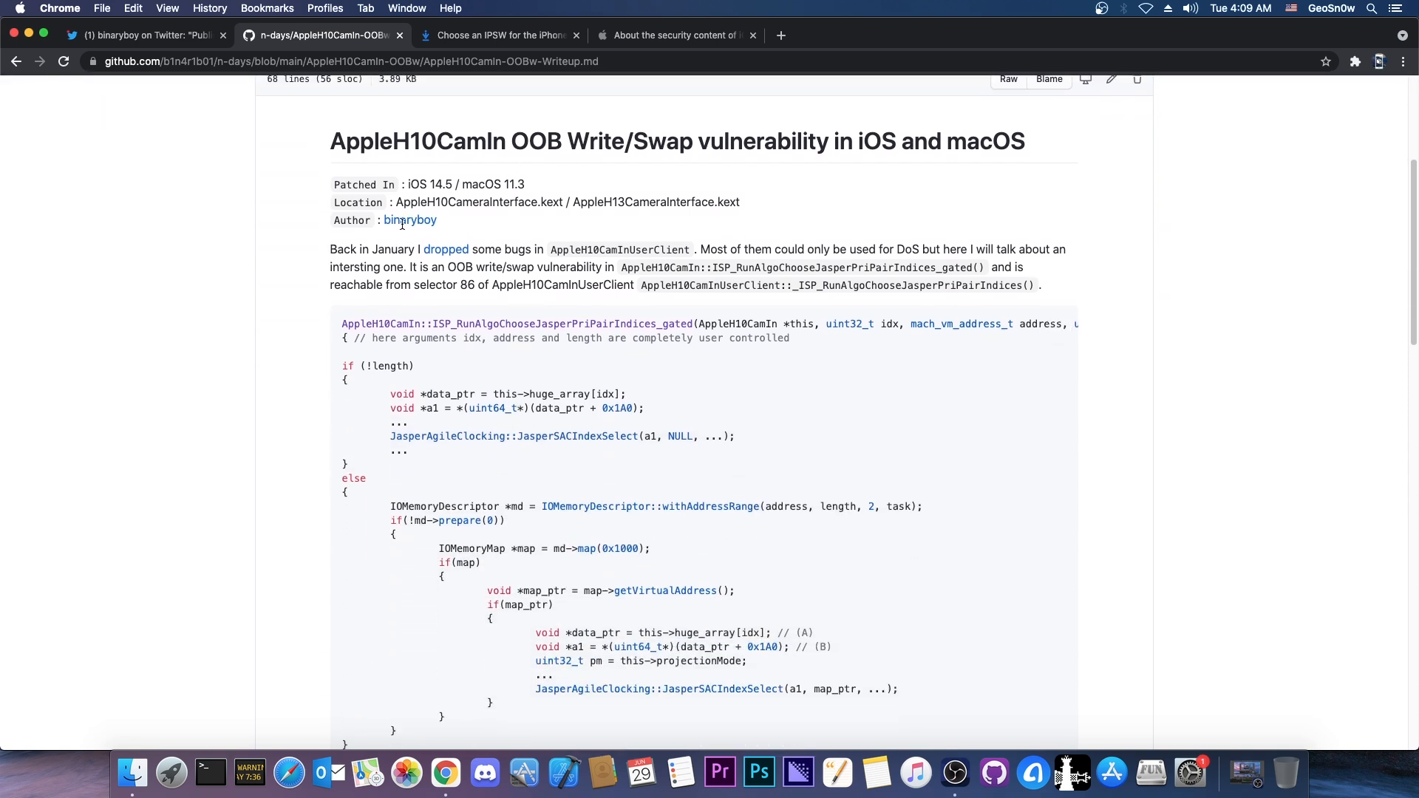
pyautogui.scroll(-3)
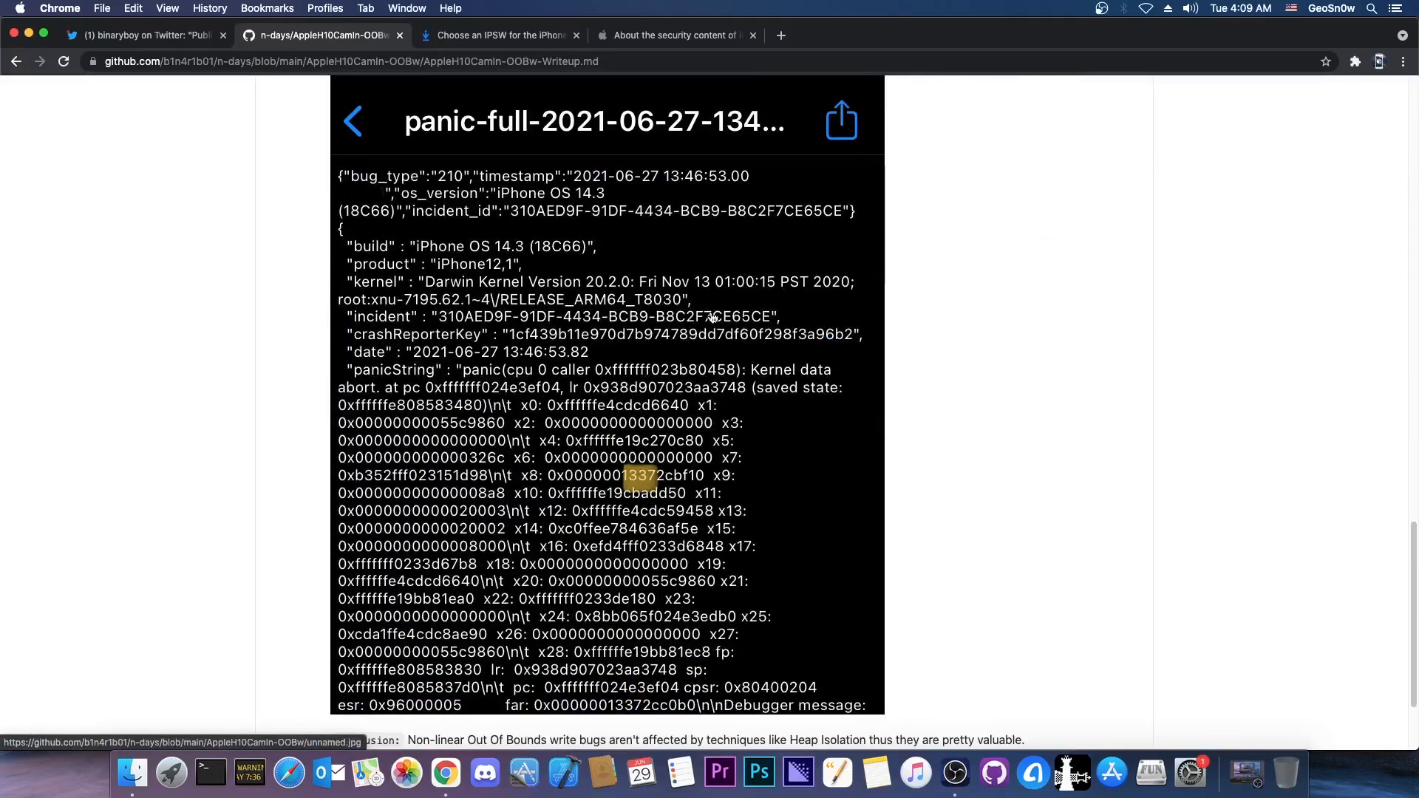
pyautogui.moveTo(641, 492)
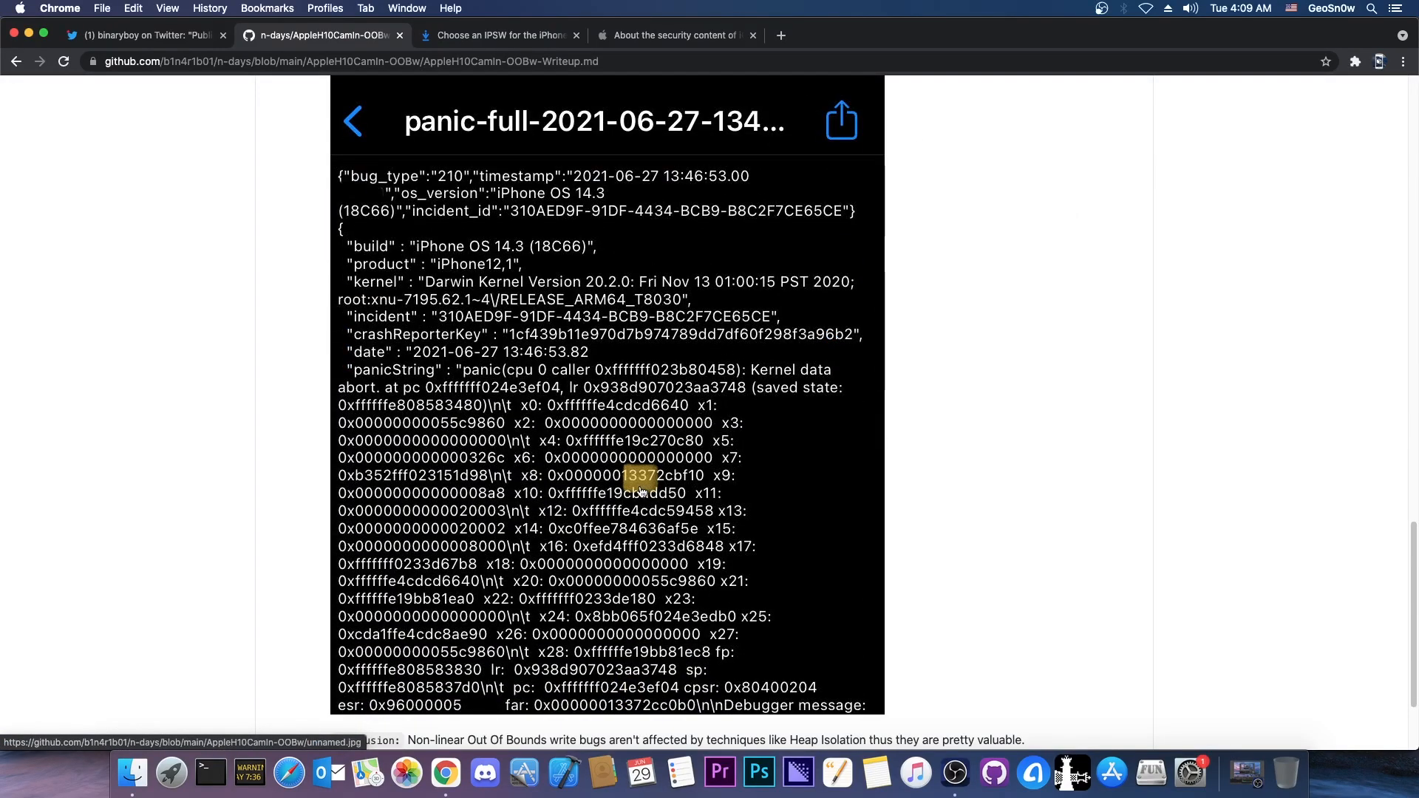
pyautogui.moveTo(524, 492)
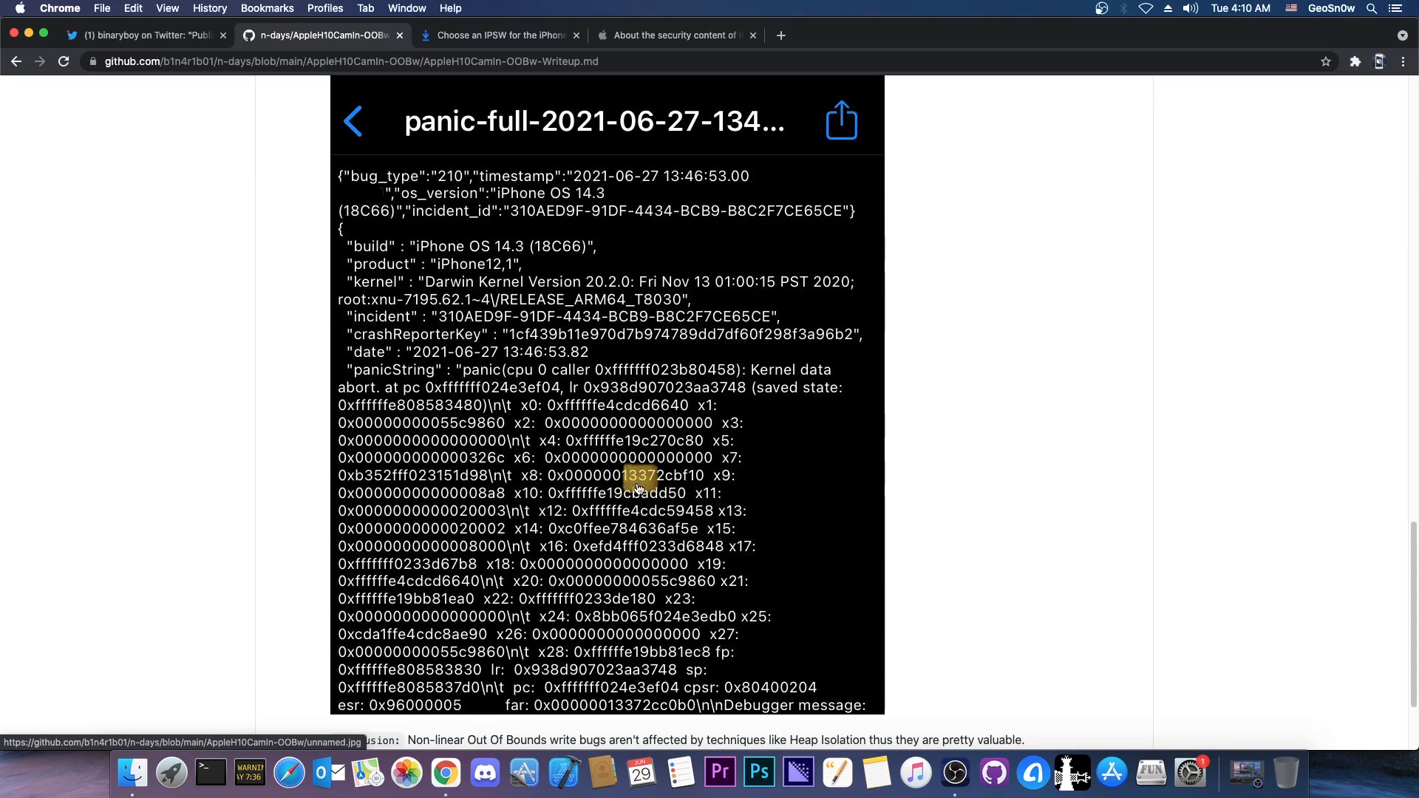
pyautogui.moveTo(782, 422)
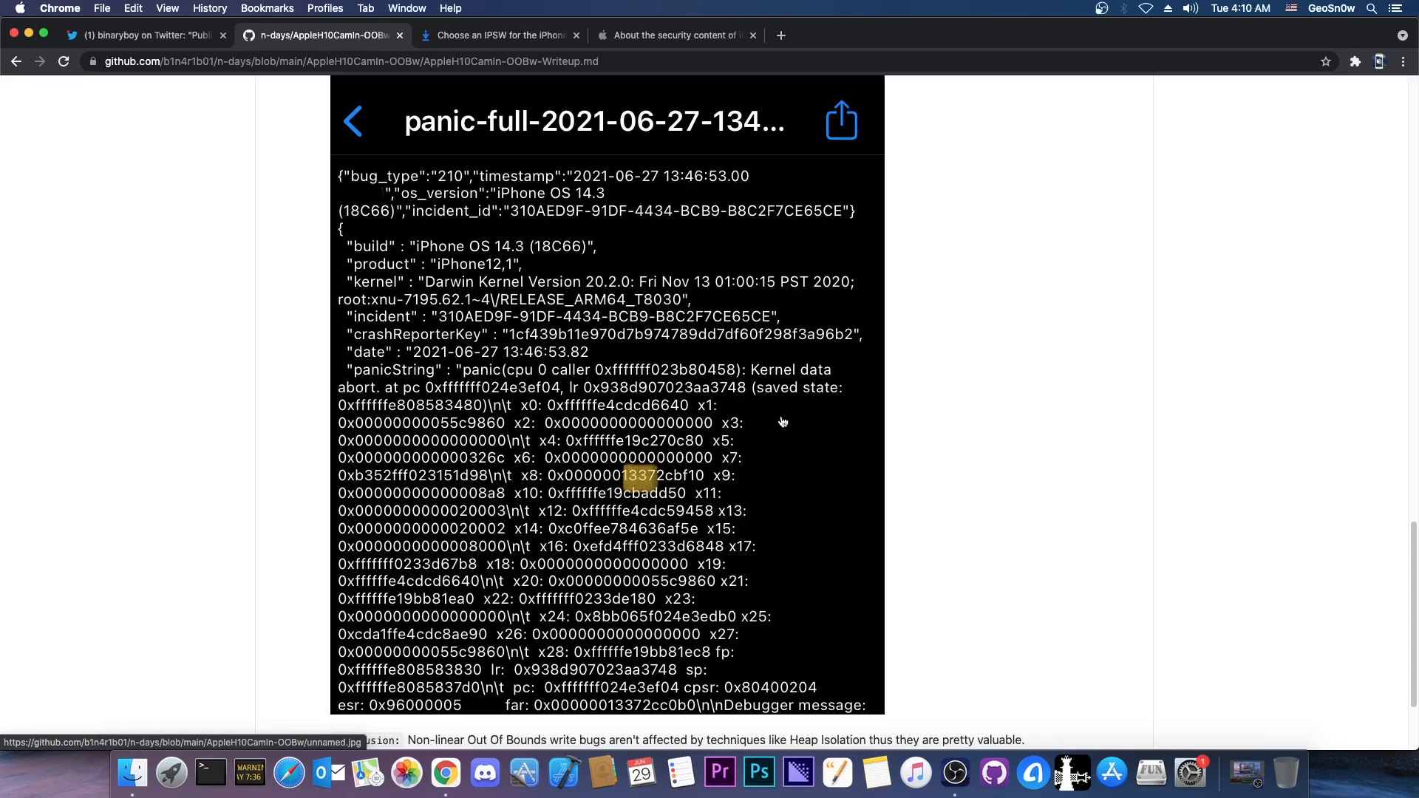
pyautogui.moveTo(483, 257)
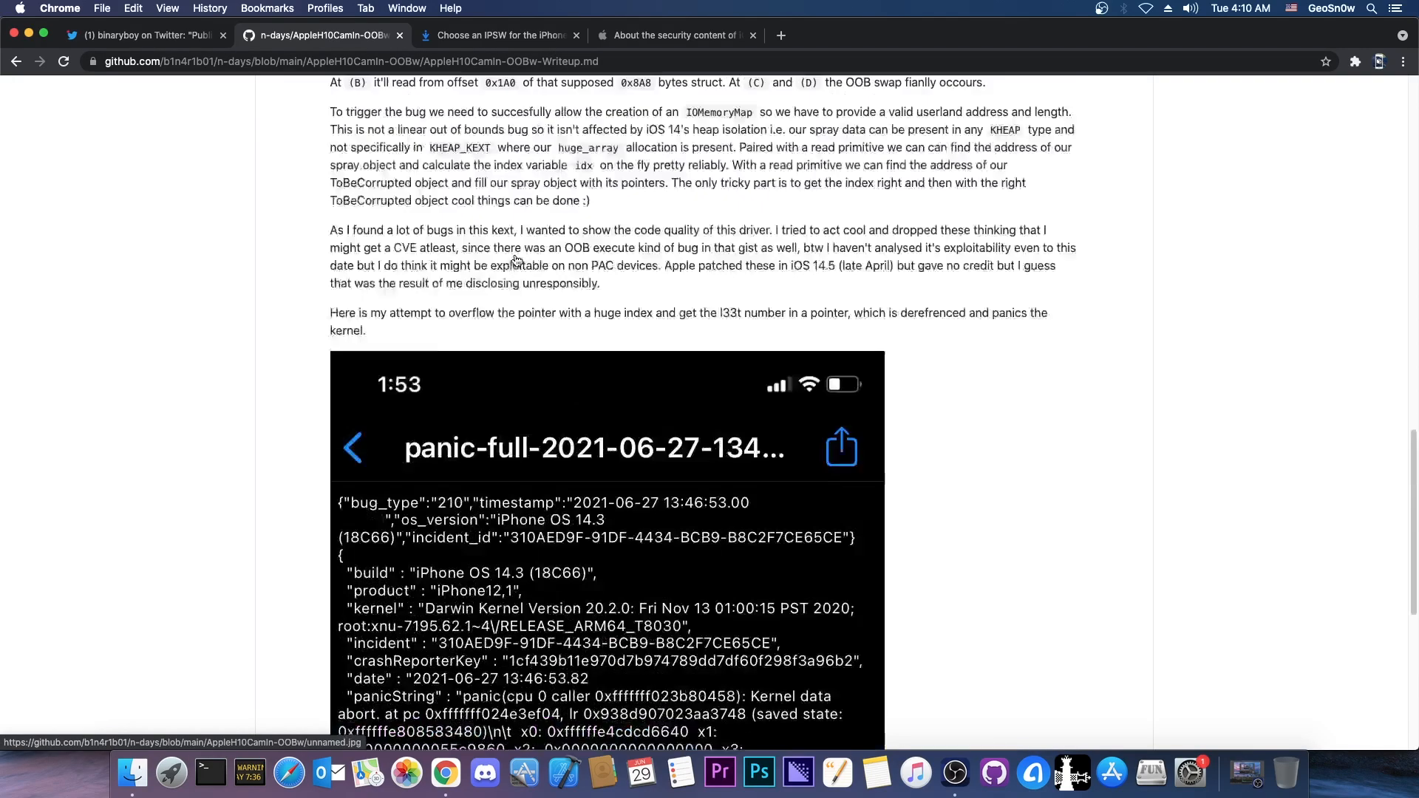
pyautogui.scroll(3)
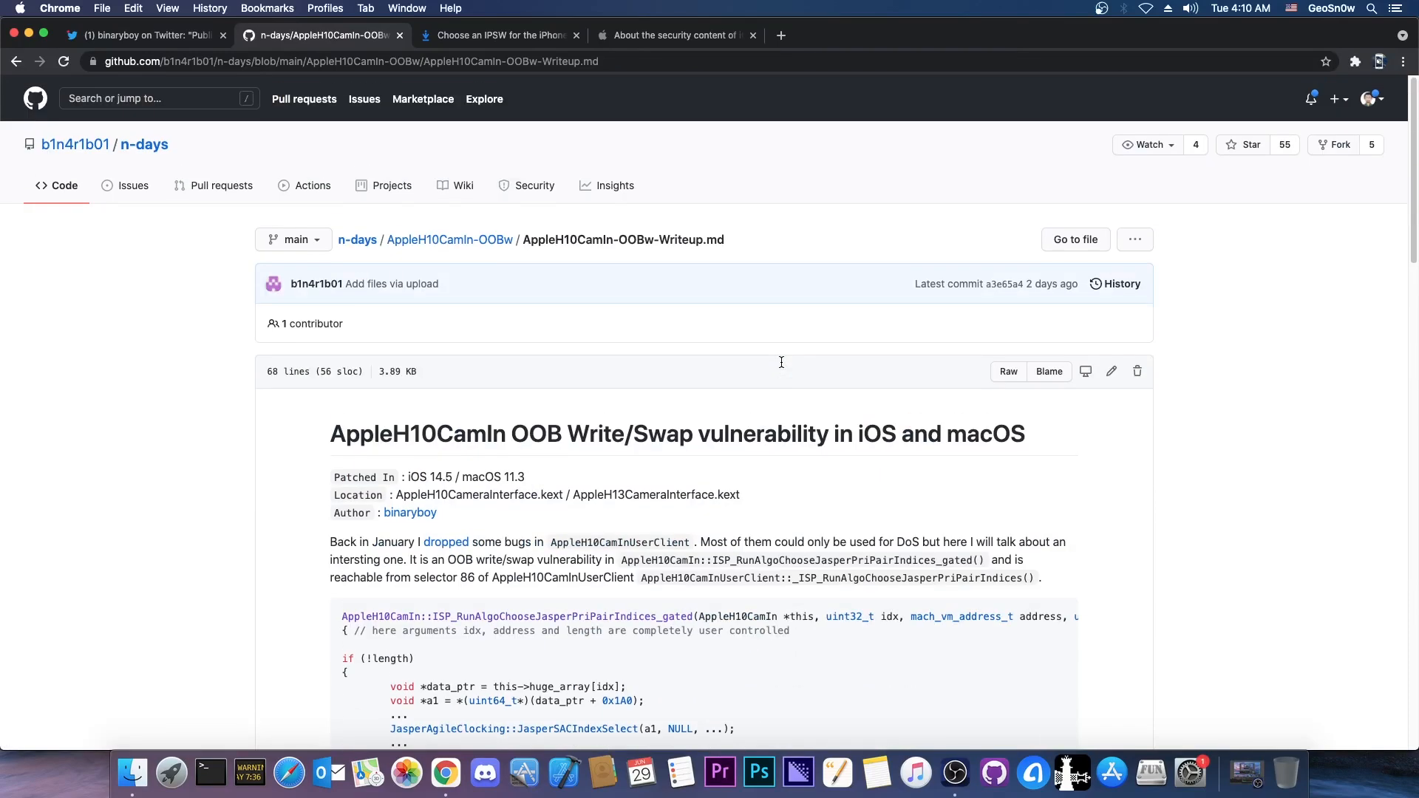
pyautogui.moveTo(547, 481)
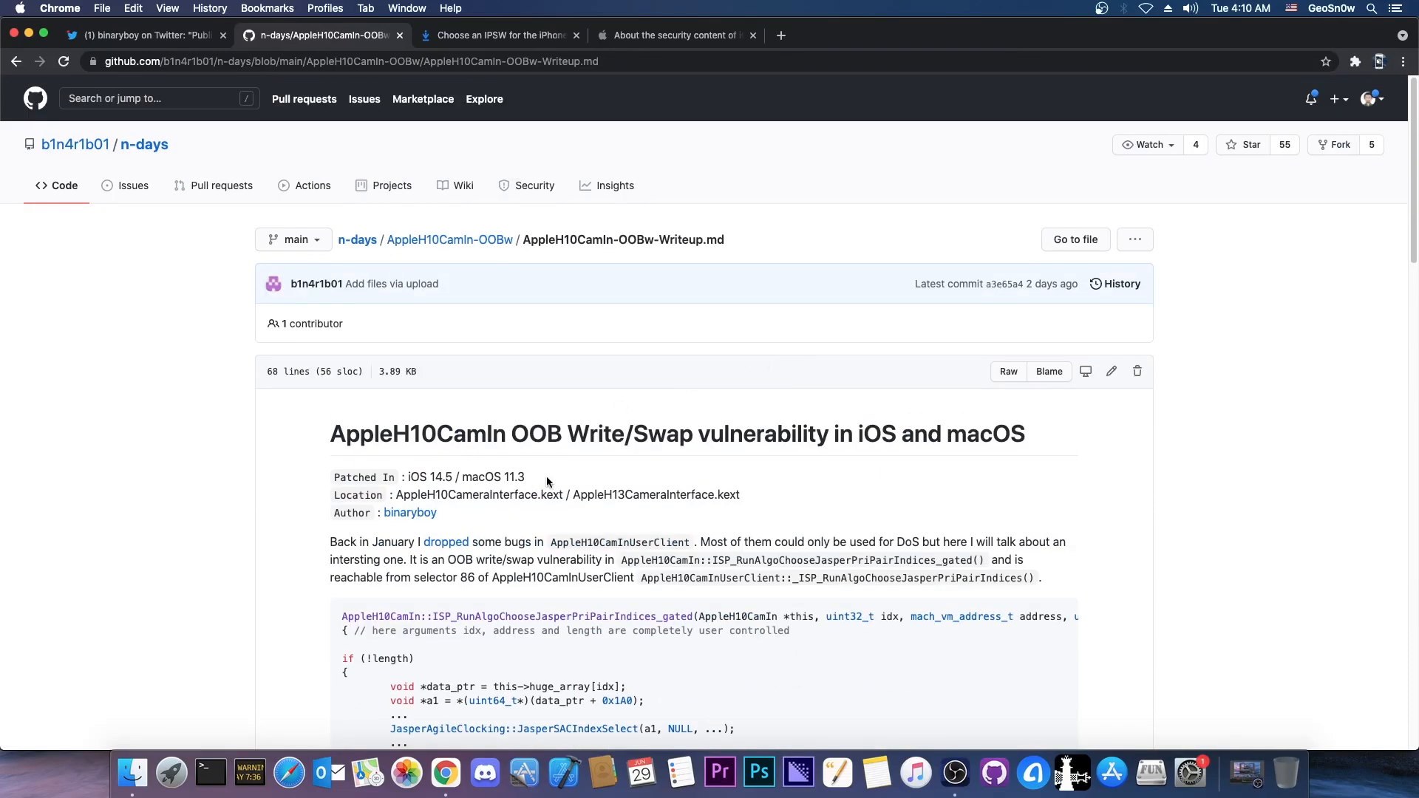
pyautogui.click(145, 35)
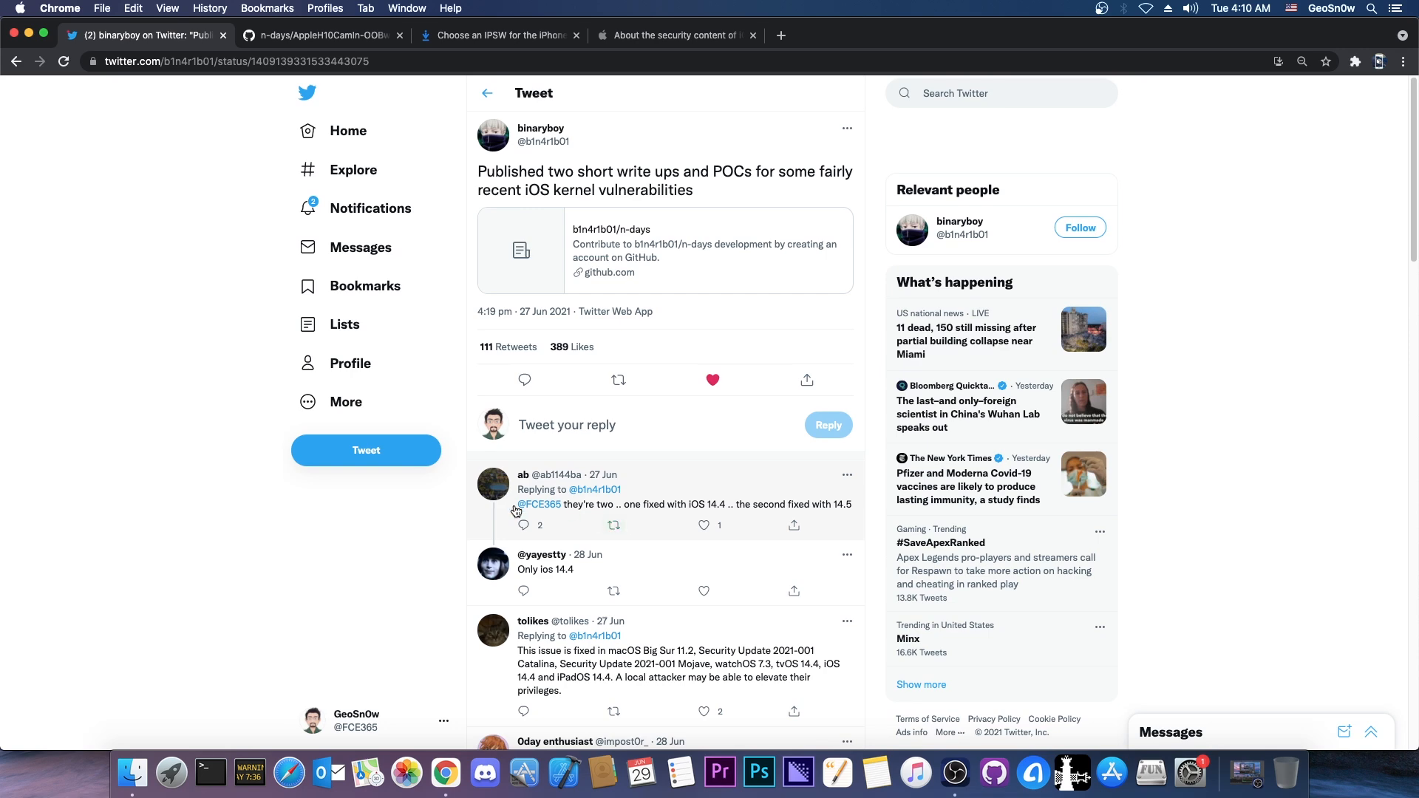
pyautogui.moveTo(426, 38)
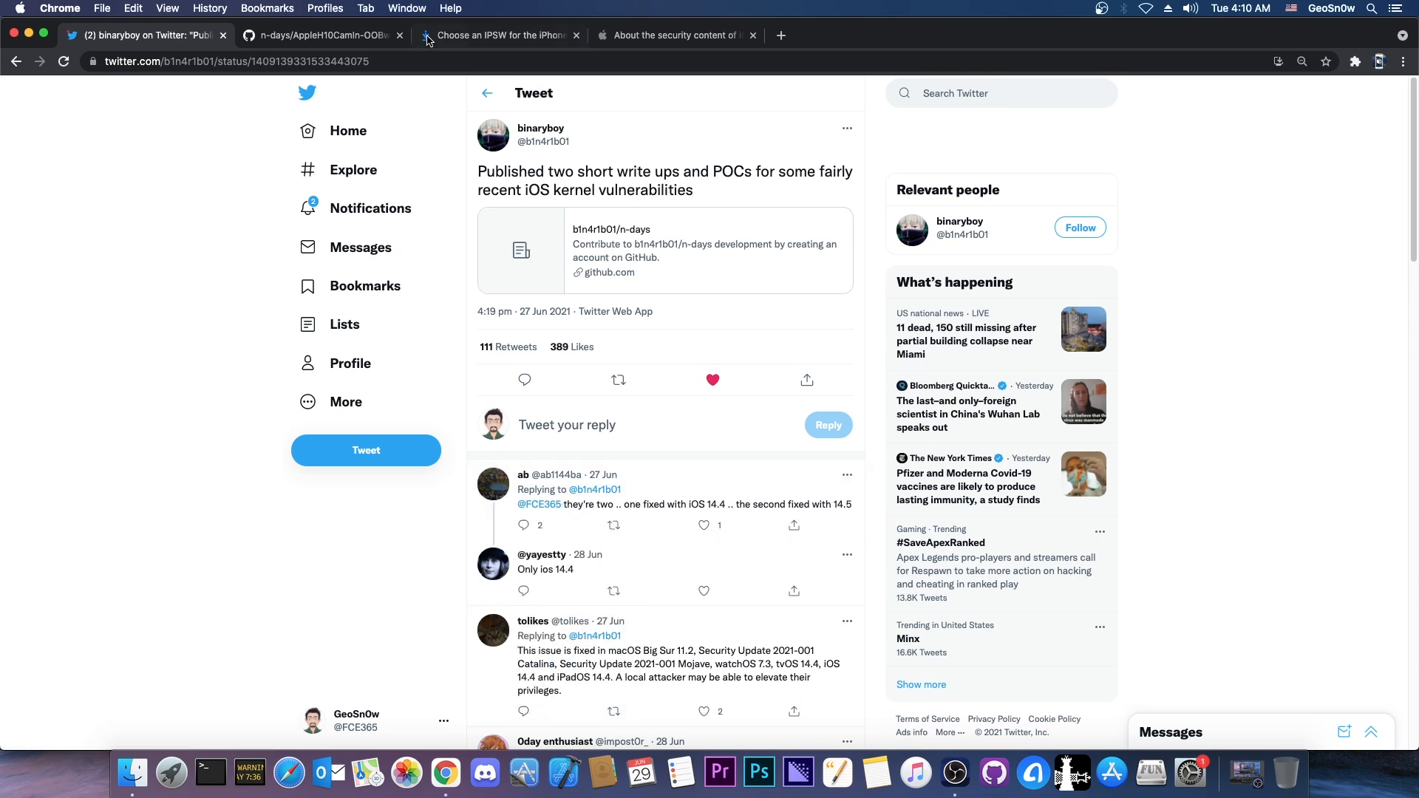
pyautogui.click(318, 36)
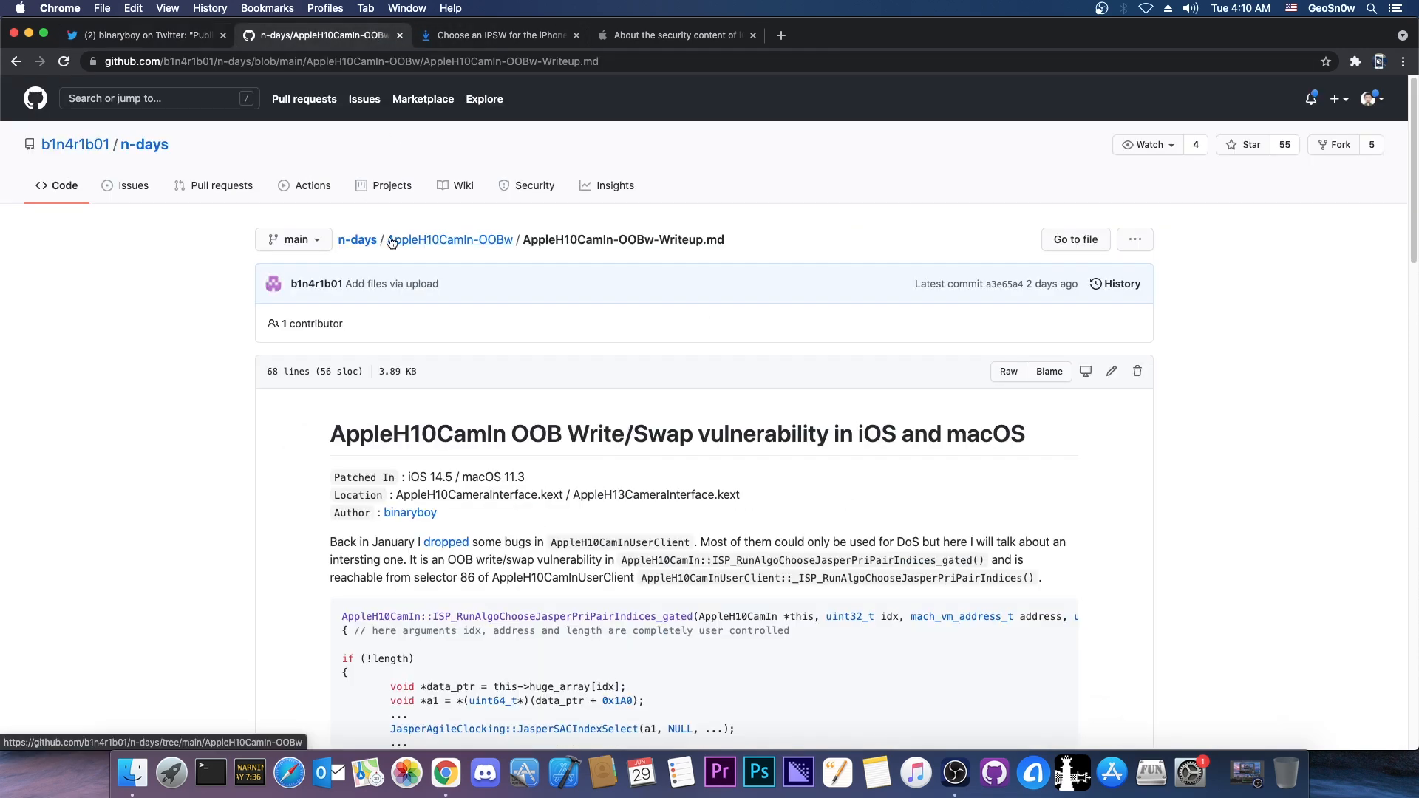
pyautogui.moveTo(431, 266)
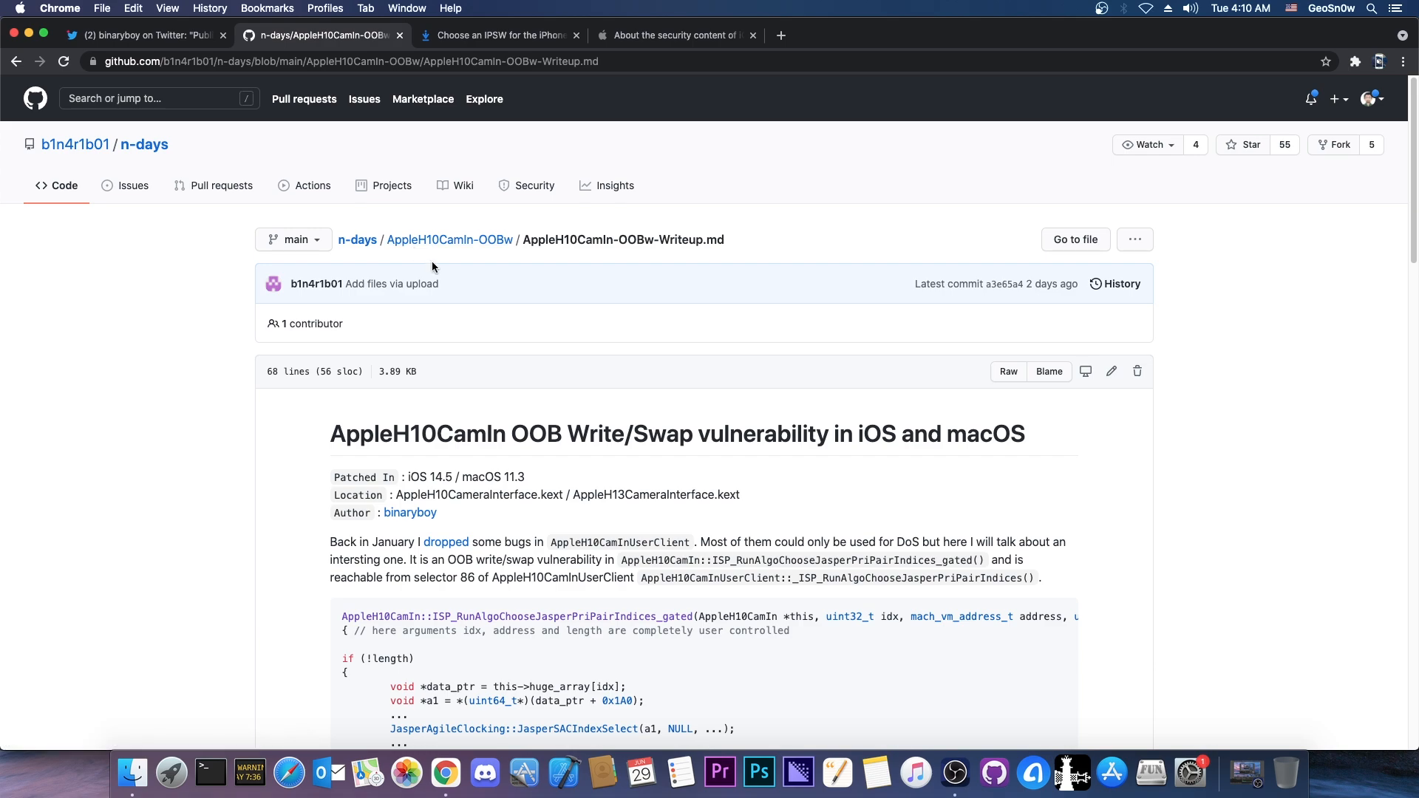
# - Search the write-up for 'pac' to find the note on non-PAC device exploitability
pyautogui.scroll(-3)
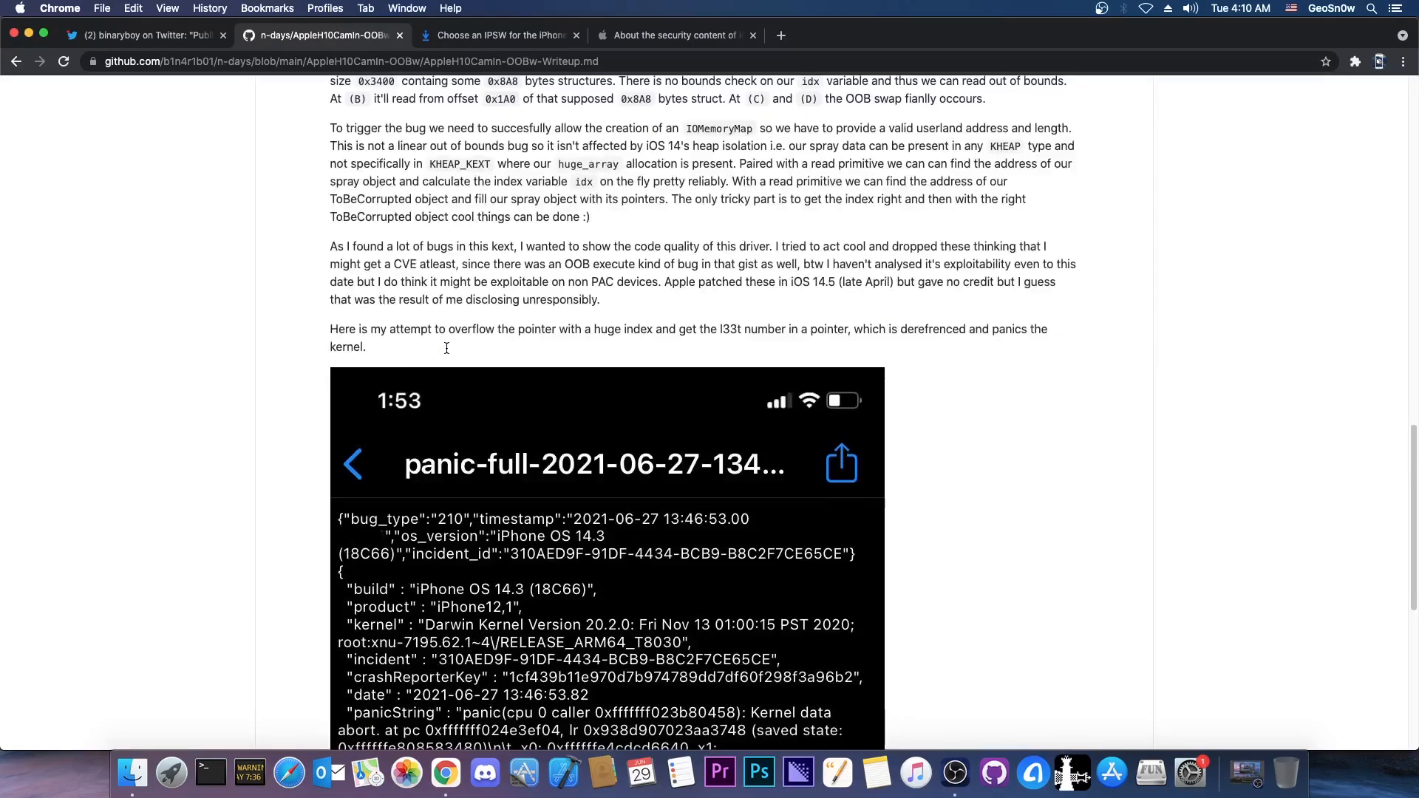
pyautogui.press('cmd+f')
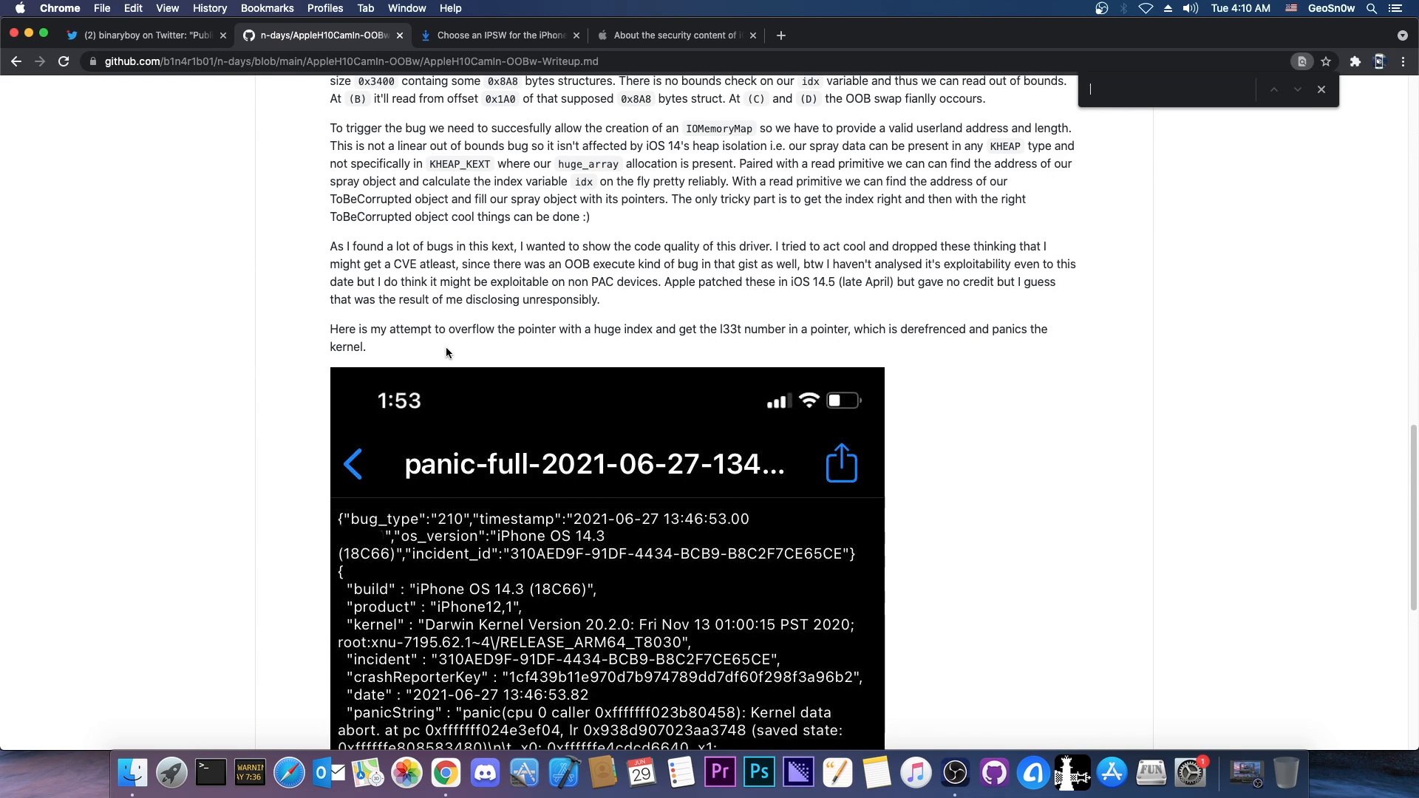
pyautogui.write('pac')
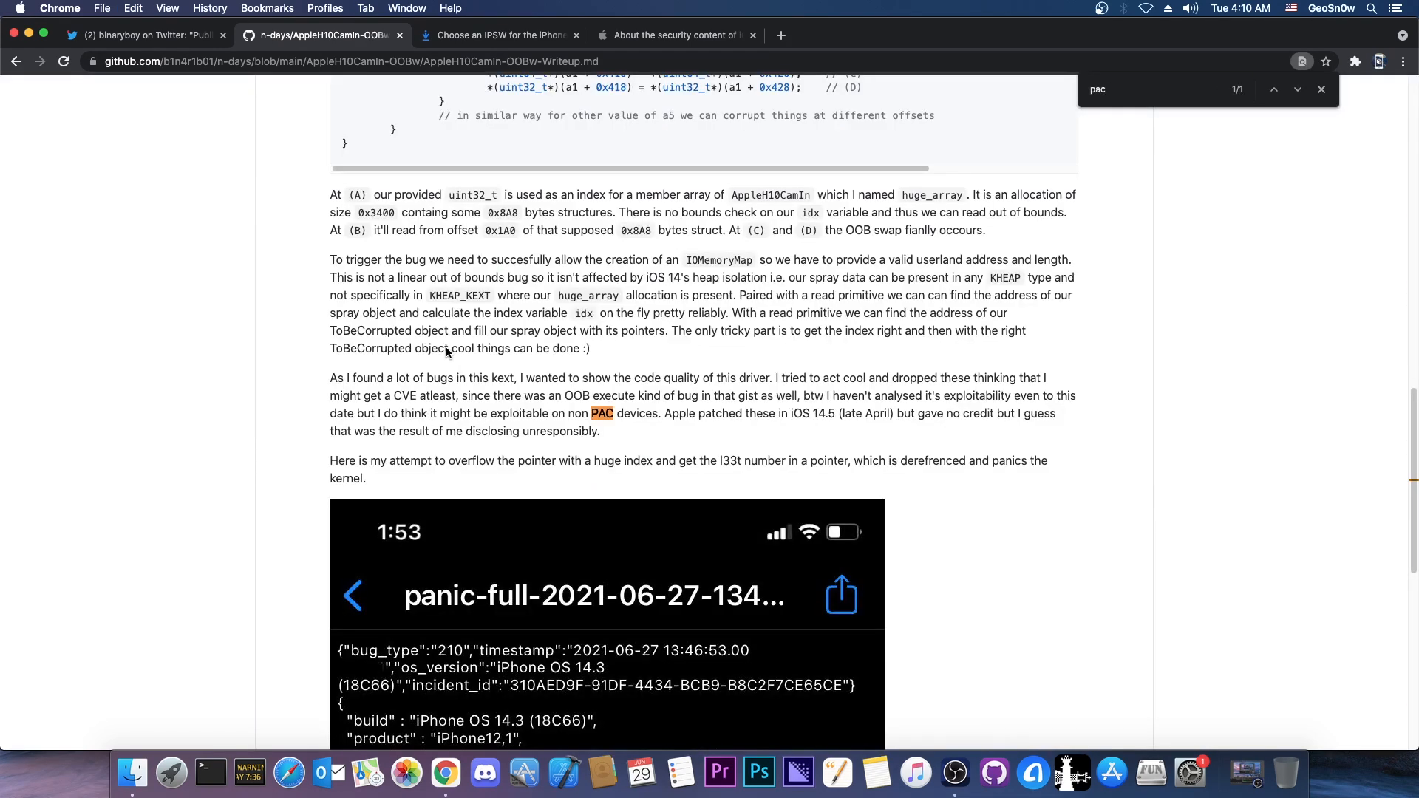
pyautogui.click(1321, 89)
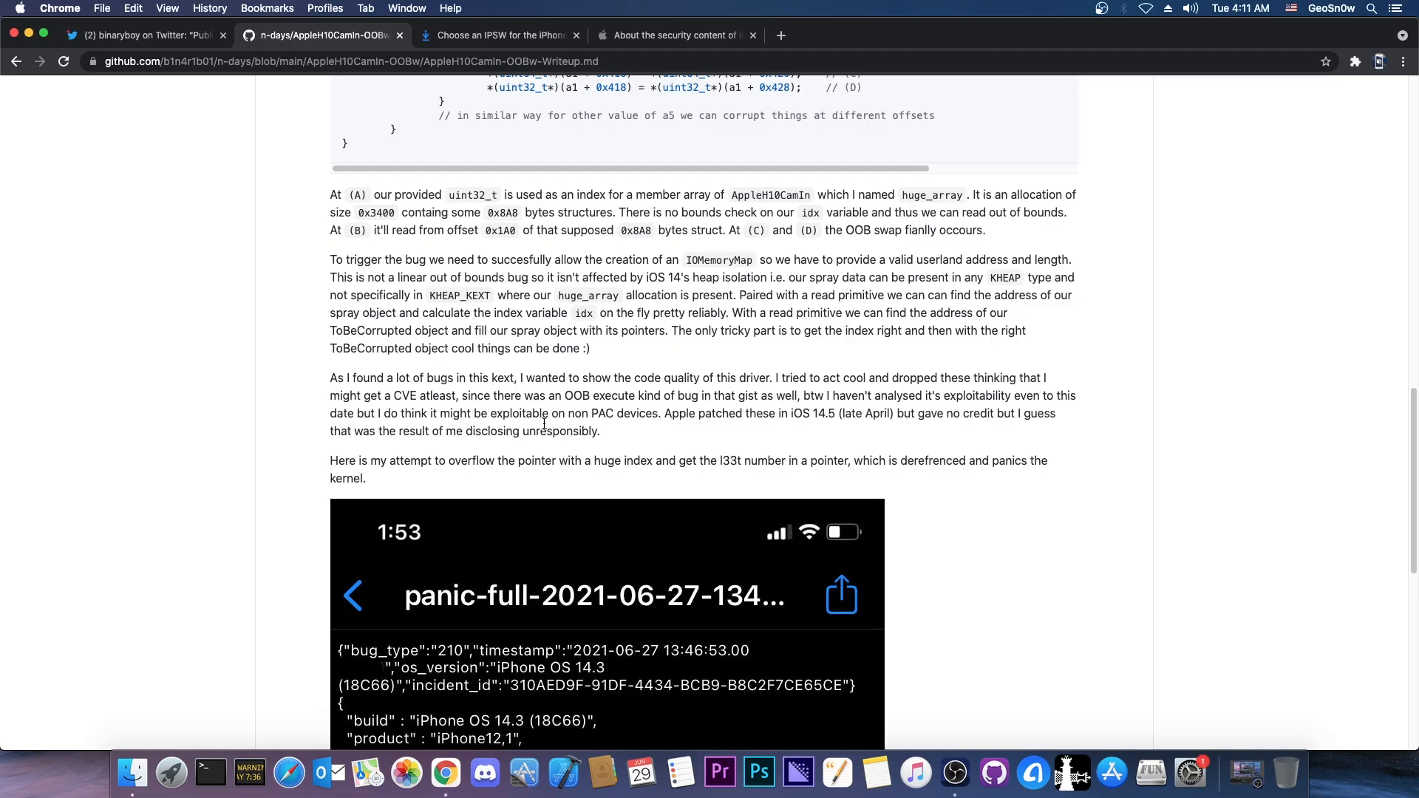
# - Switch to IPSW Downloads and scroll the iPhone grid from iPhone 12 Pro to XS Max
pyautogui.click(497, 35)
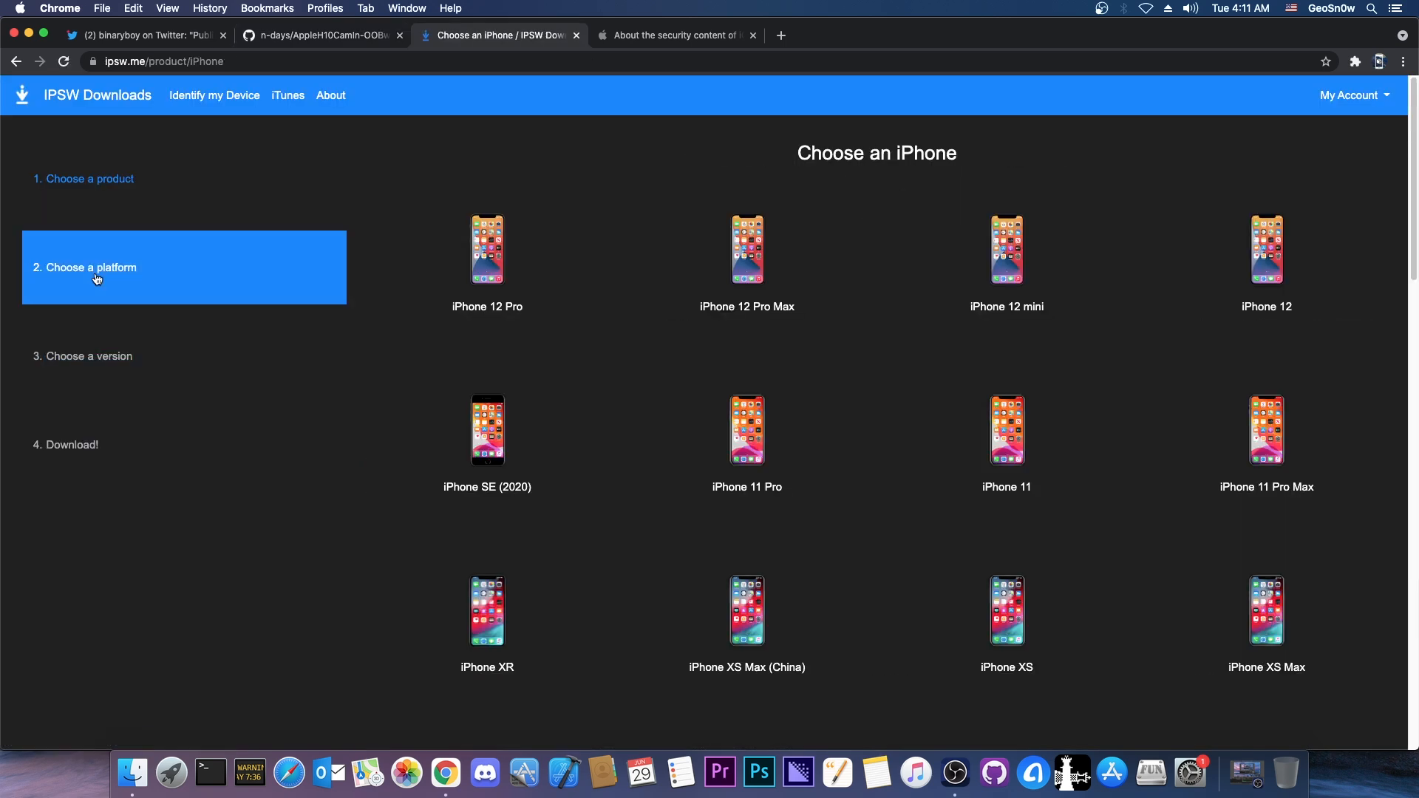
pyautogui.scroll(-3)
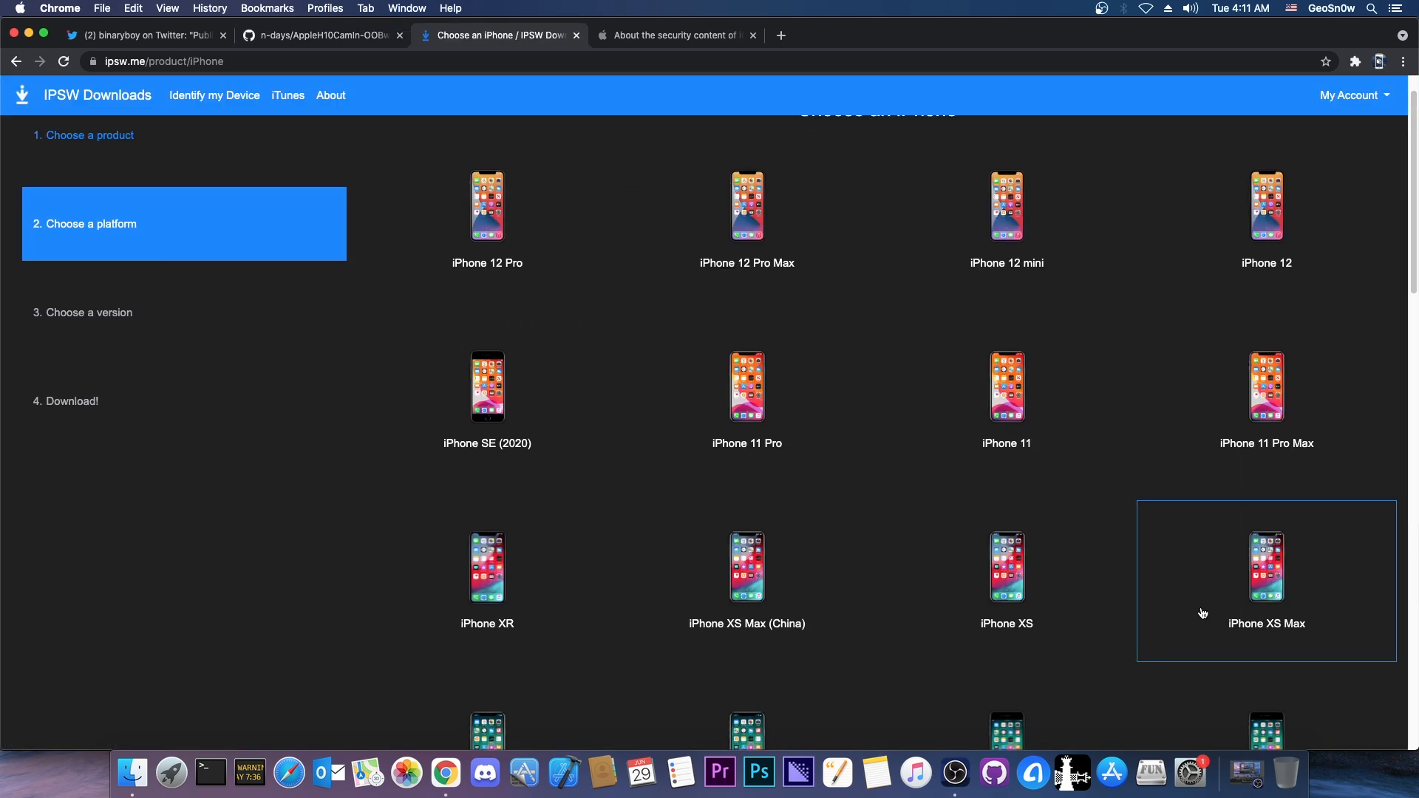
pyautogui.moveTo(1266, 568)
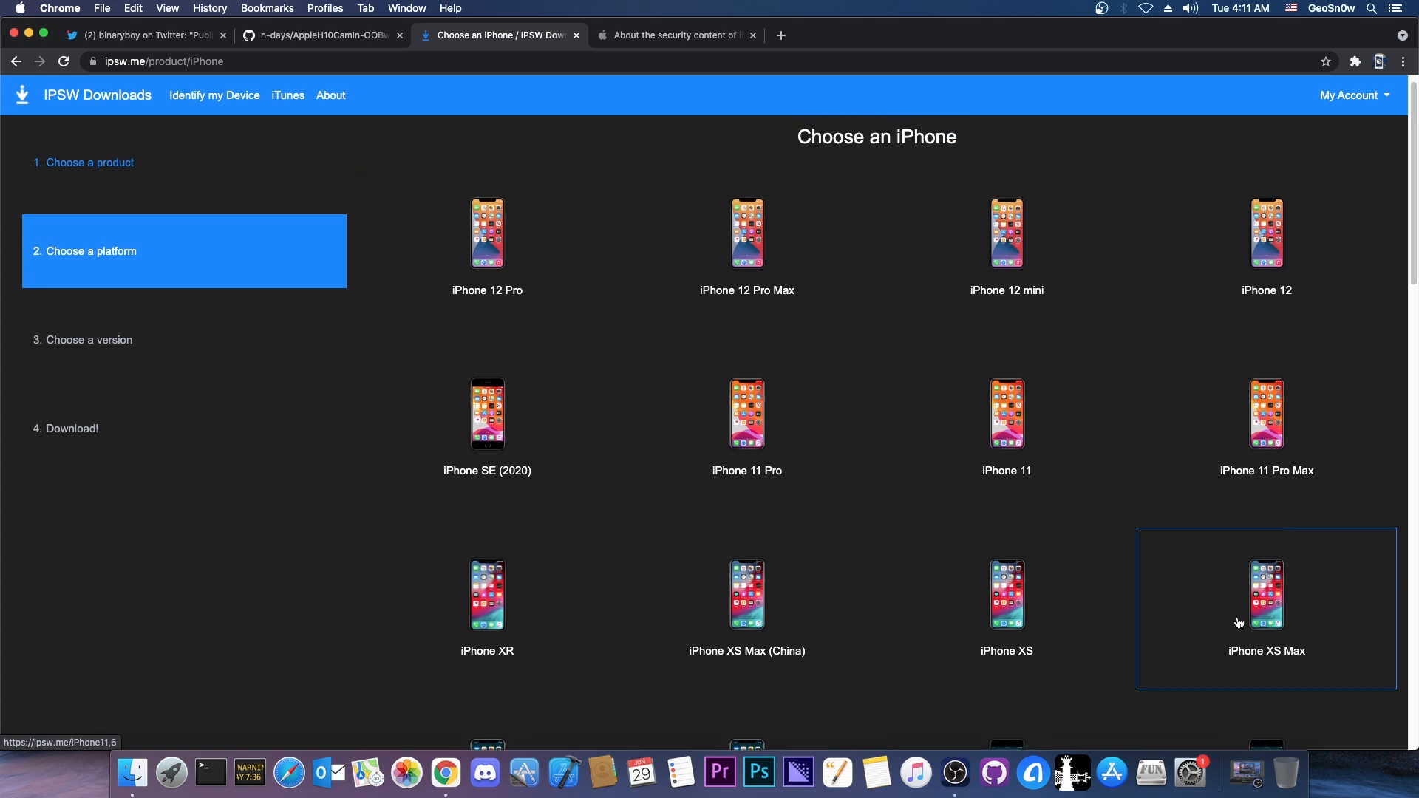
pyautogui.moveTo(487, 427)
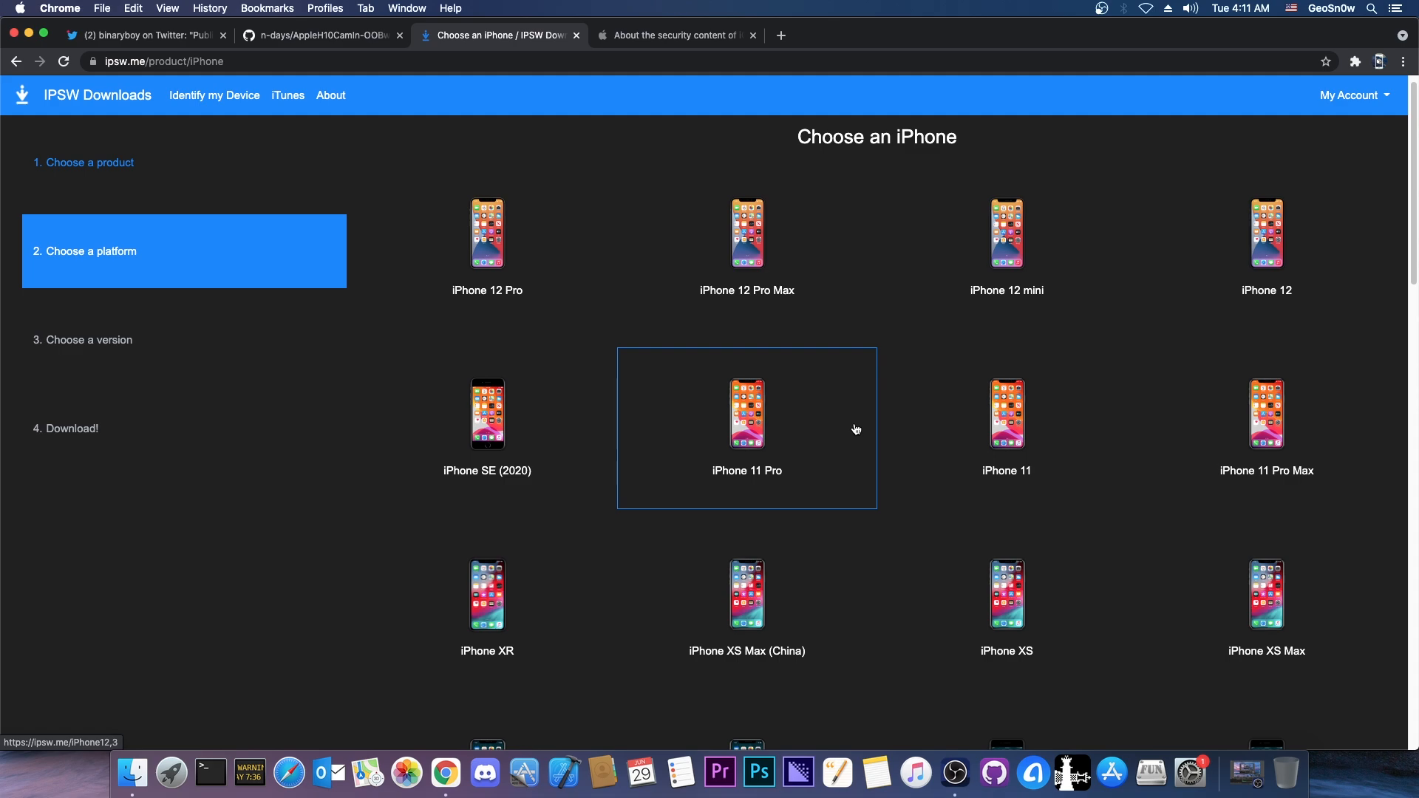
# - Reread the AppleH10CamIn write-up, then open iPhone 12 Pro's firmware list on IPSW Downloads
pyautogui.click(318, 35)
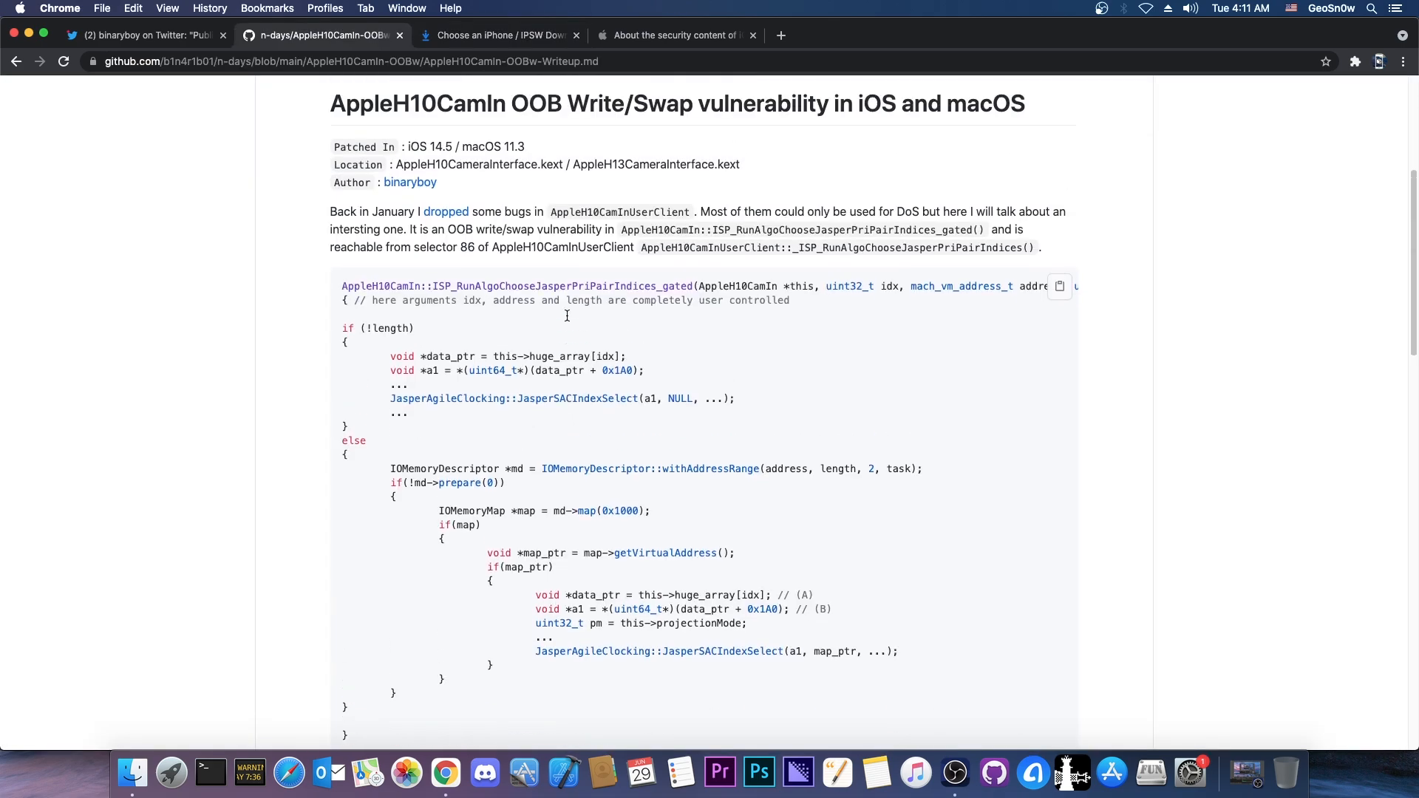
pyautogui.scroll(-3)
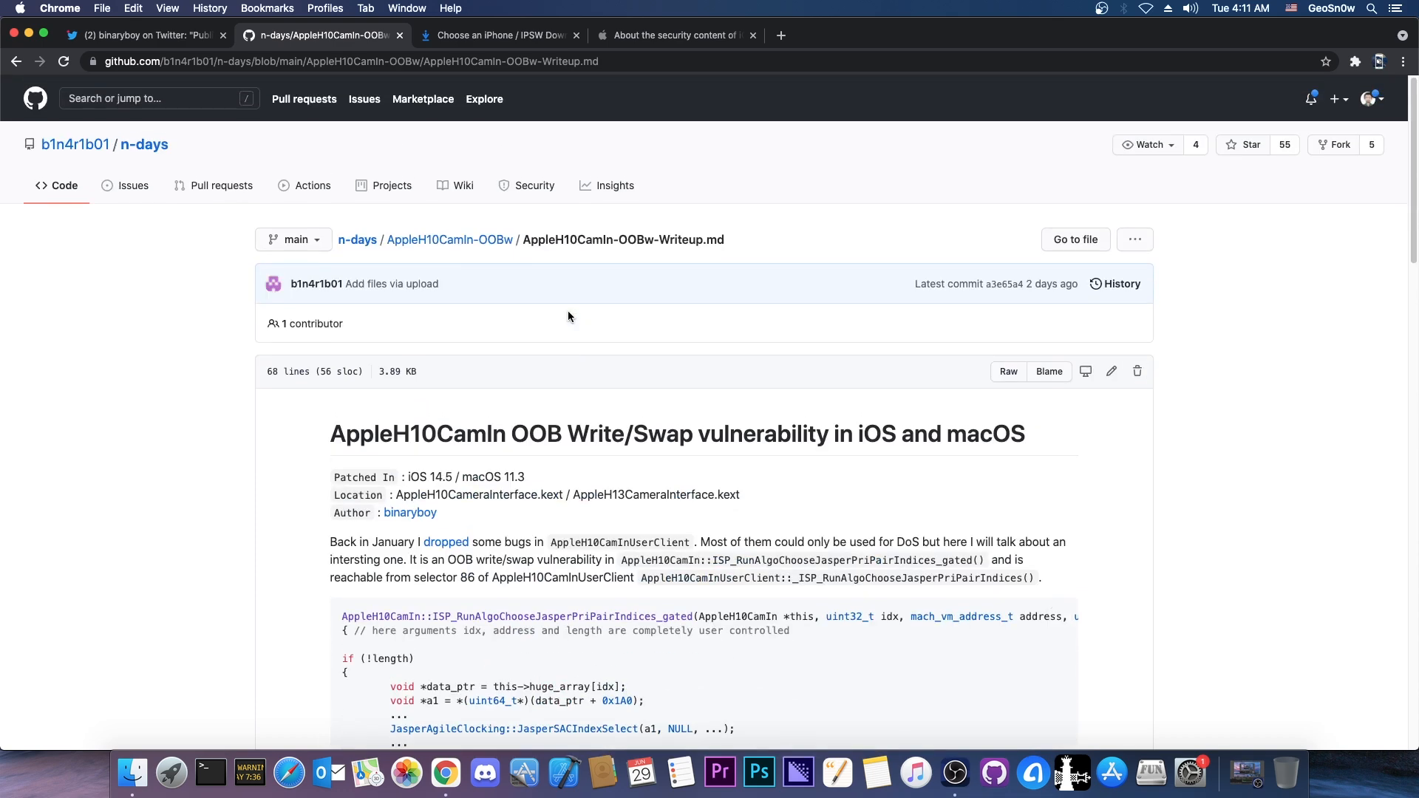
pyautogui.moveTo(596, 324)
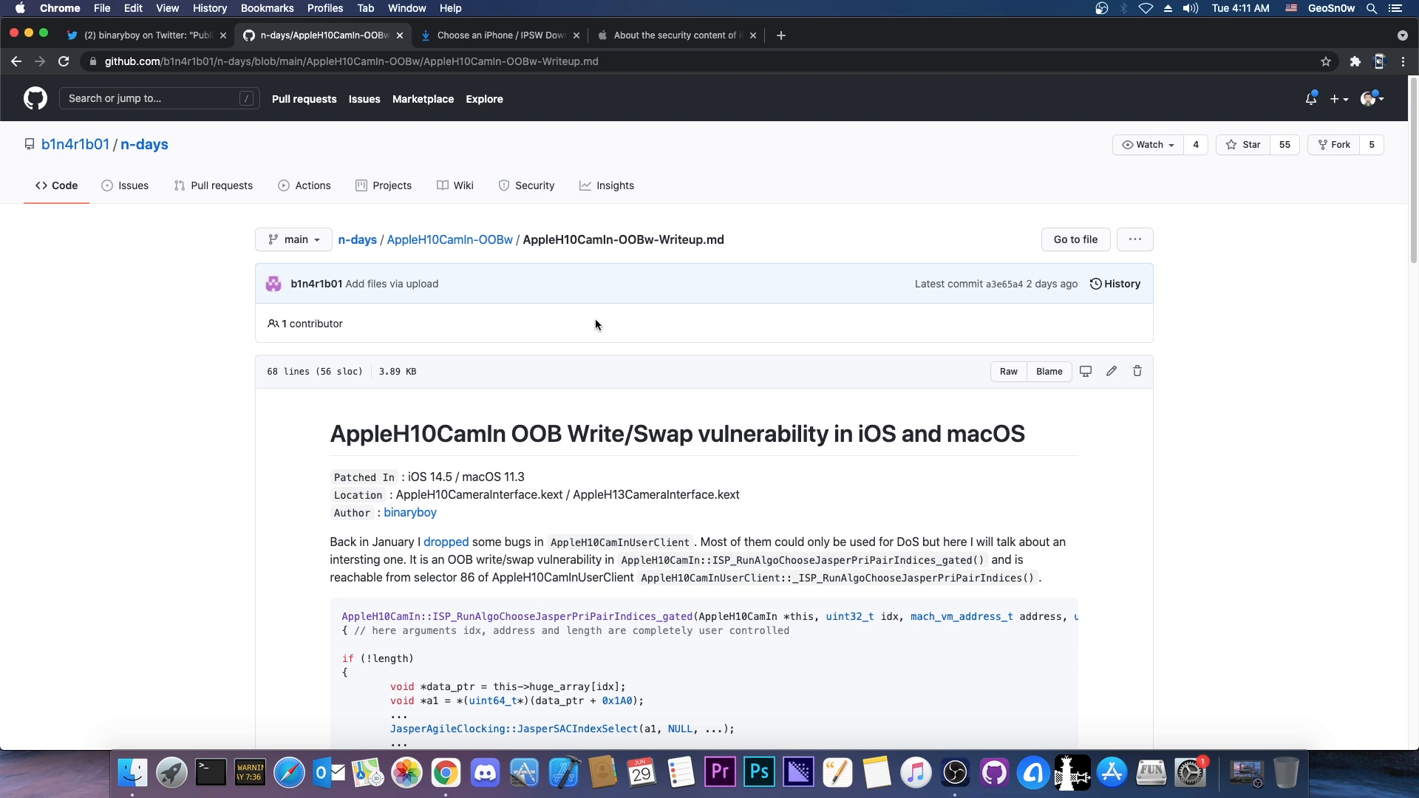
pyautogui.moveTo(598, 323)
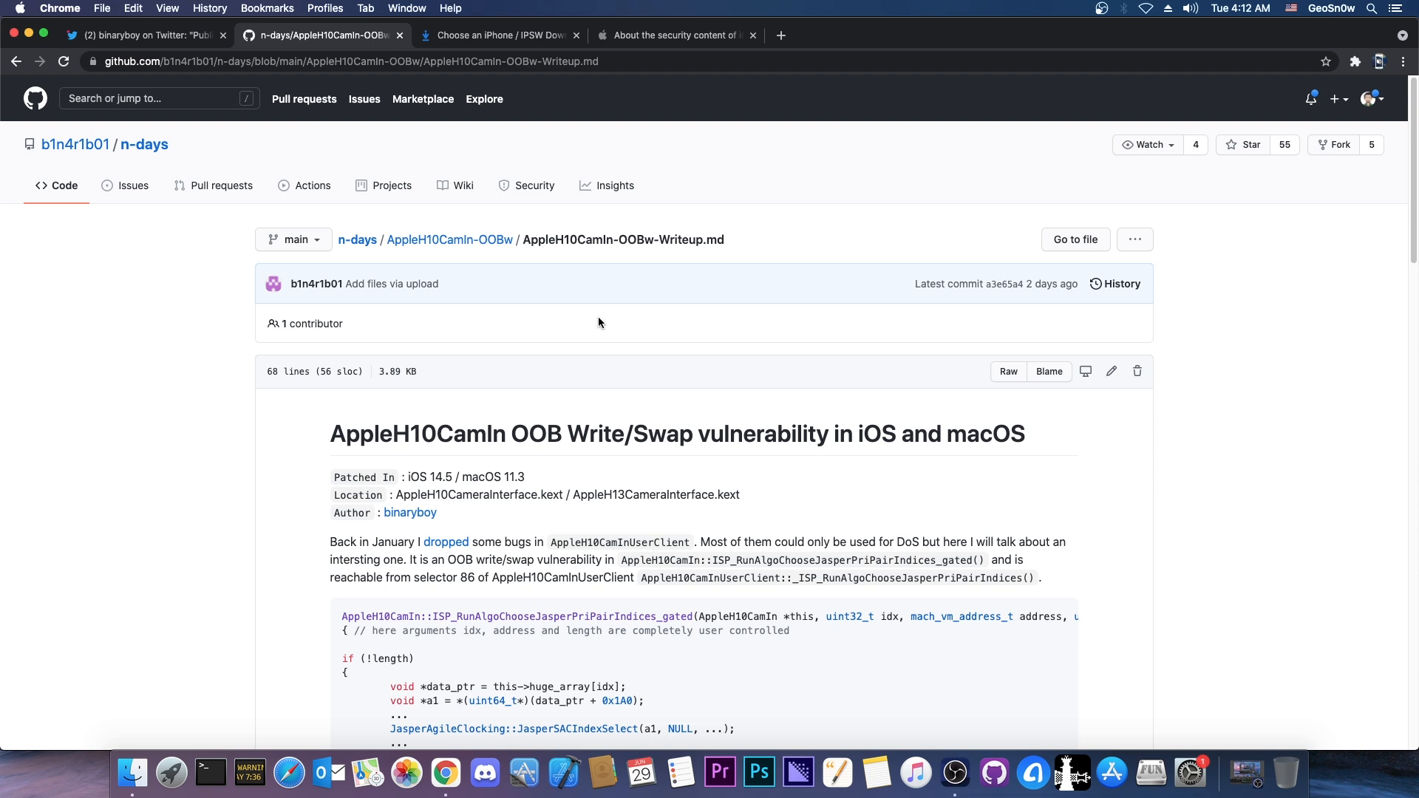
pyautogui.moveTo(596, 326)
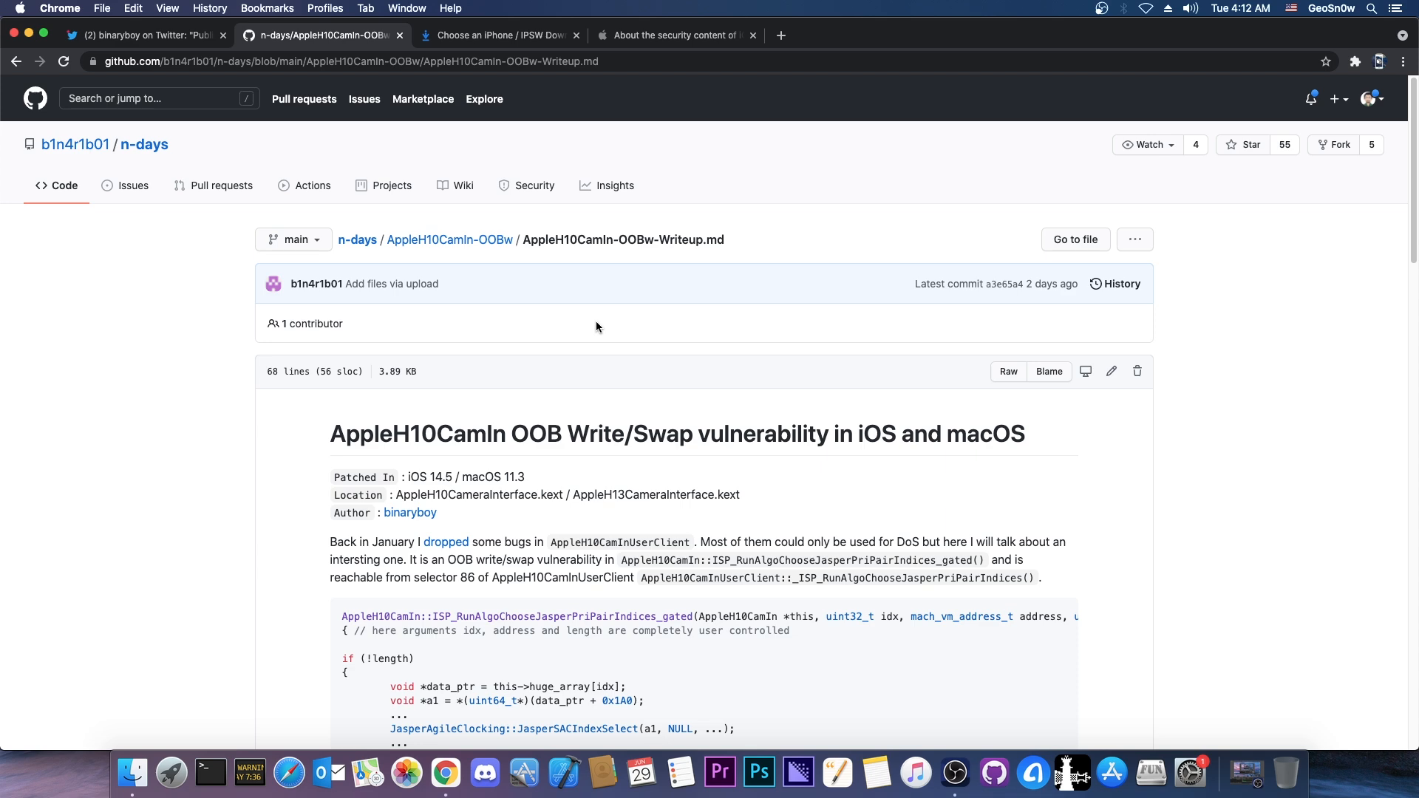
pyautogui.scroll(-3)
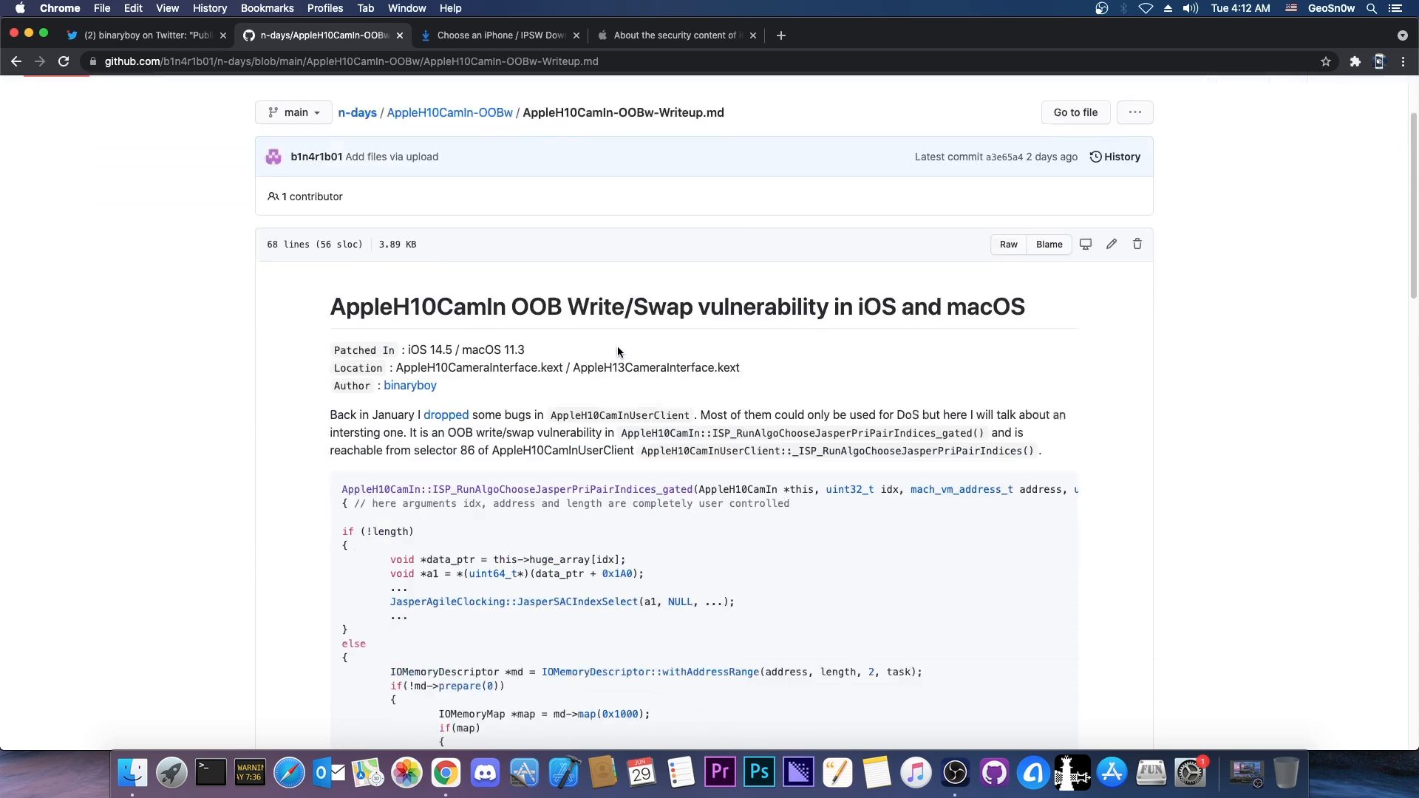
pyautogui.scroll(-3)
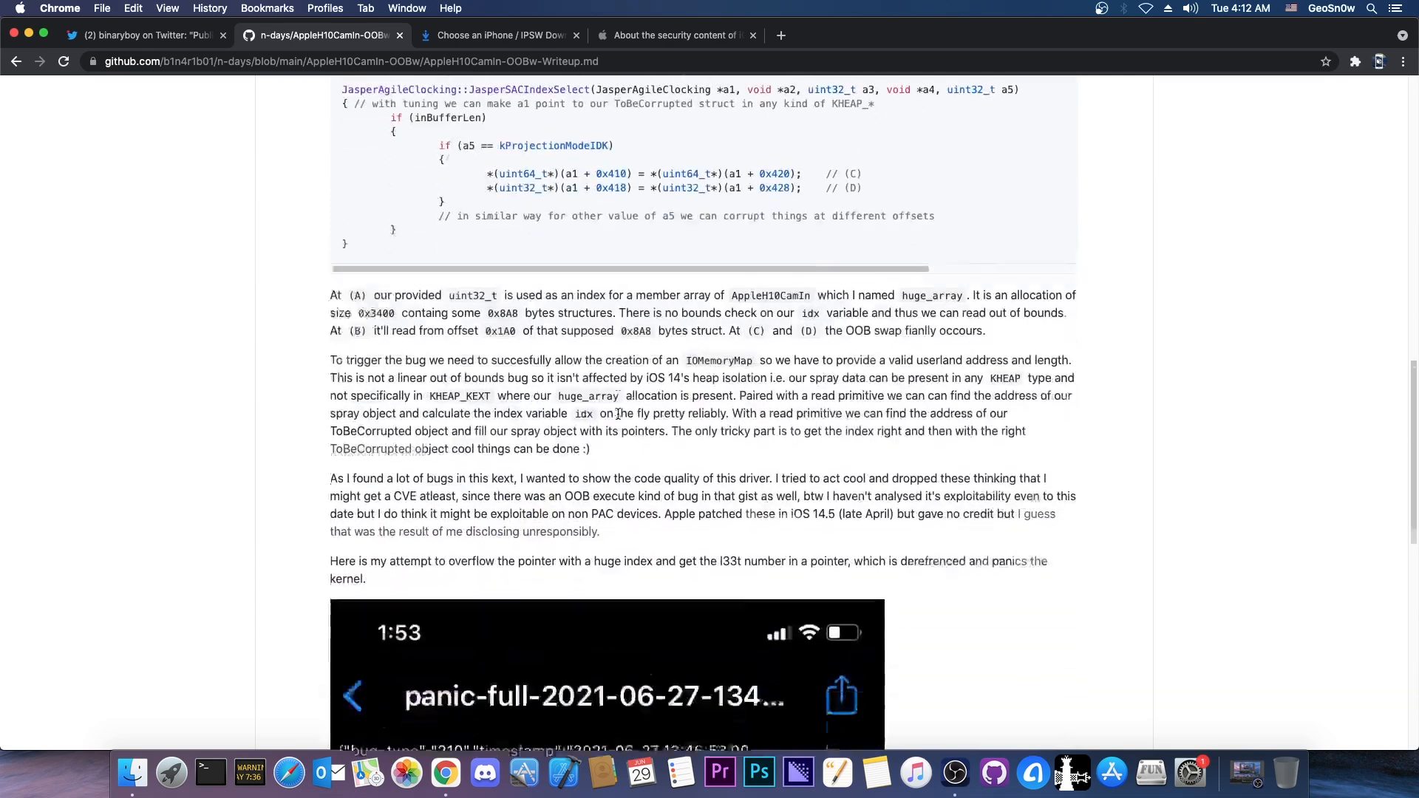
pyautogui.scroll(-3)
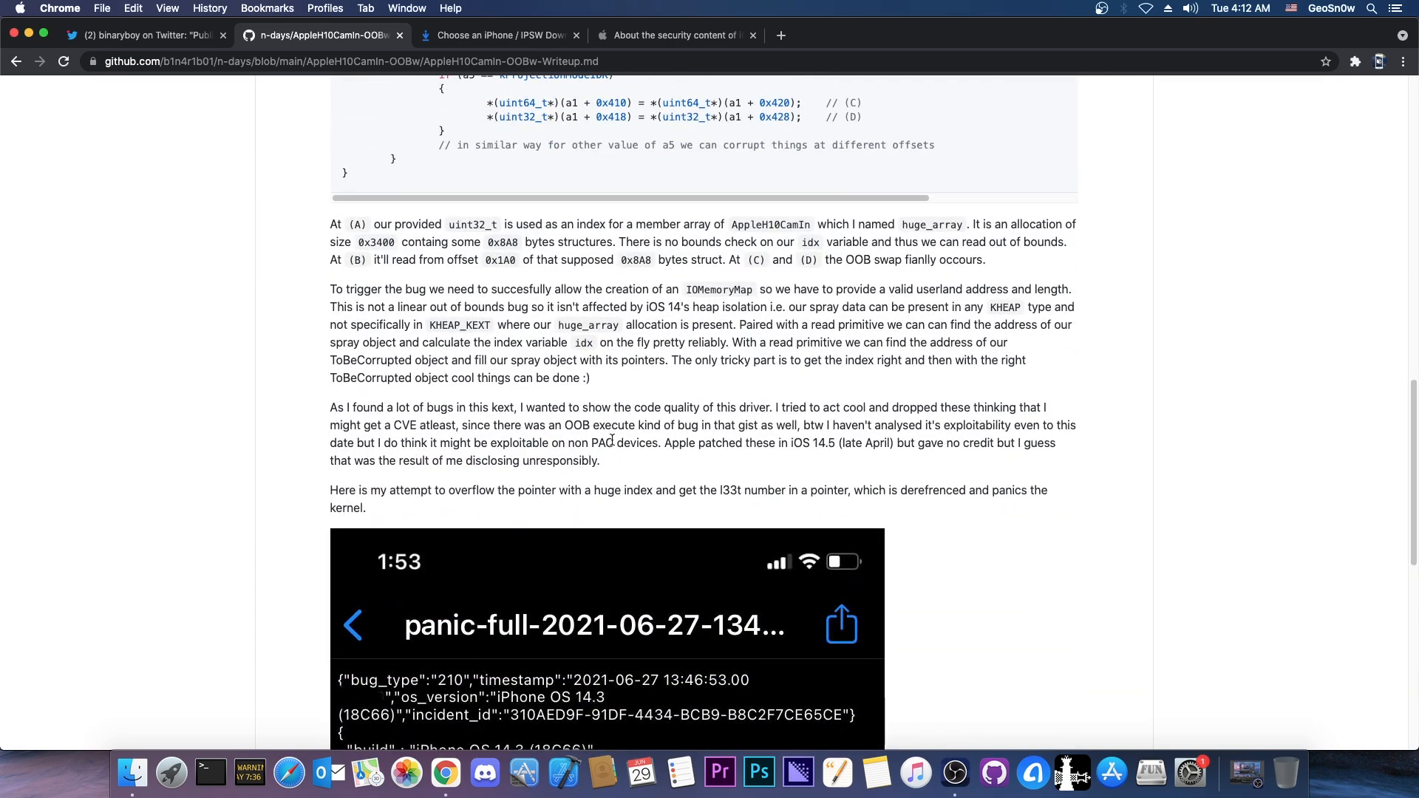
pyautogui.moveTo(604, 402)
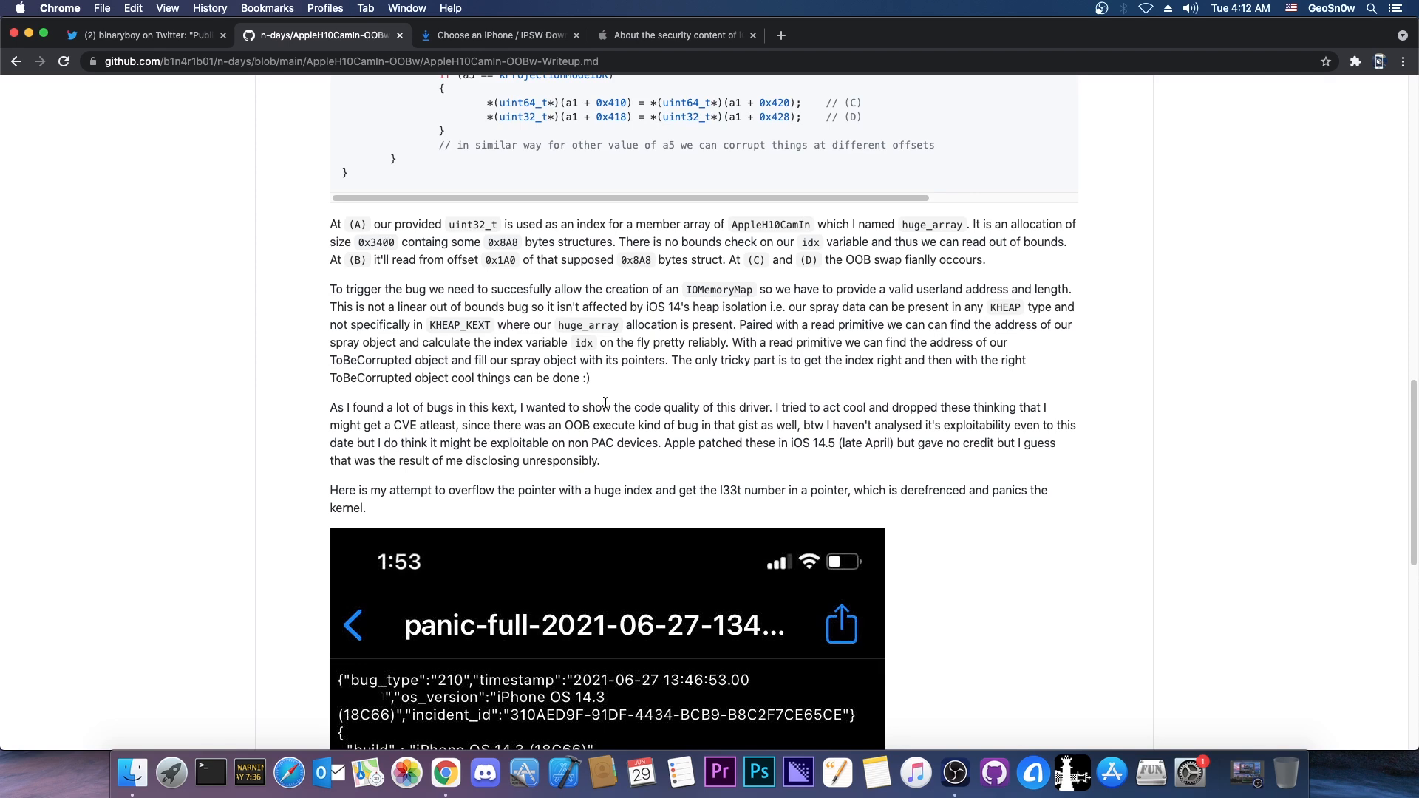
pyautogui.moveTo(625, 420)
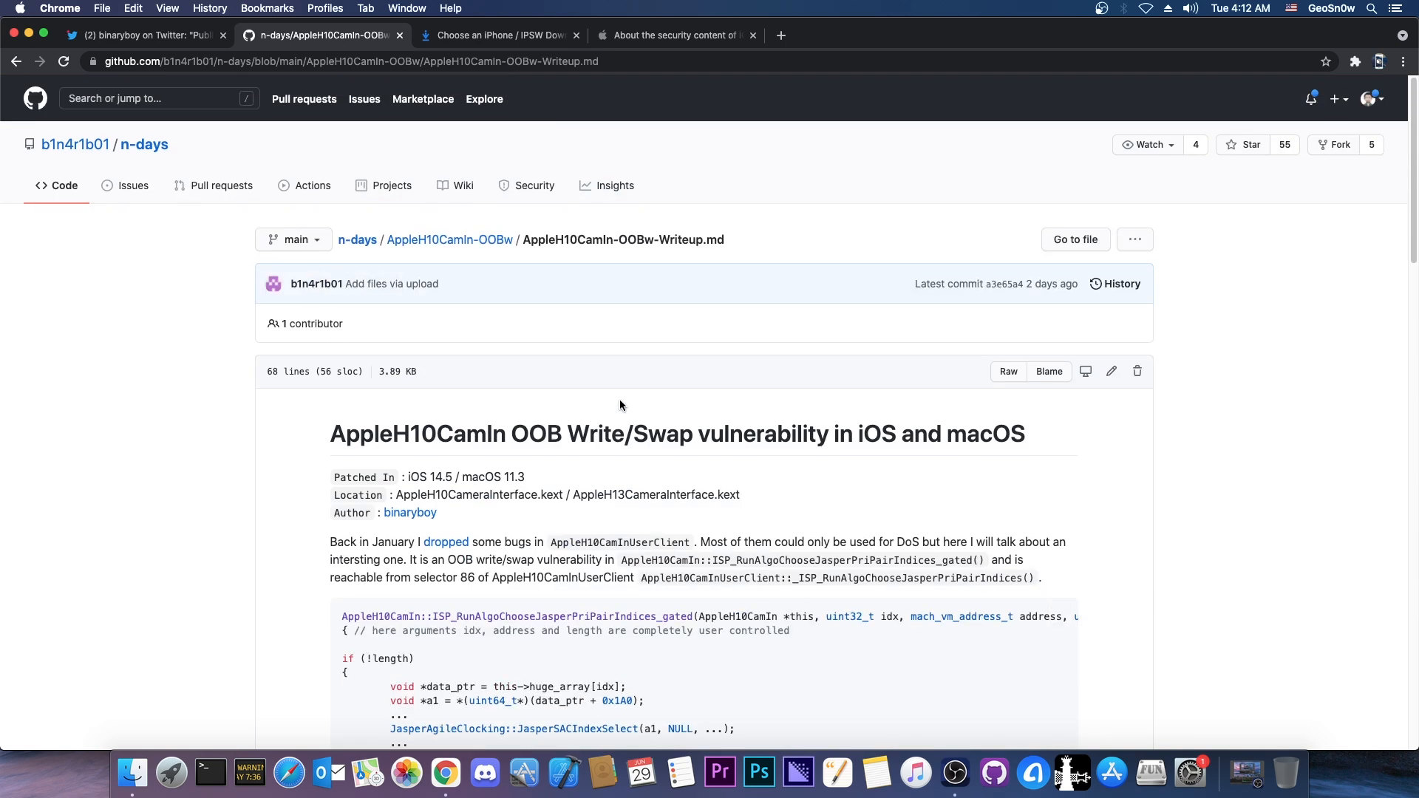
pyautogui.moveTo(489, 471)
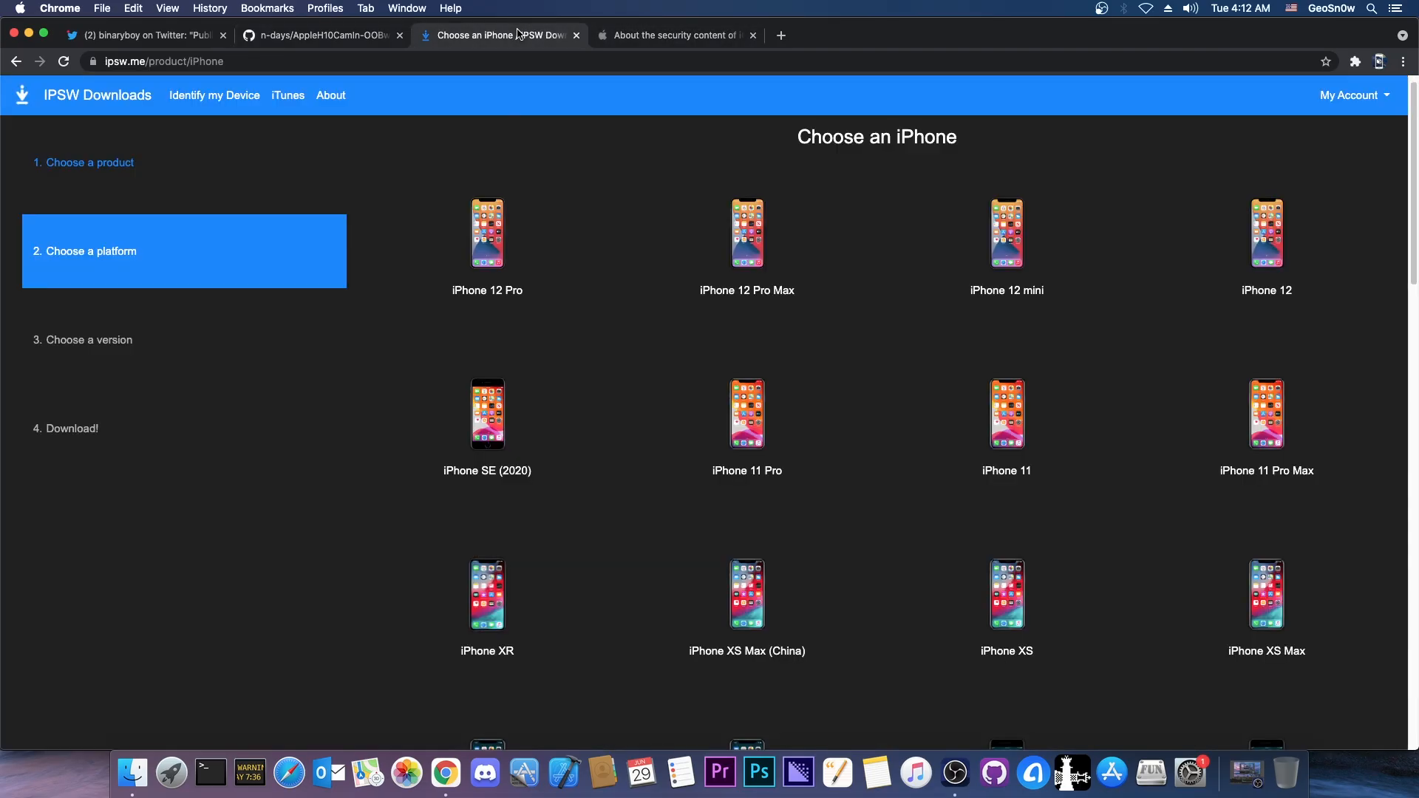
pyautogui.click(488, 234)
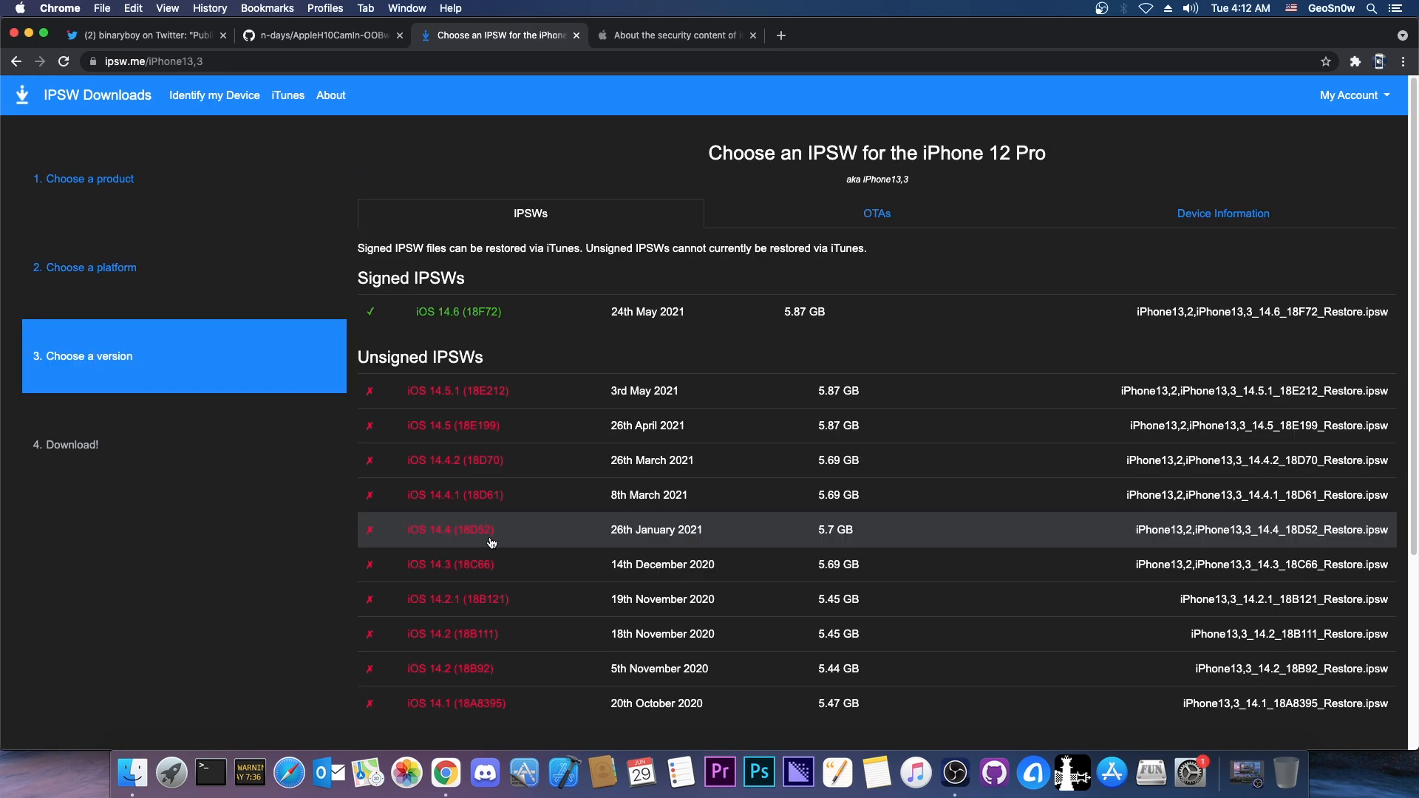
pyautogui.moveTo(495, 470)
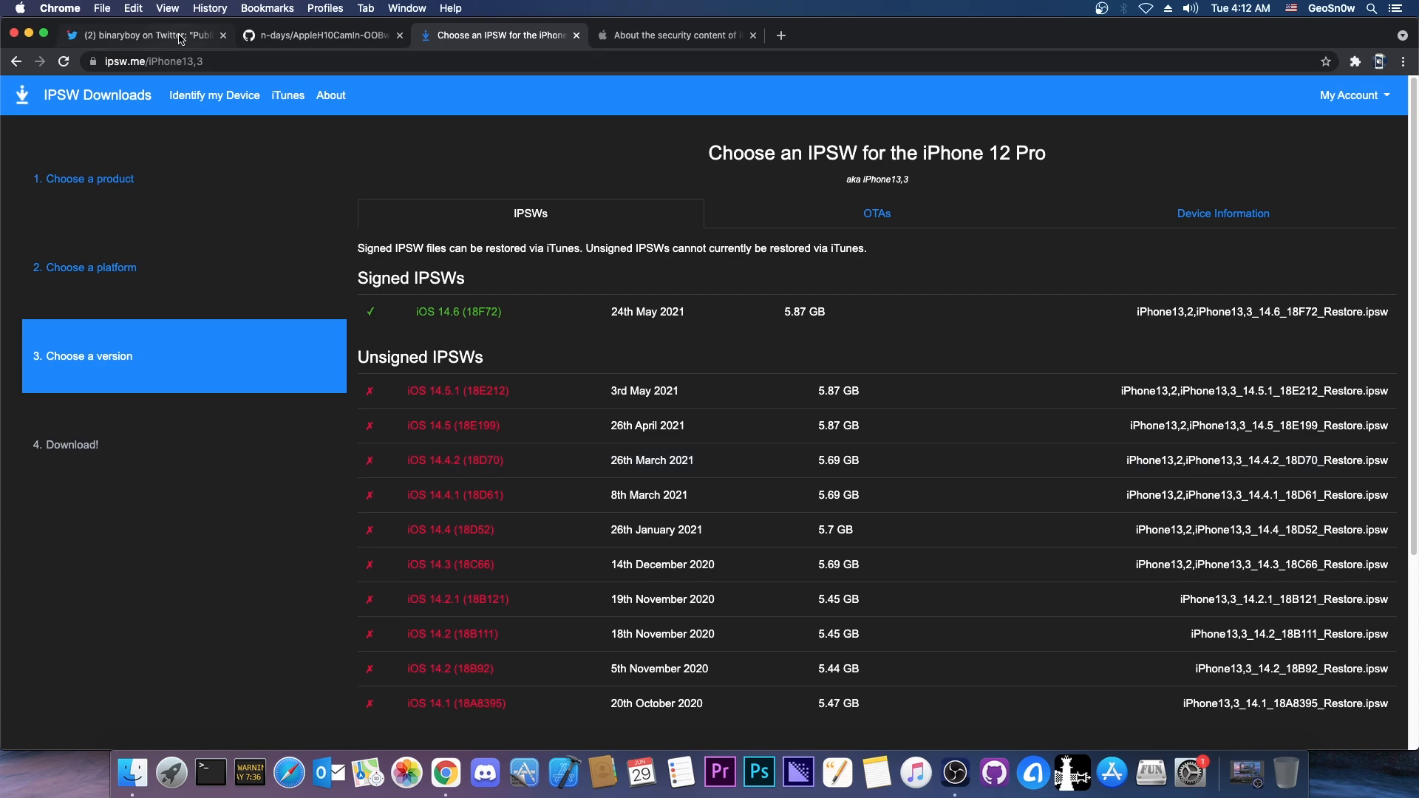
# - Skim Apple's iOS 14.5 security content, then close Chrome to reveal the desktop
pyautogui.click(674, 36)
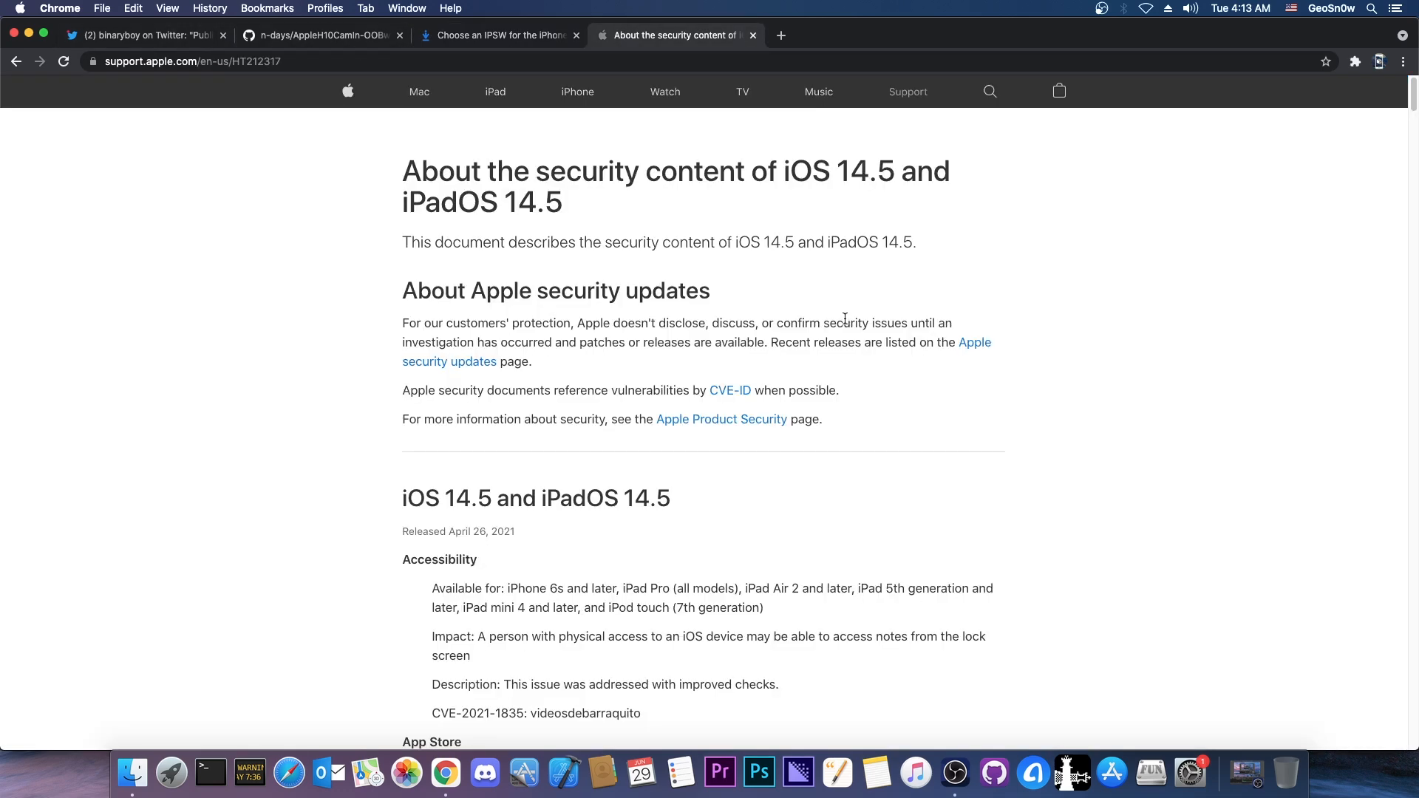
pyautogui.moveTo(848, 322)
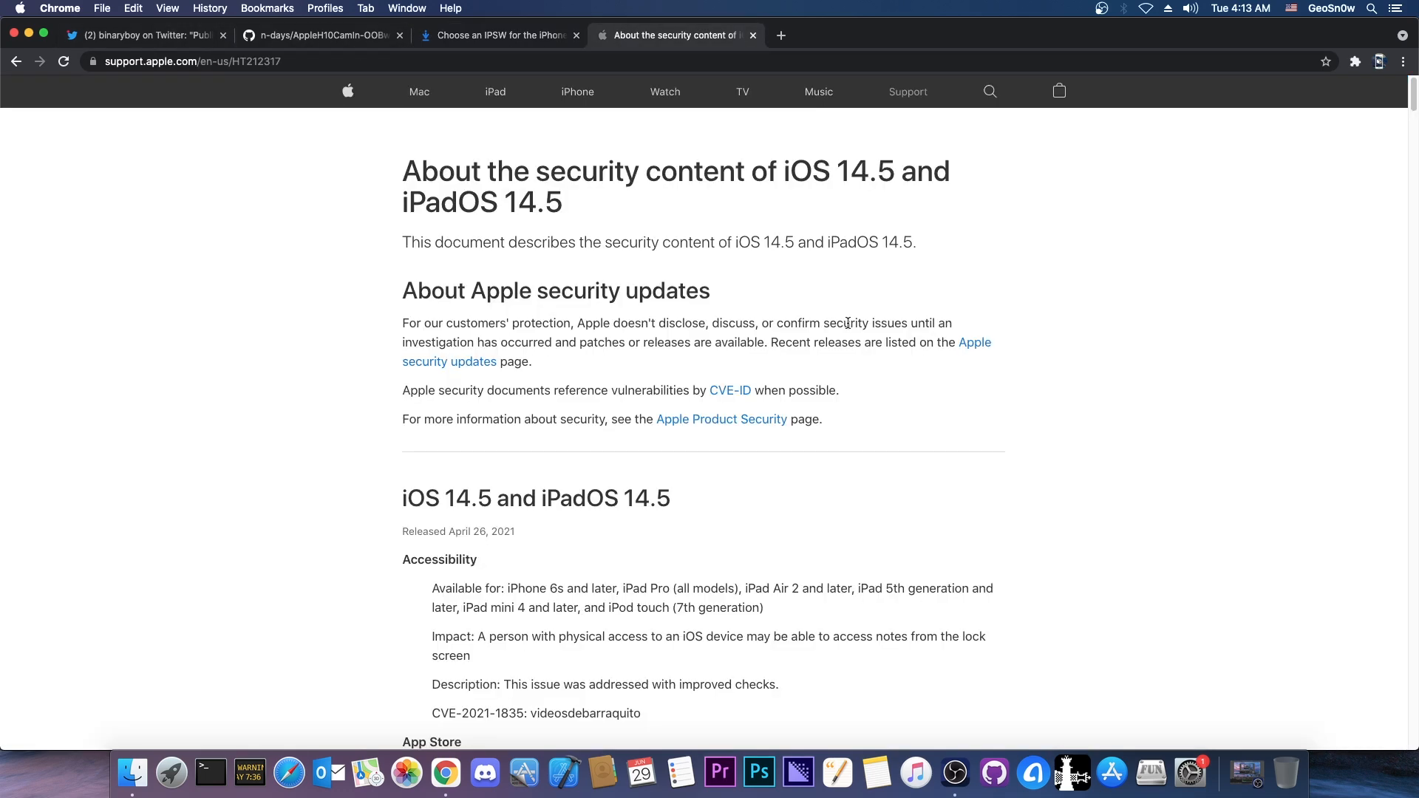
pyautogui.scroll(-3)
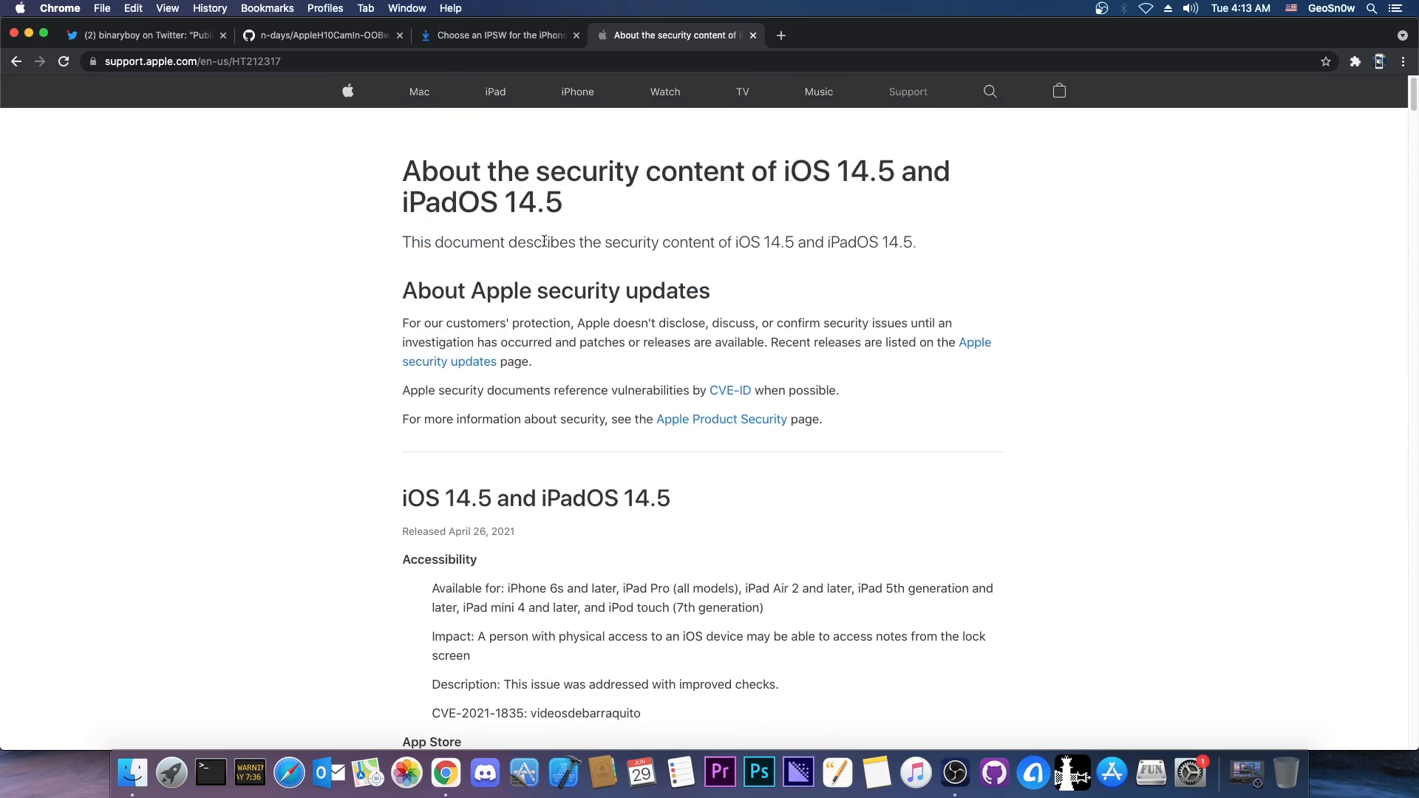
pyautogui.click(145, 34)
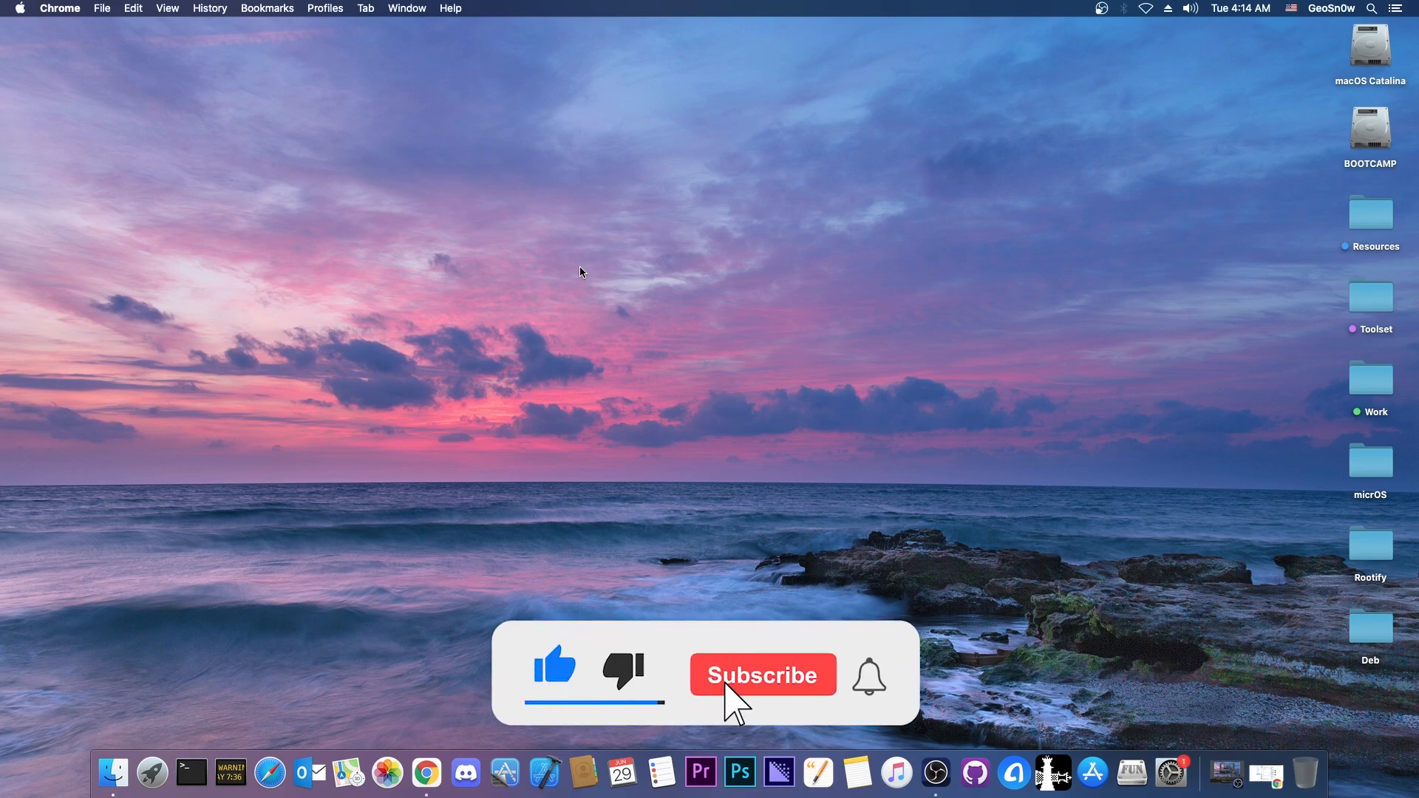
pyautogui.click(762, 674)
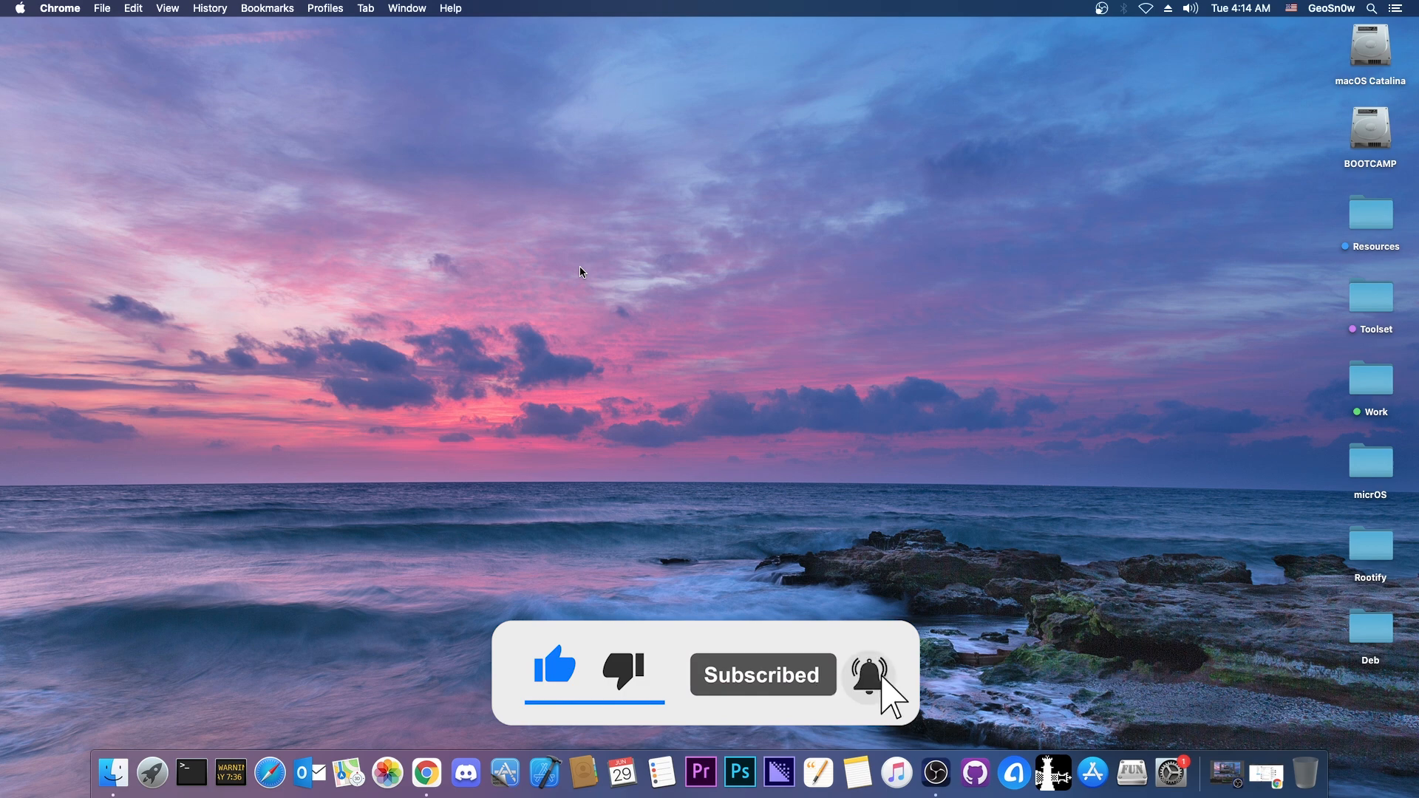